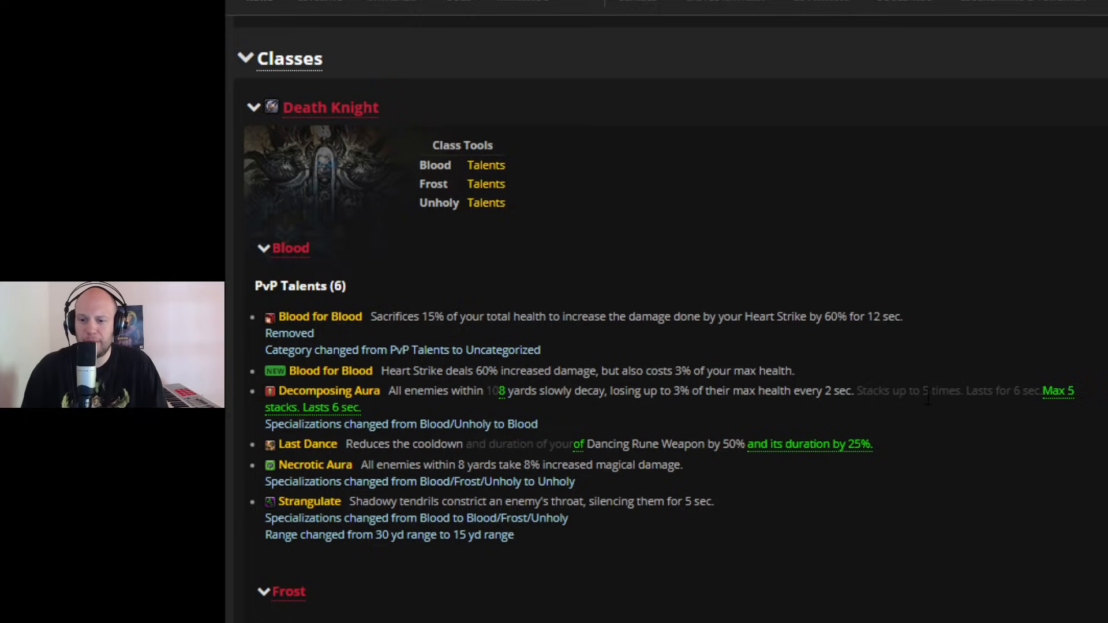
scroll(down, 3)
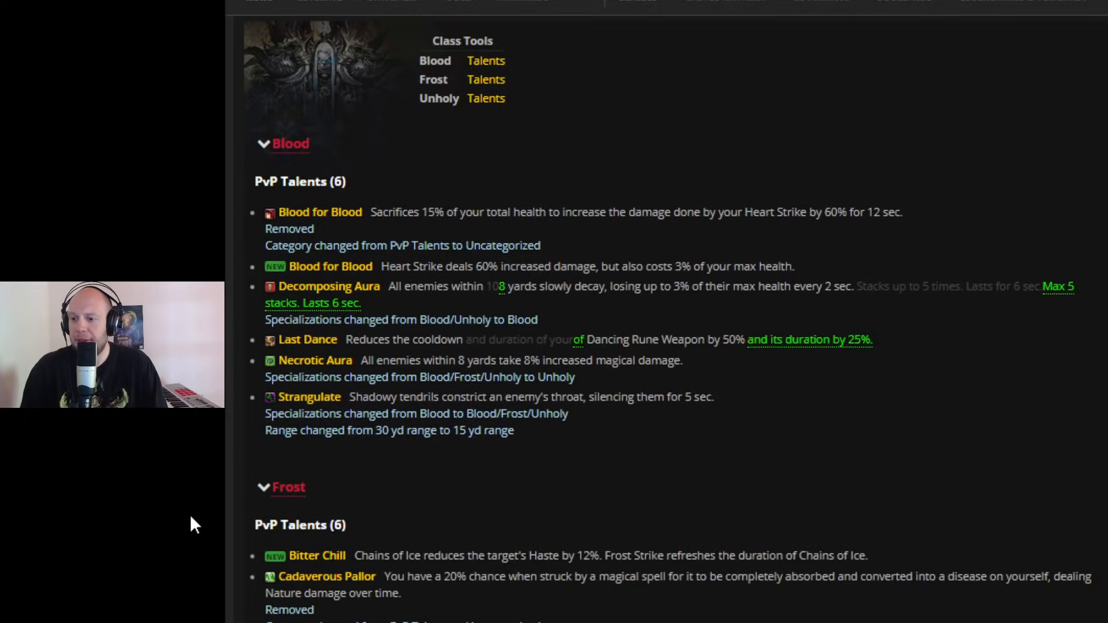
scroll(down, 3)
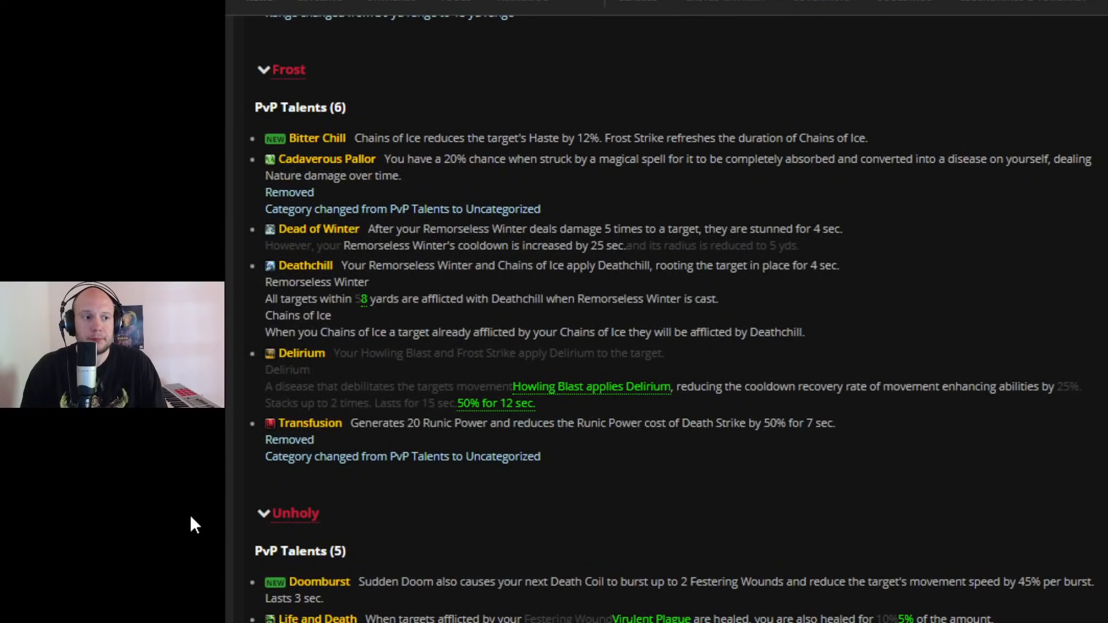
mouse_move(117, 412)
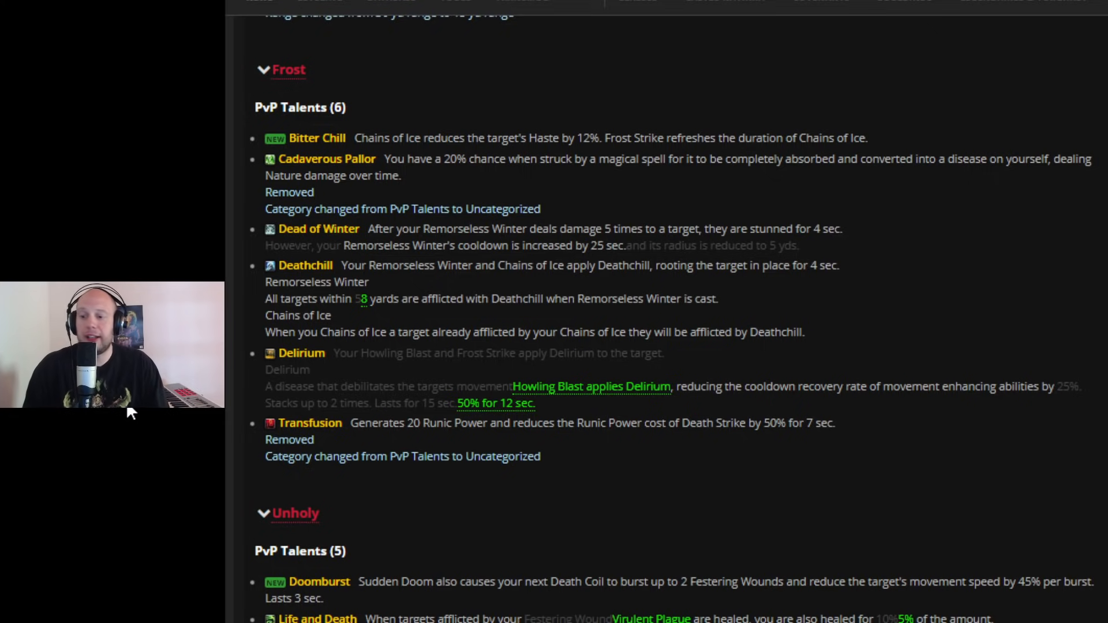
scroll(down, 3)
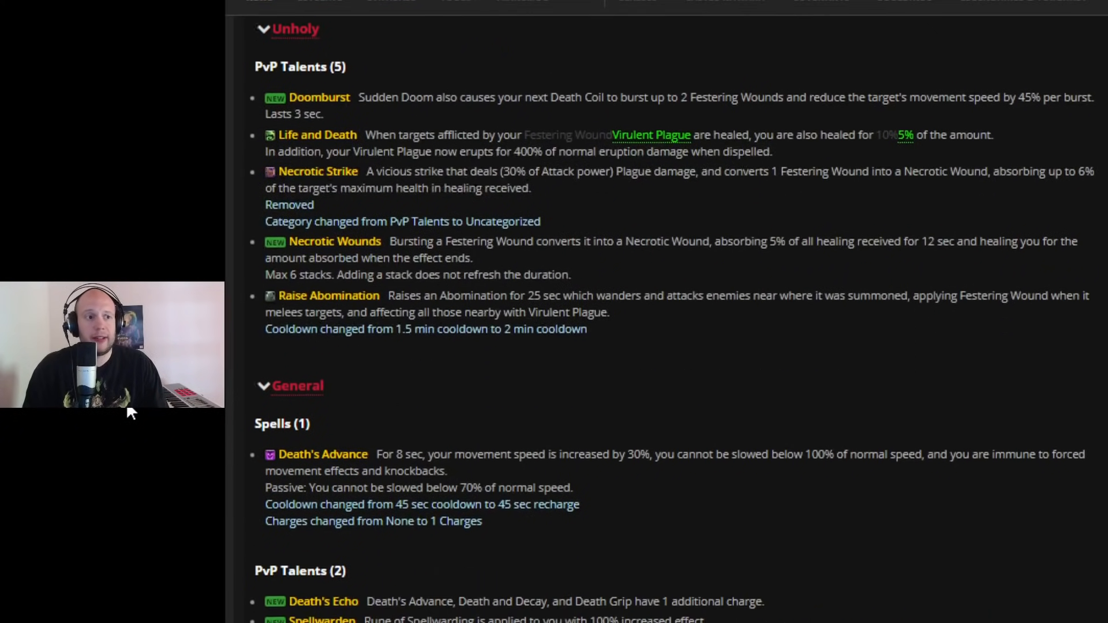
scroll(up, 3)
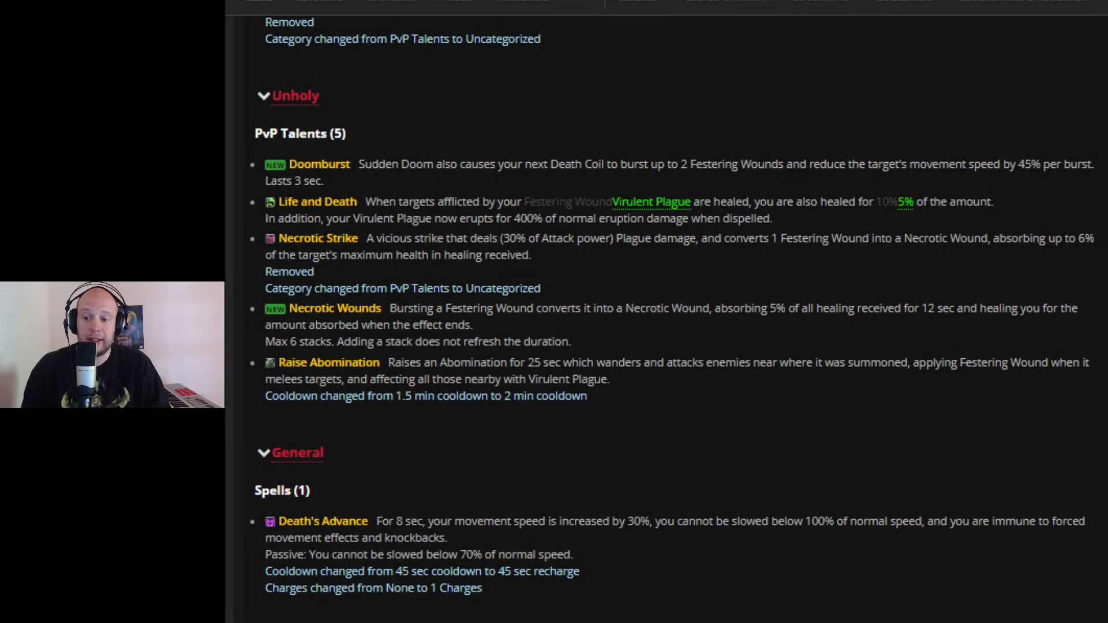
scroll(down, 3)
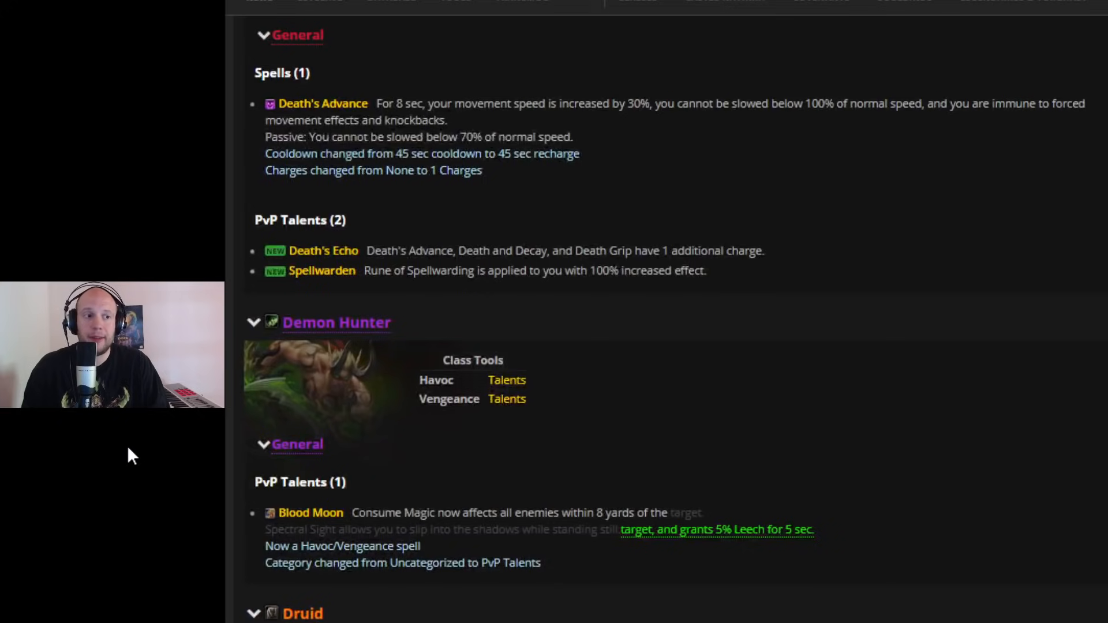
scroll(up, 3)
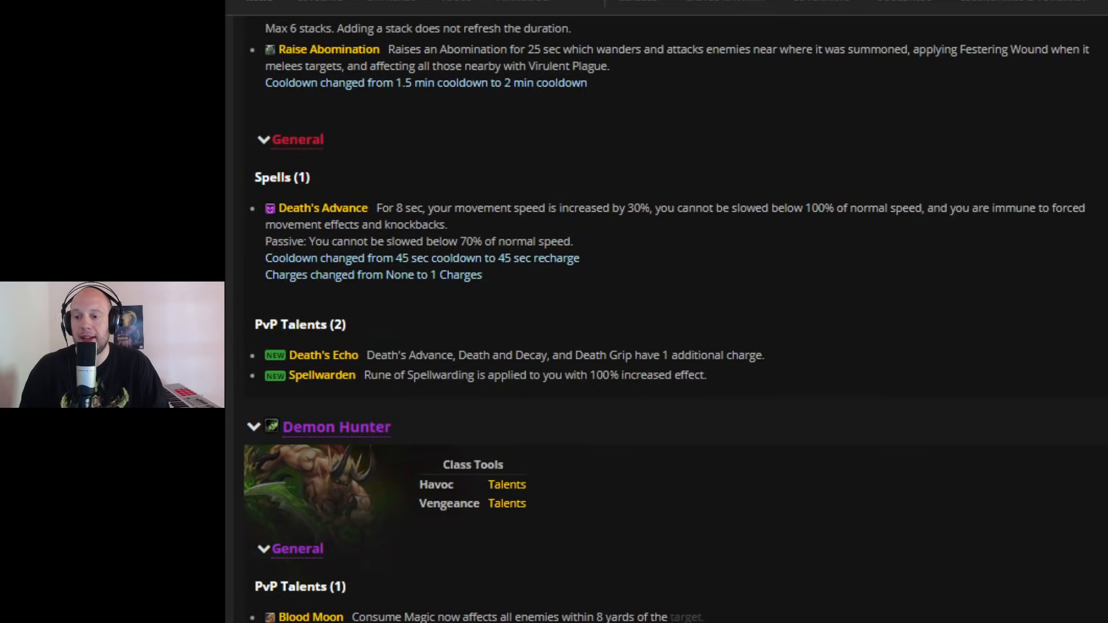
mouse_move(718, 376)
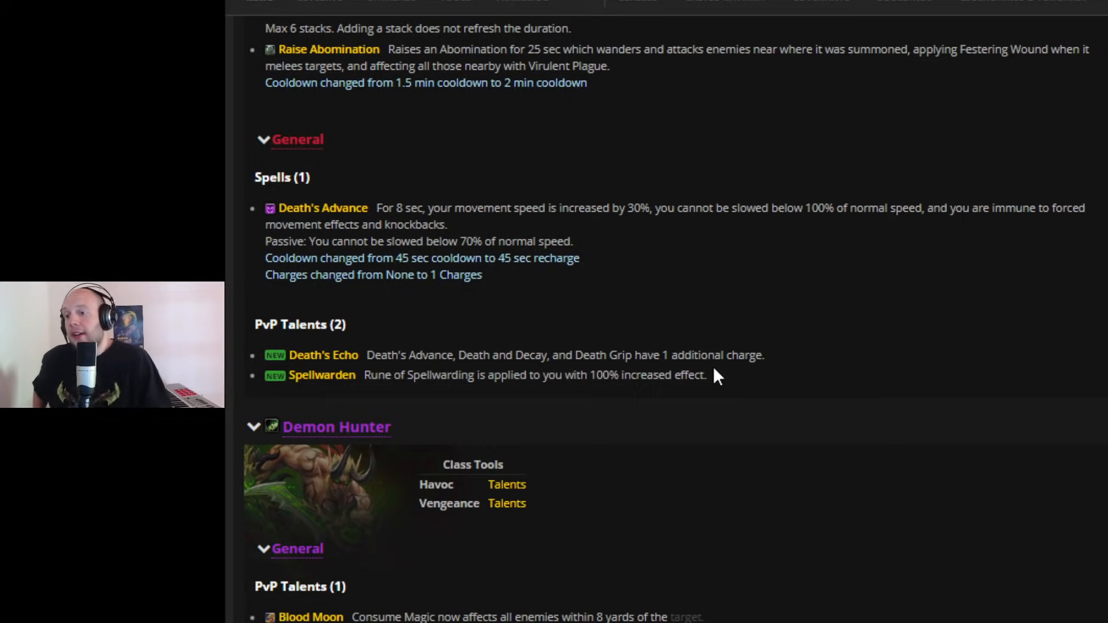
mouse_move(480, 427)
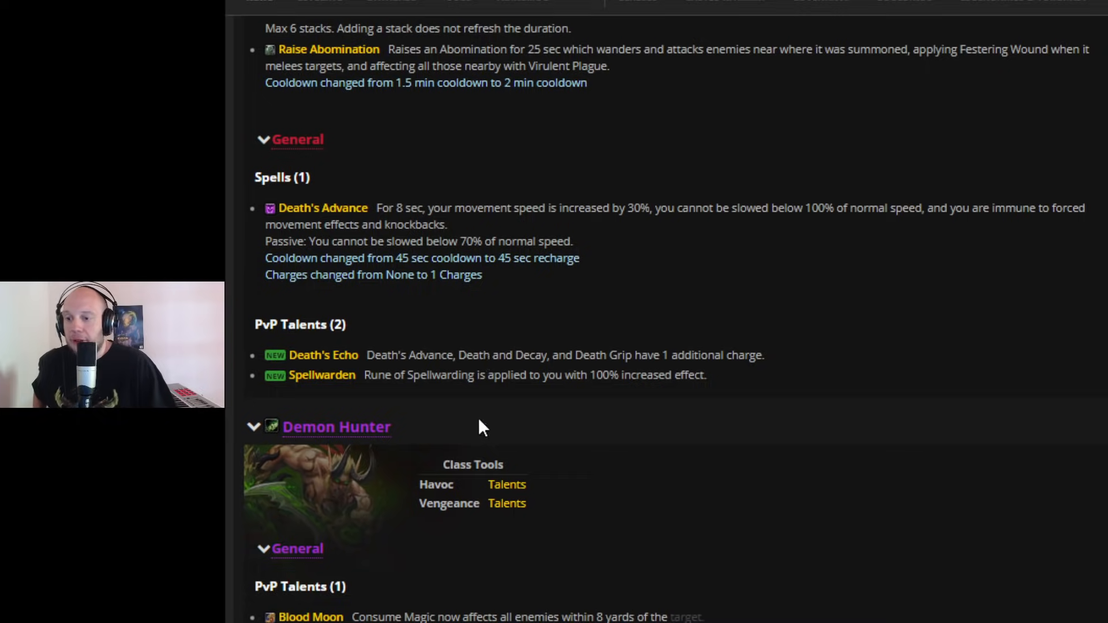
mouse_move(606, 394)
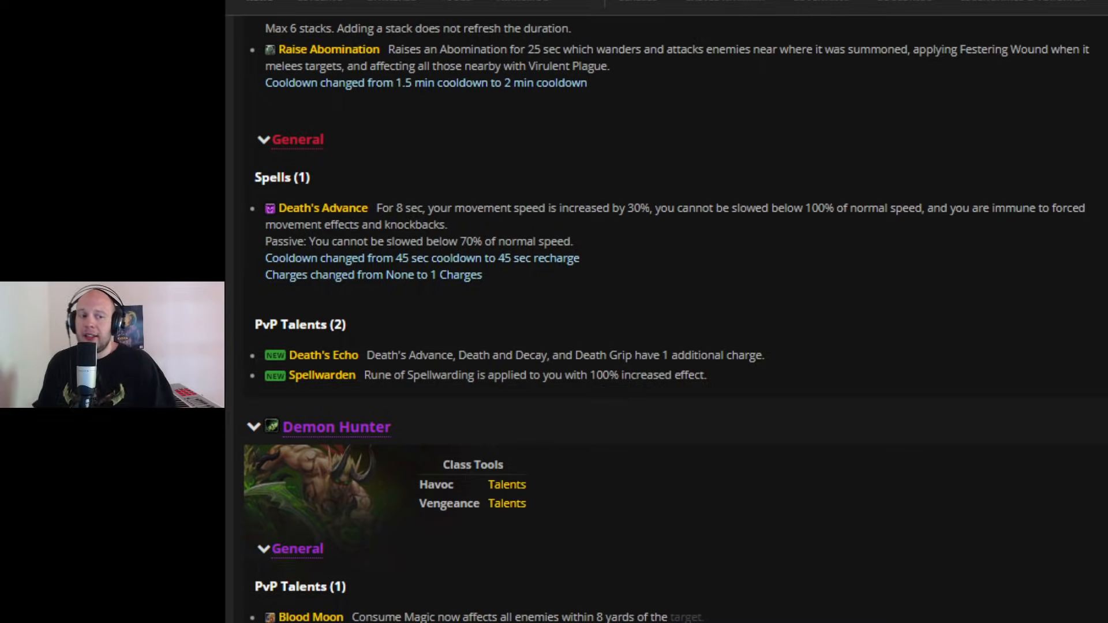
scroll(down, 3)
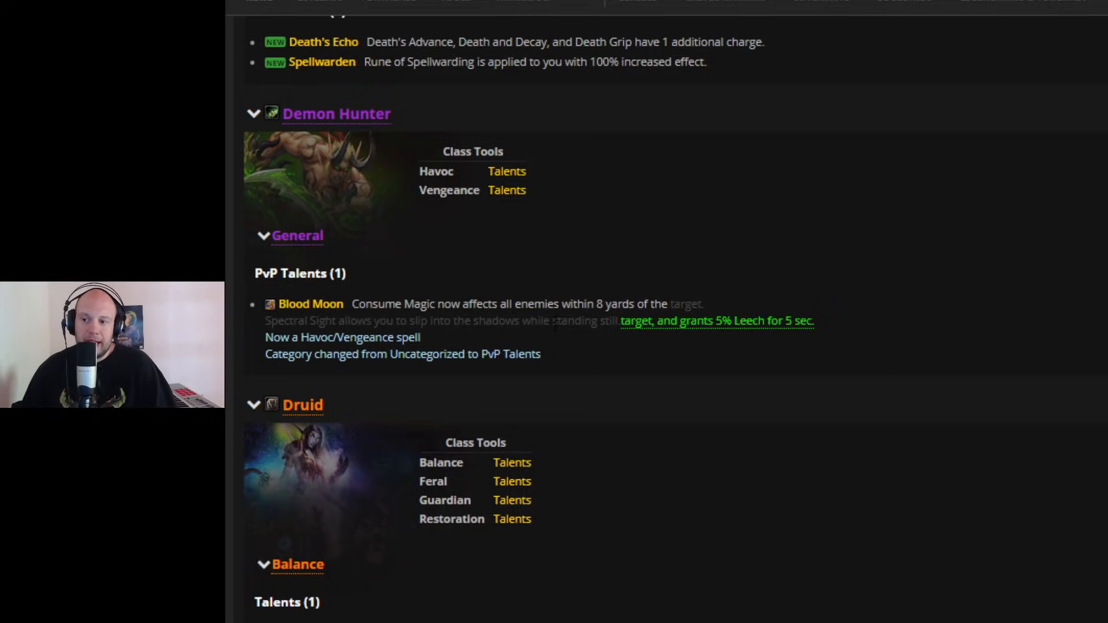
mouse_move(566, 351)
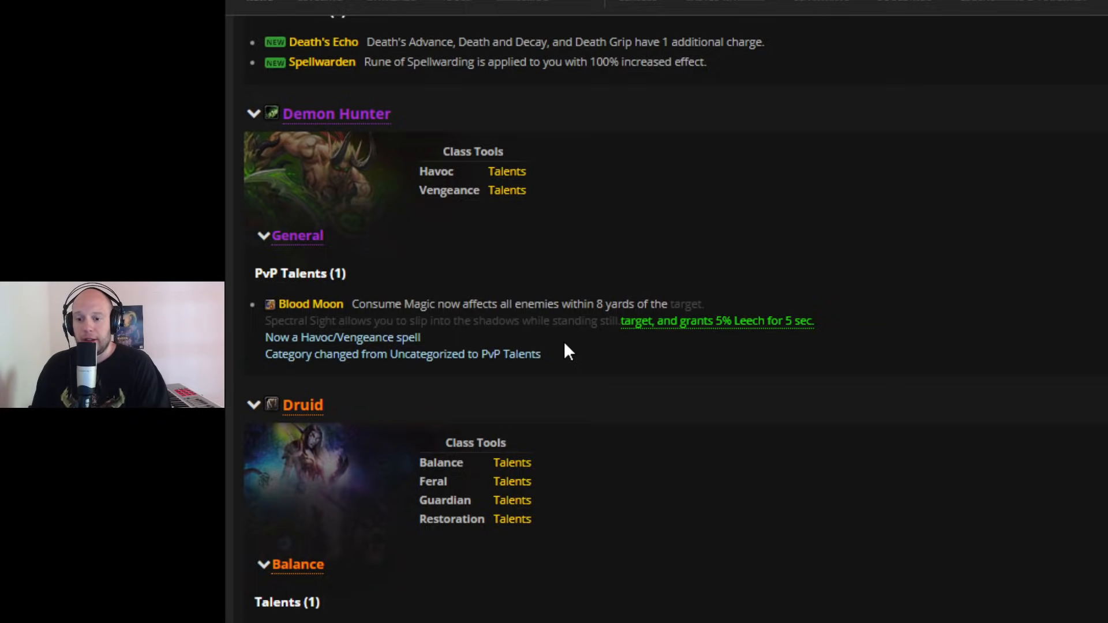
scroll(down, 3)
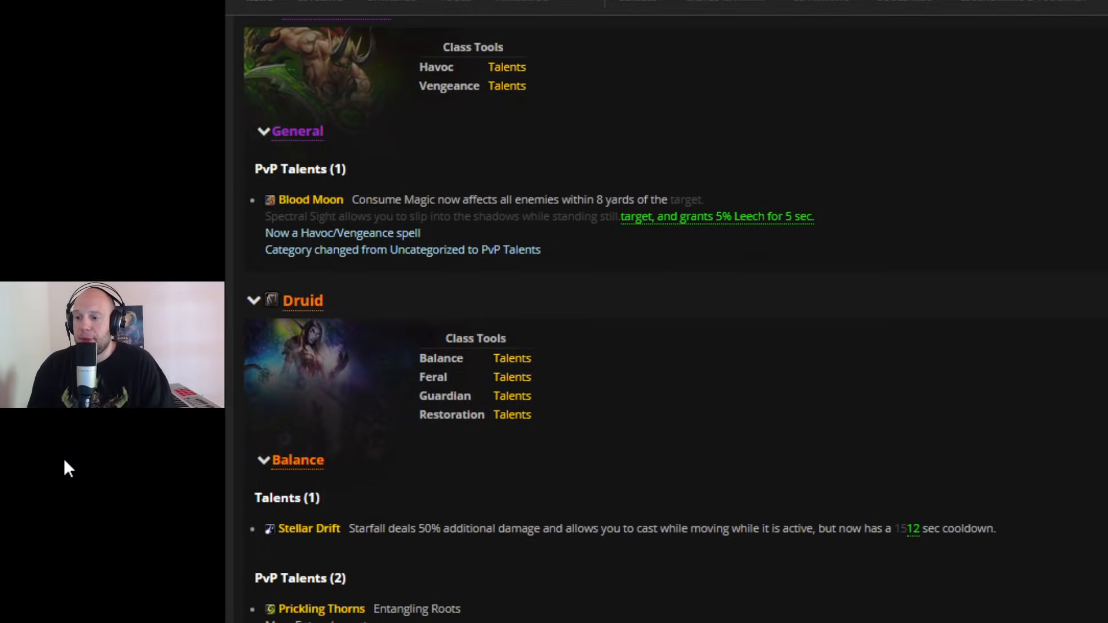
scroll(down, 3)
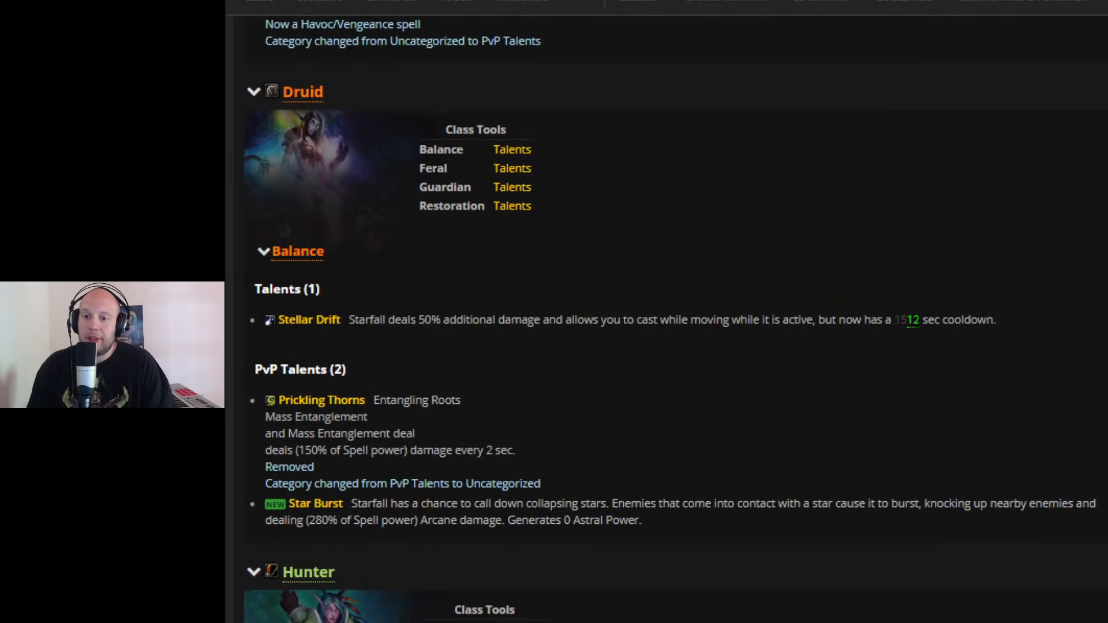
mouse_move(944, 352)
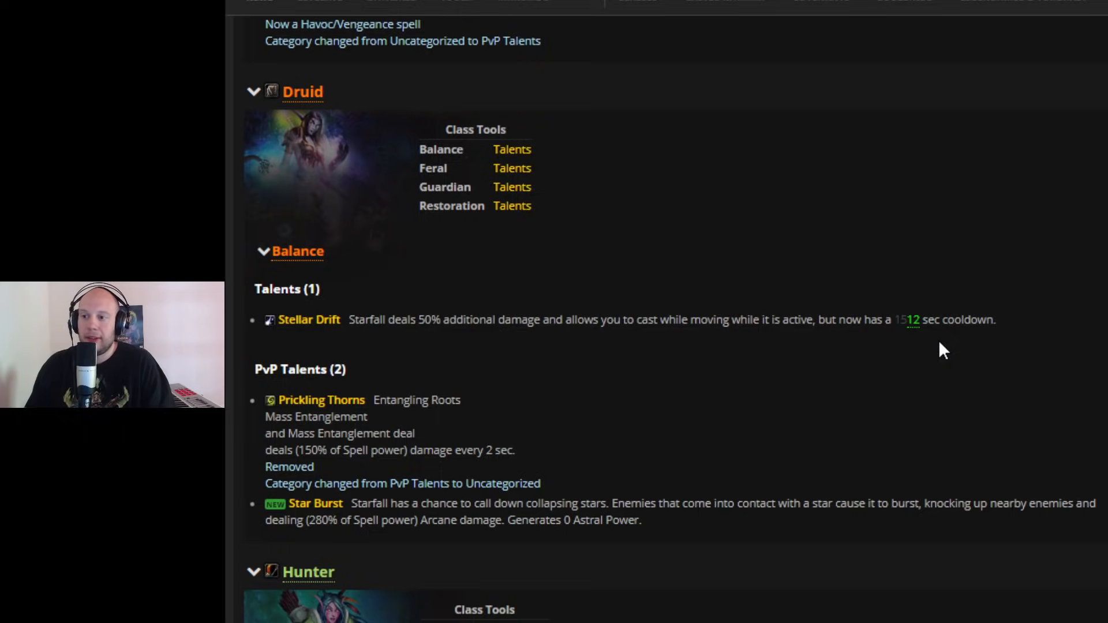
mouse_move(935, 353)
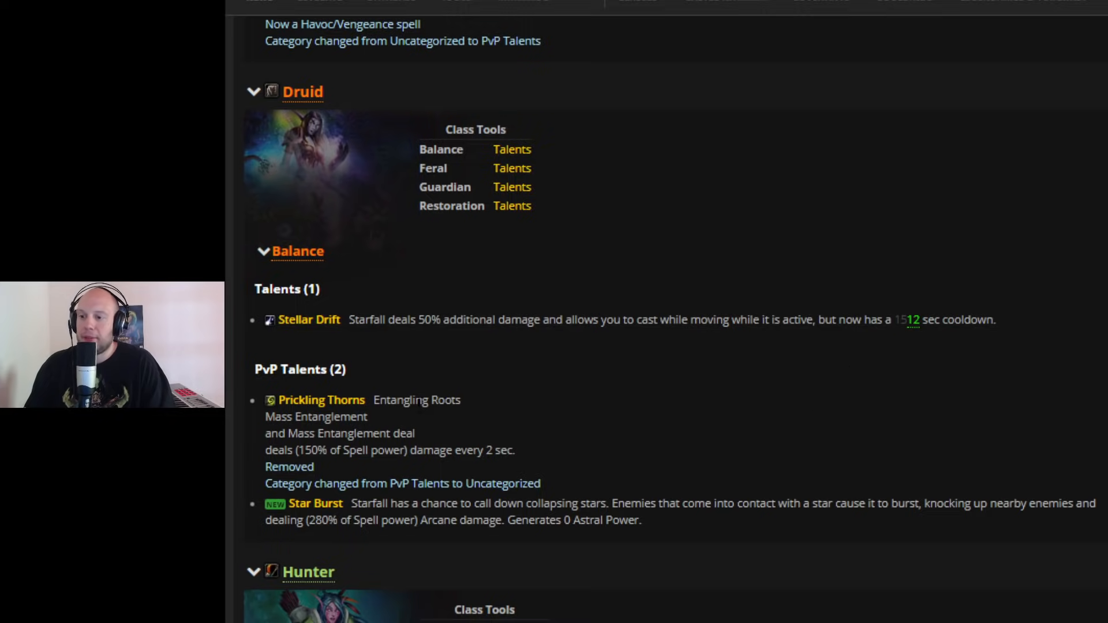
mouse_move(591, 427)
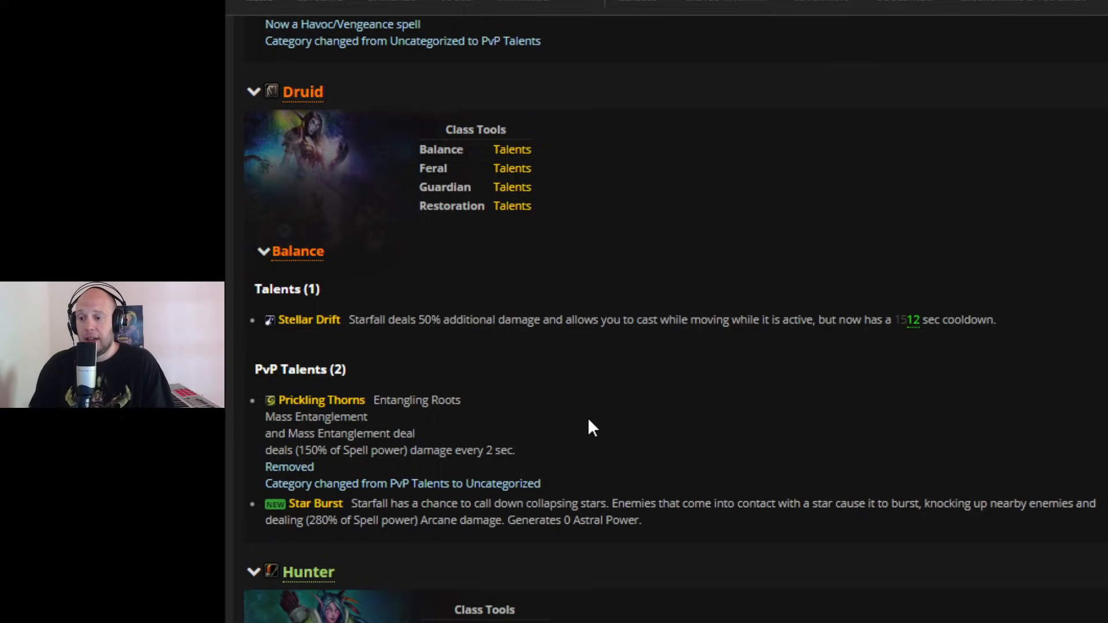
mouse_move(539, 555)
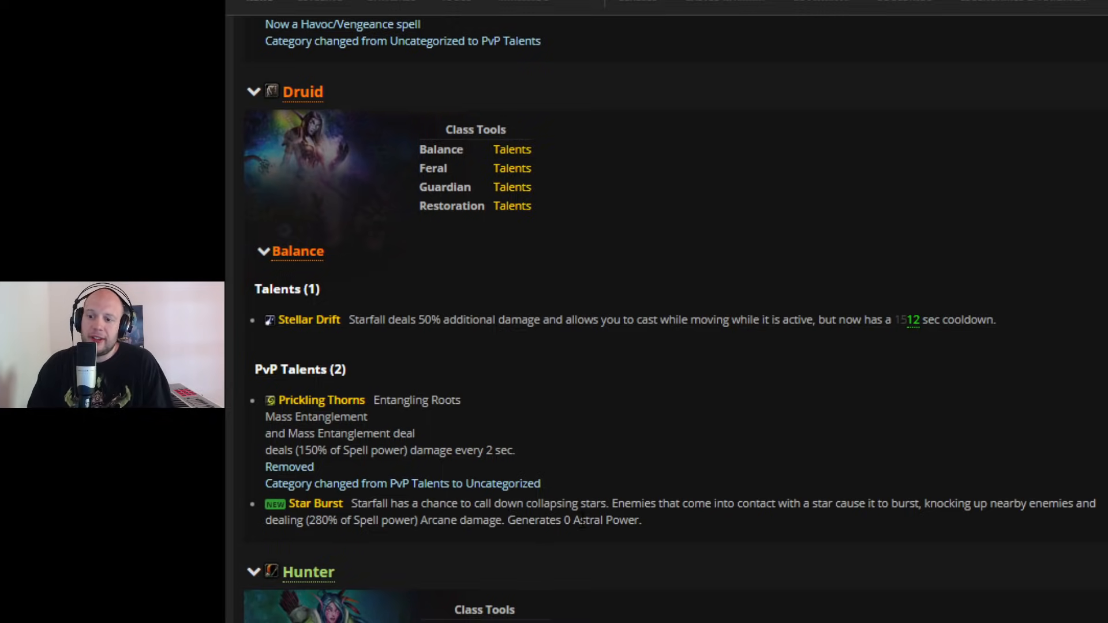
mouse_move(768, 532)
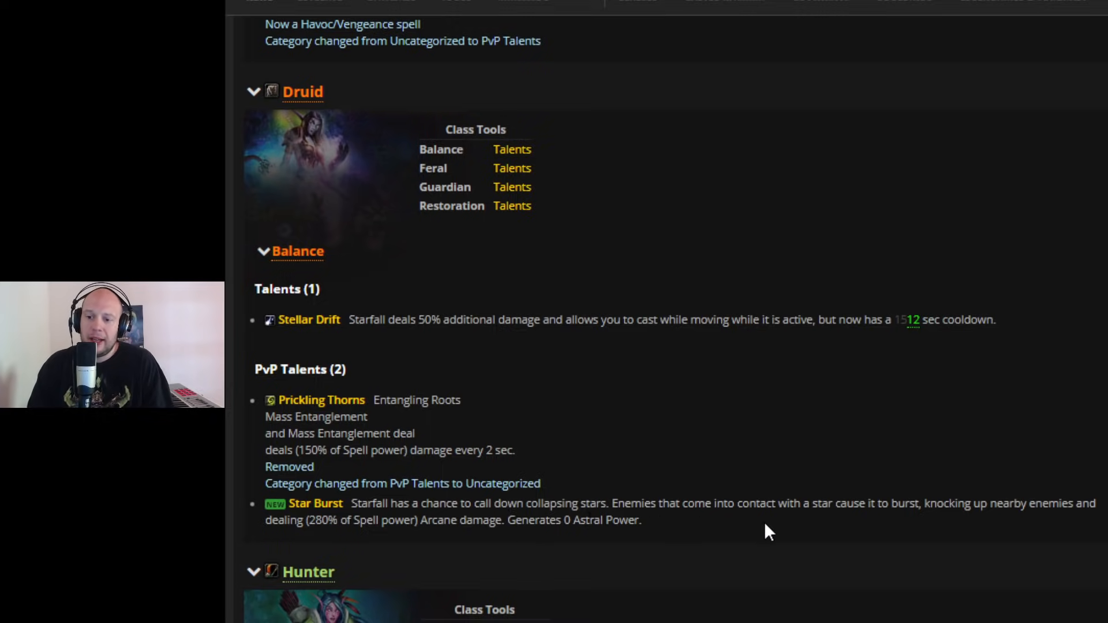
mouse_move(919, 524)
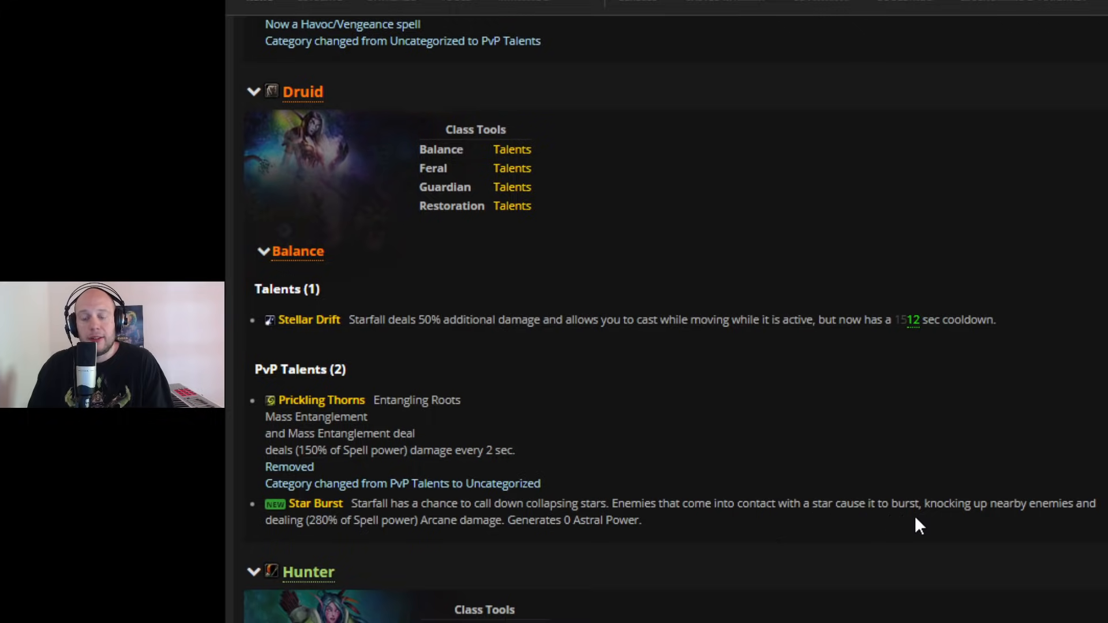
mouse_move(360, 595)
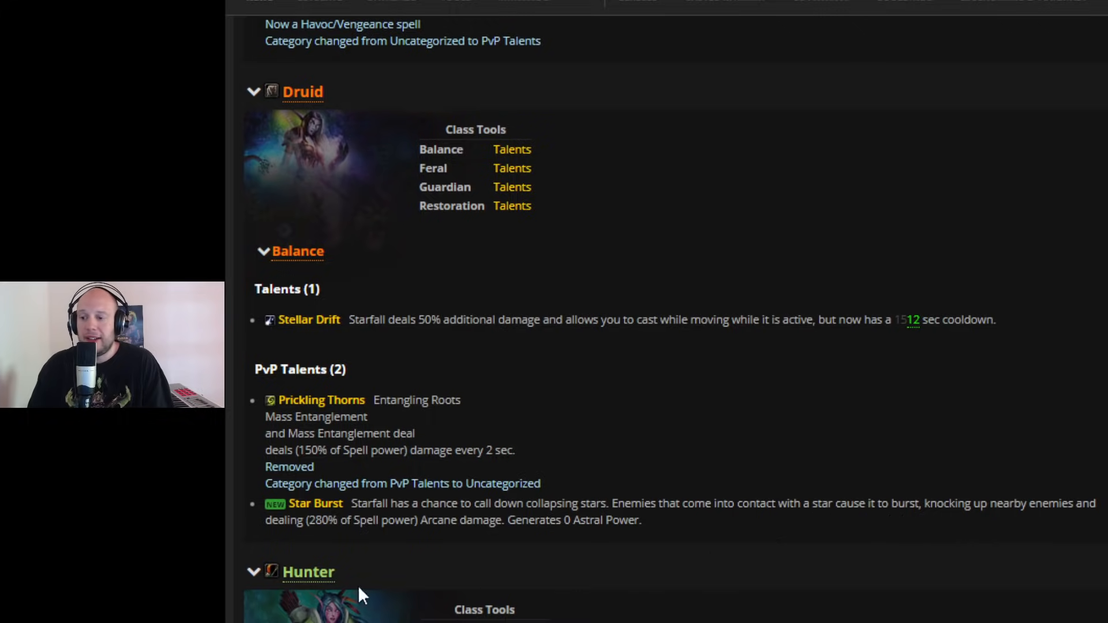
mouse_move(399, 540)
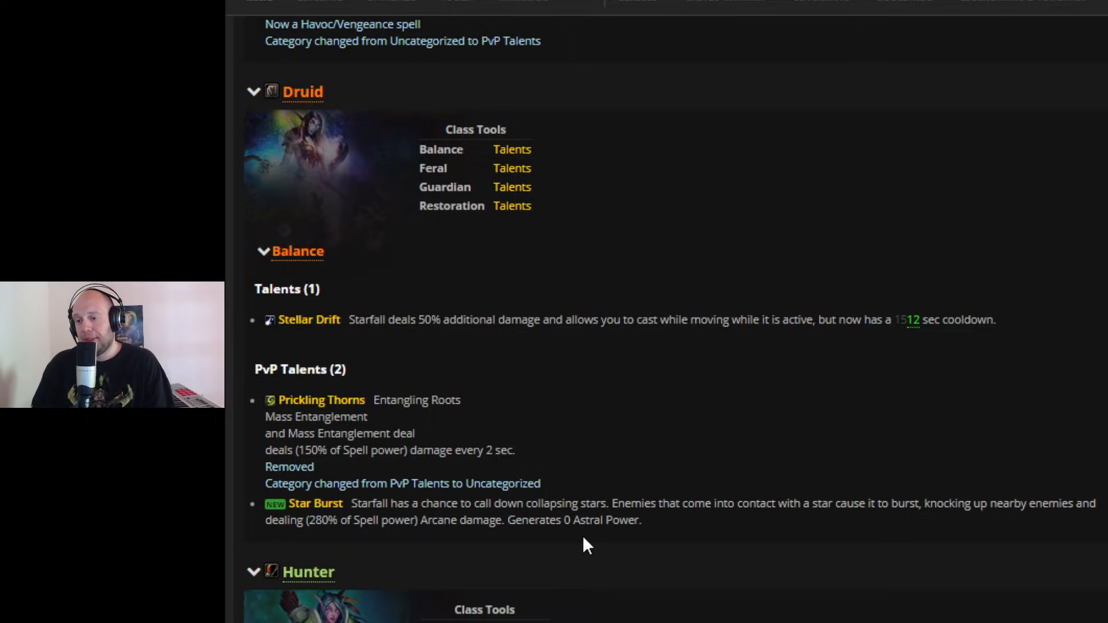
mouse_move(297, 336)
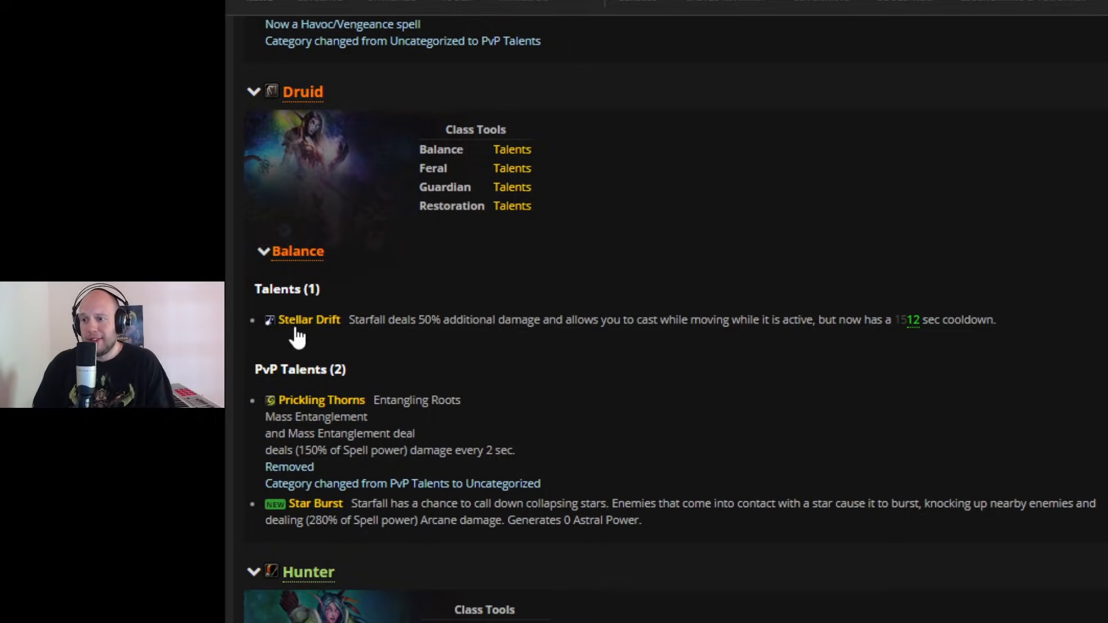
mouse_move(629, 394)
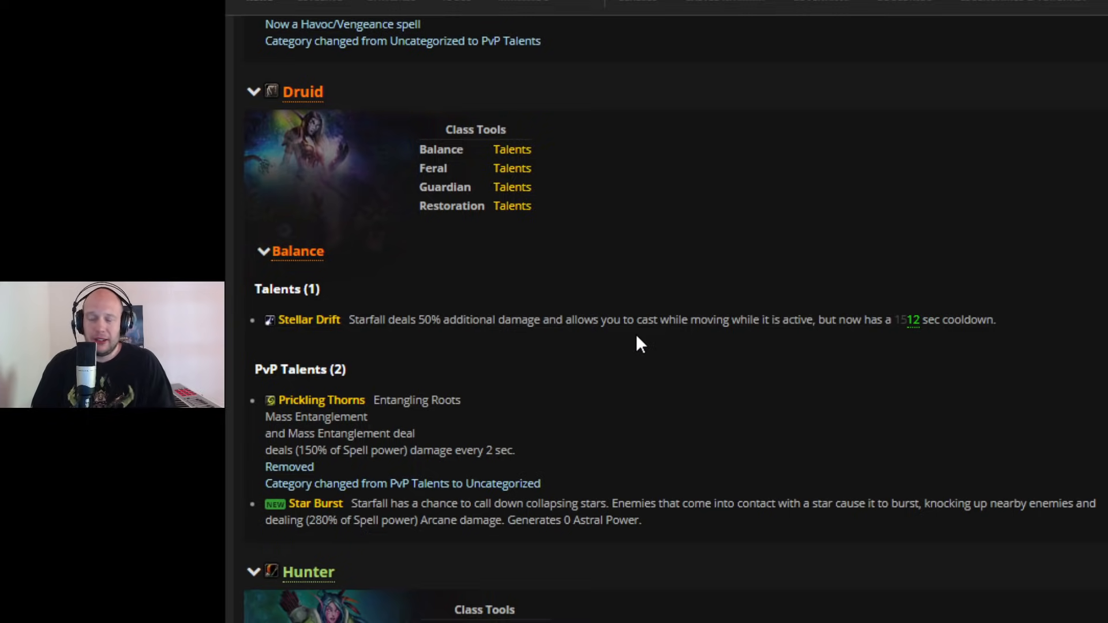
mouse_move(408, 545)
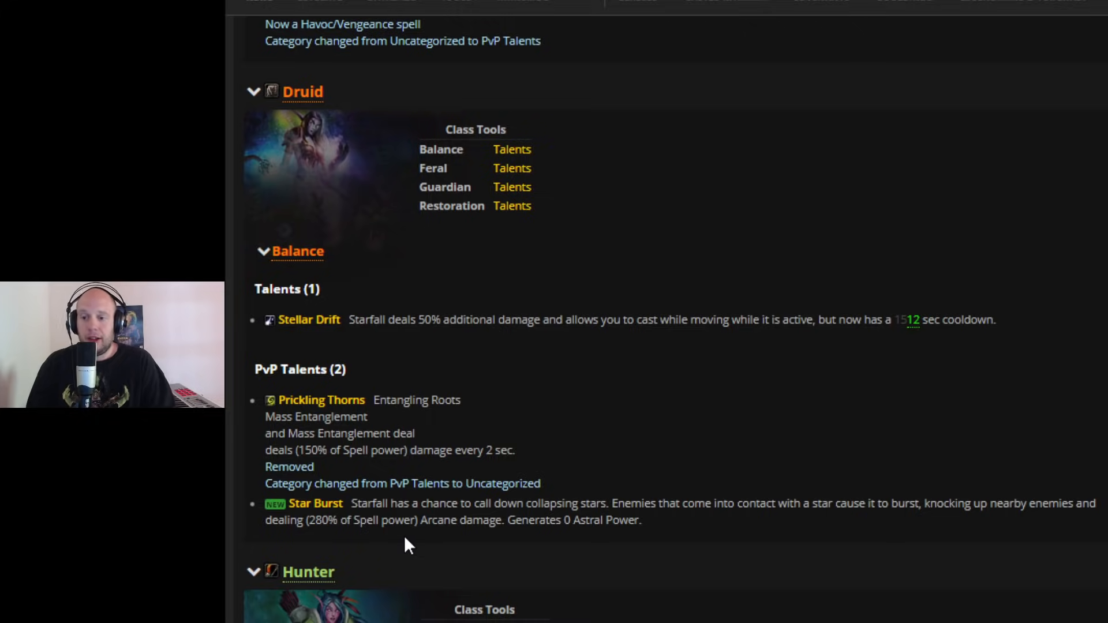
mouse_move(506, 383)
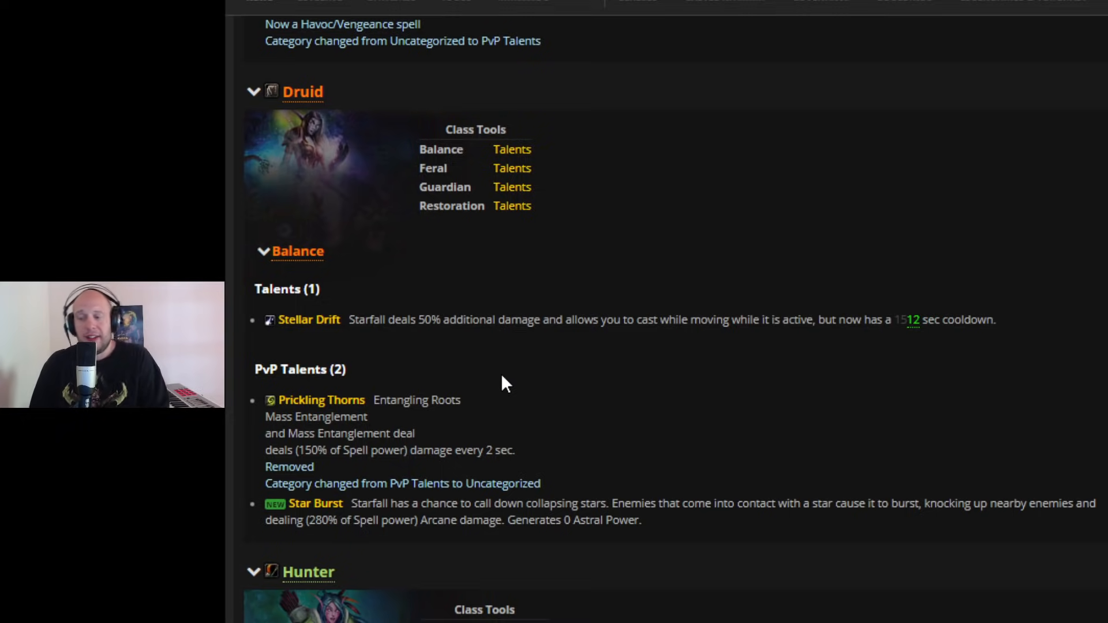
mouse_move(660, 495)
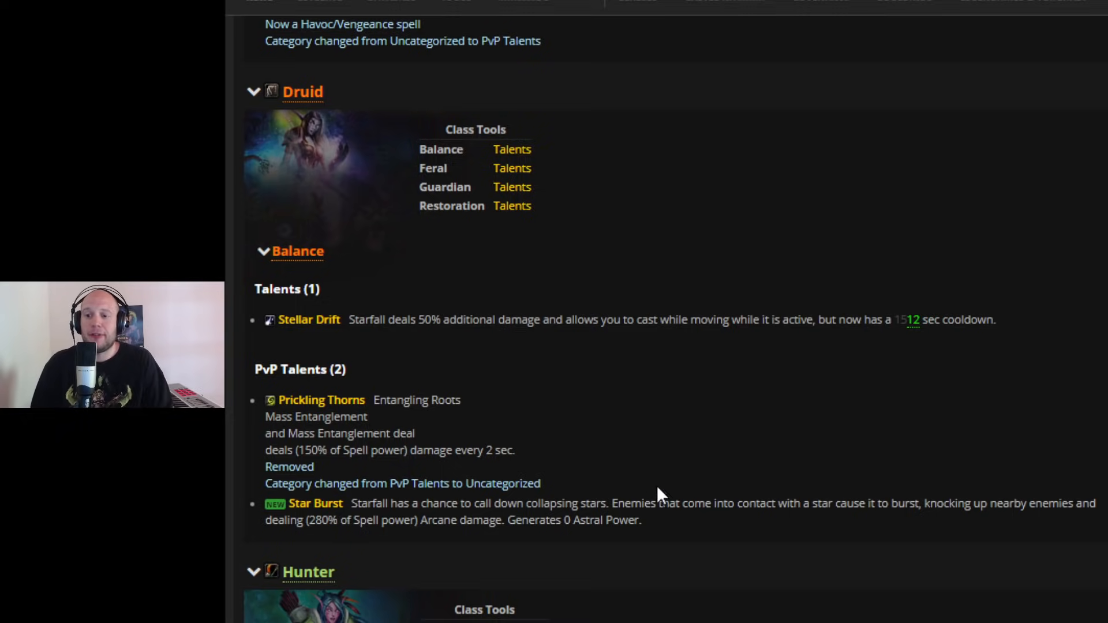
mouse_move(669, 540)
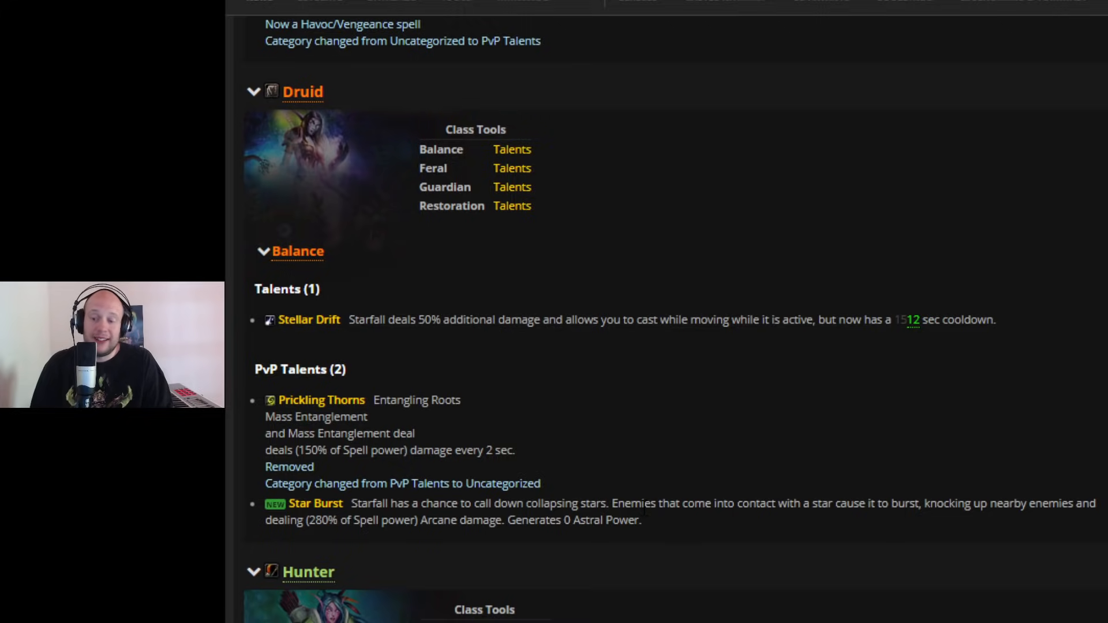
mouse_move(656, 527)
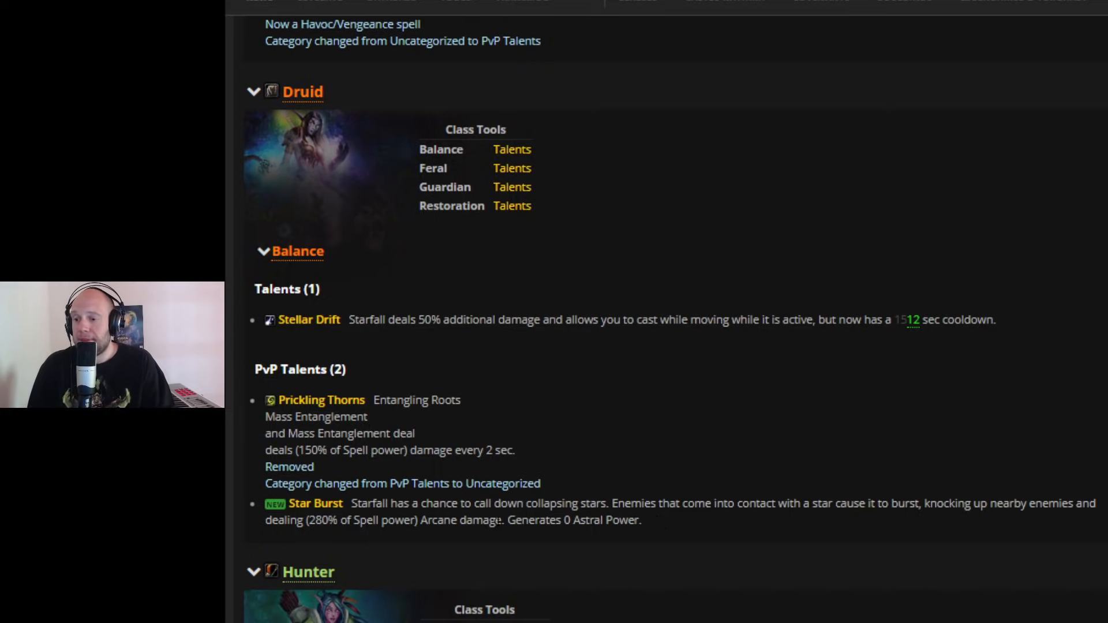
mouse_move(168, 525)
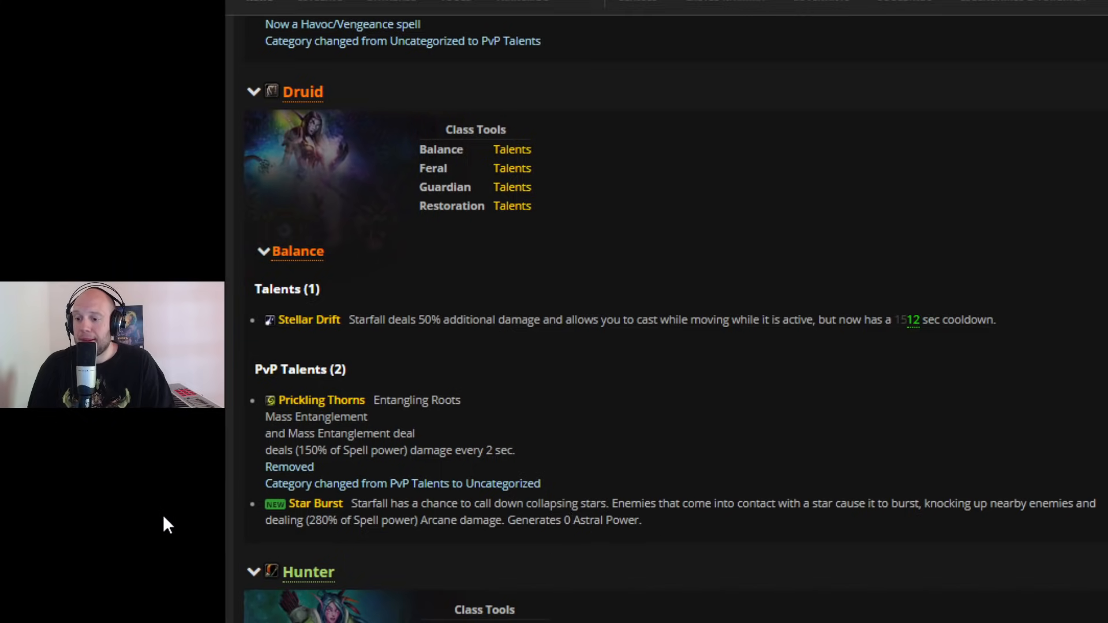
scroll(down, 3)
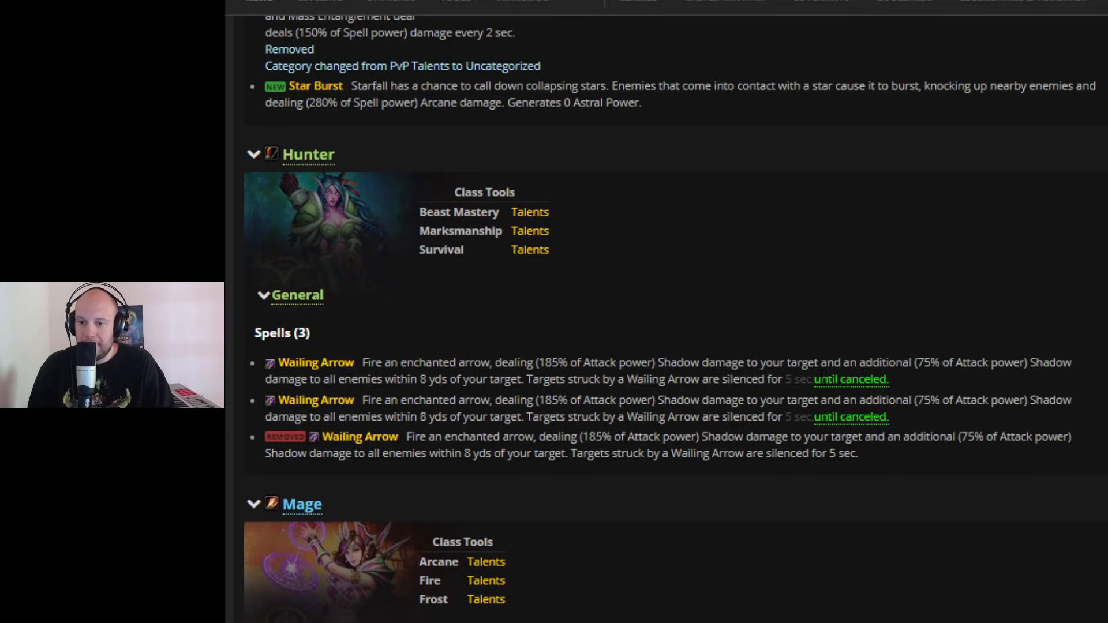
mouse_move(32, 480)
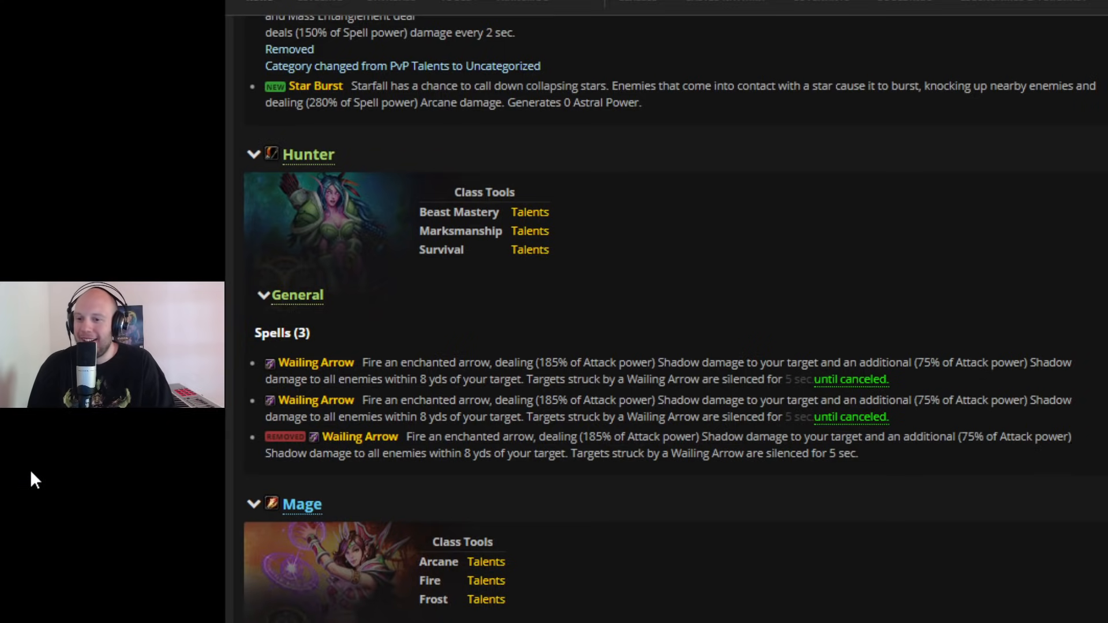
scroll(down, 3)
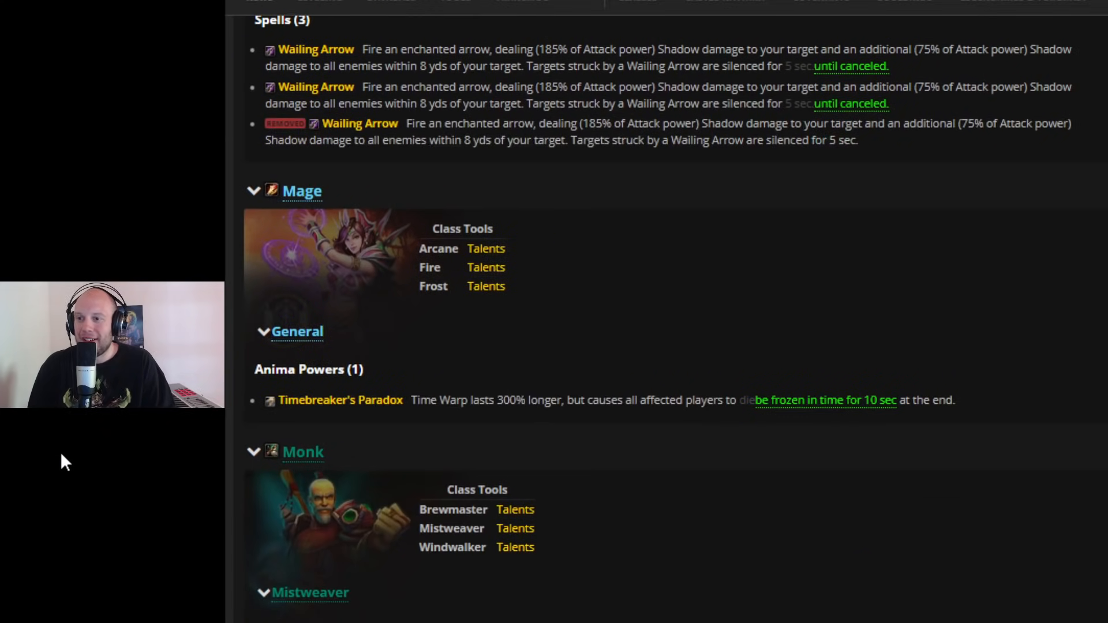
scroll(down, 3)
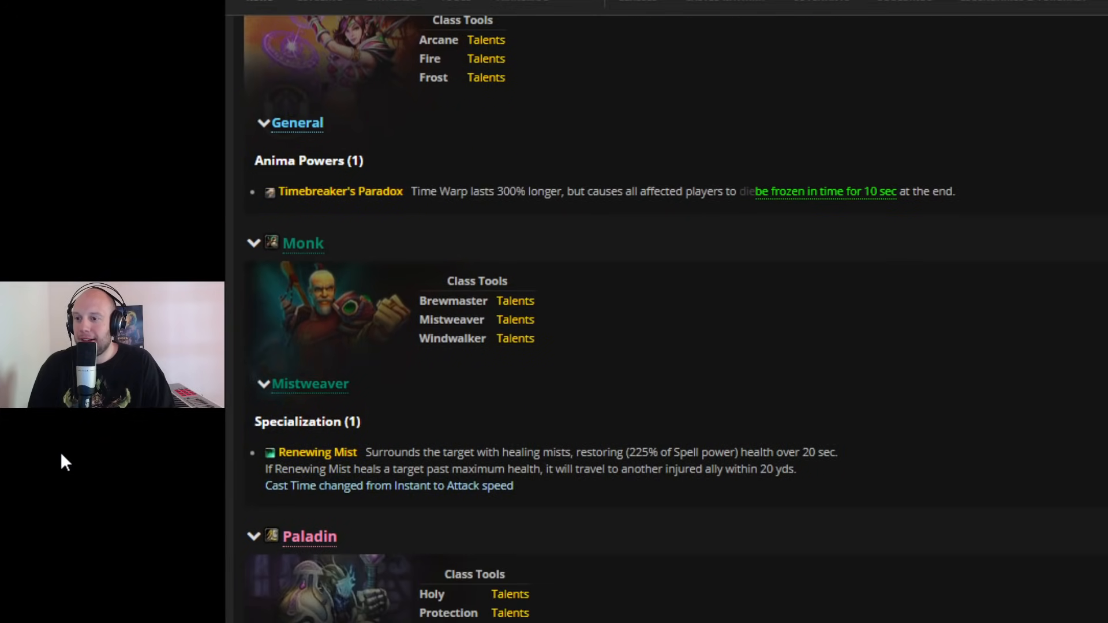
scroll(down, 3)
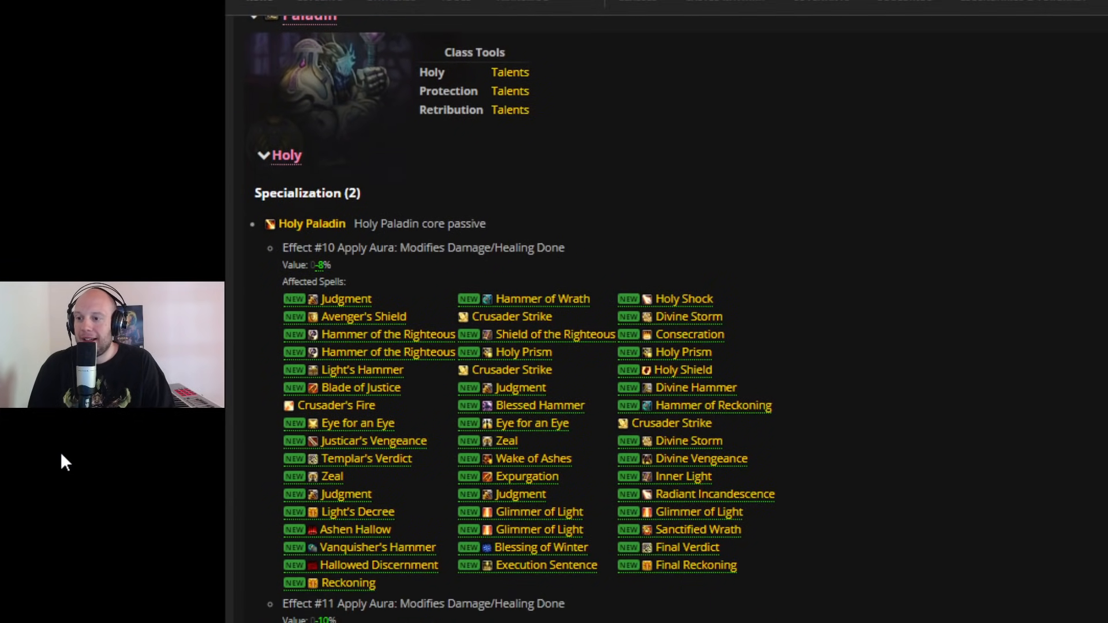
scroll(down, 3)
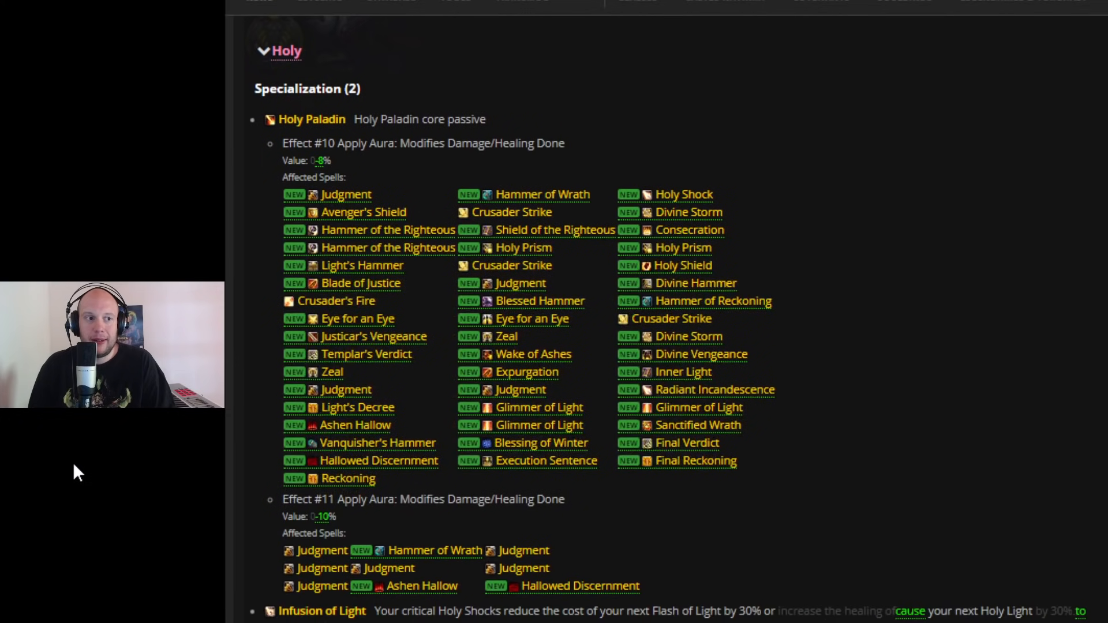
scroll(up, 3)
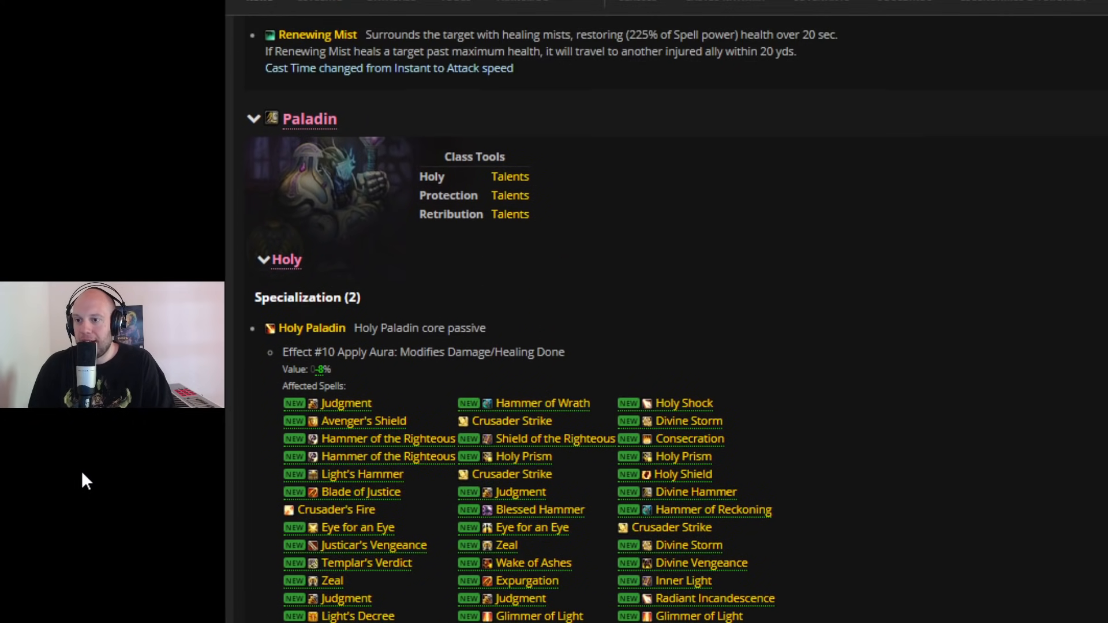
mouse_move(71, 533)
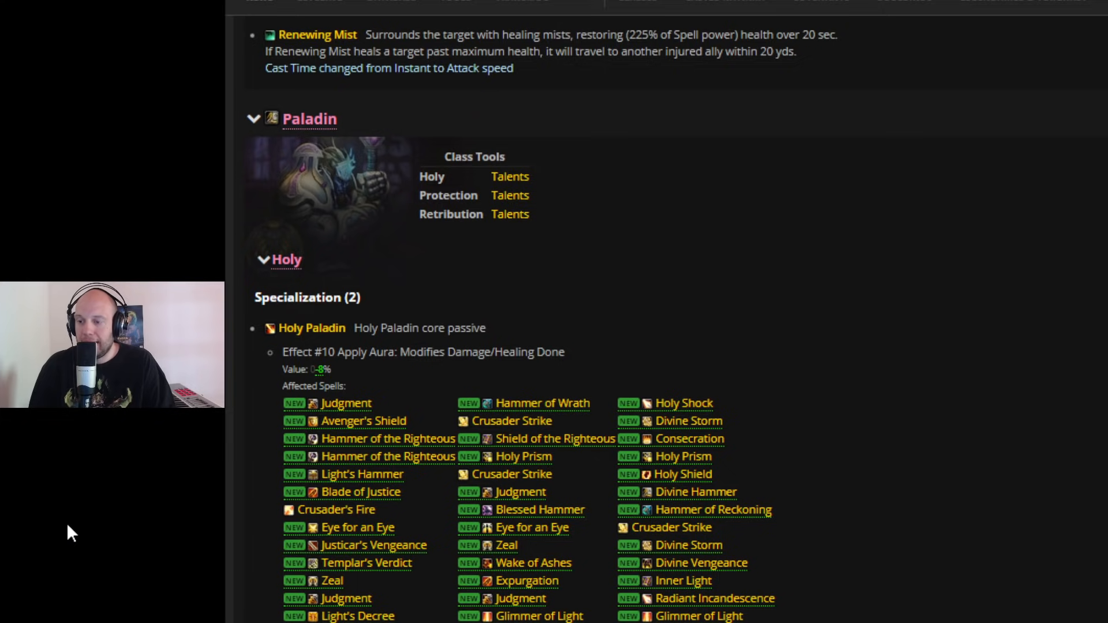
mouse_move(197, 530)
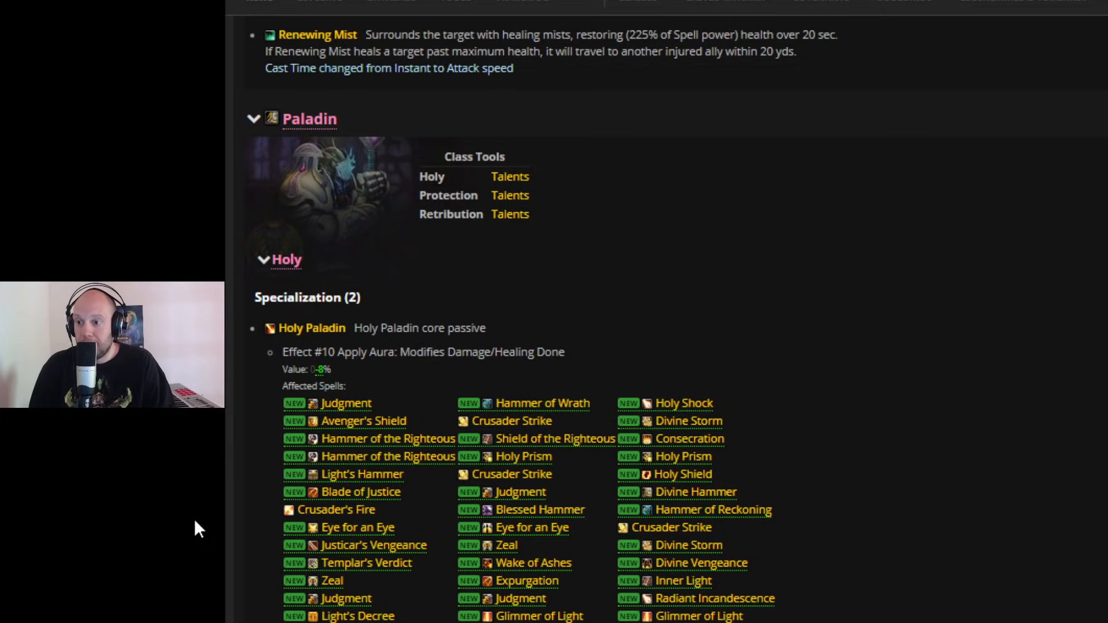
scroll(down, 3)
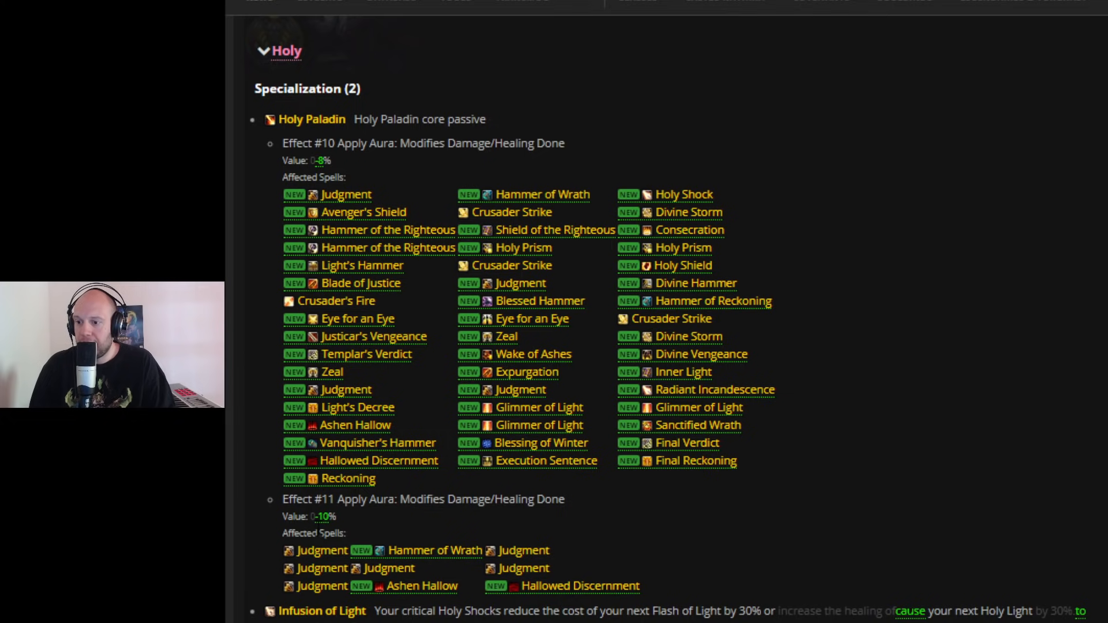
mouse_move(160, 537)
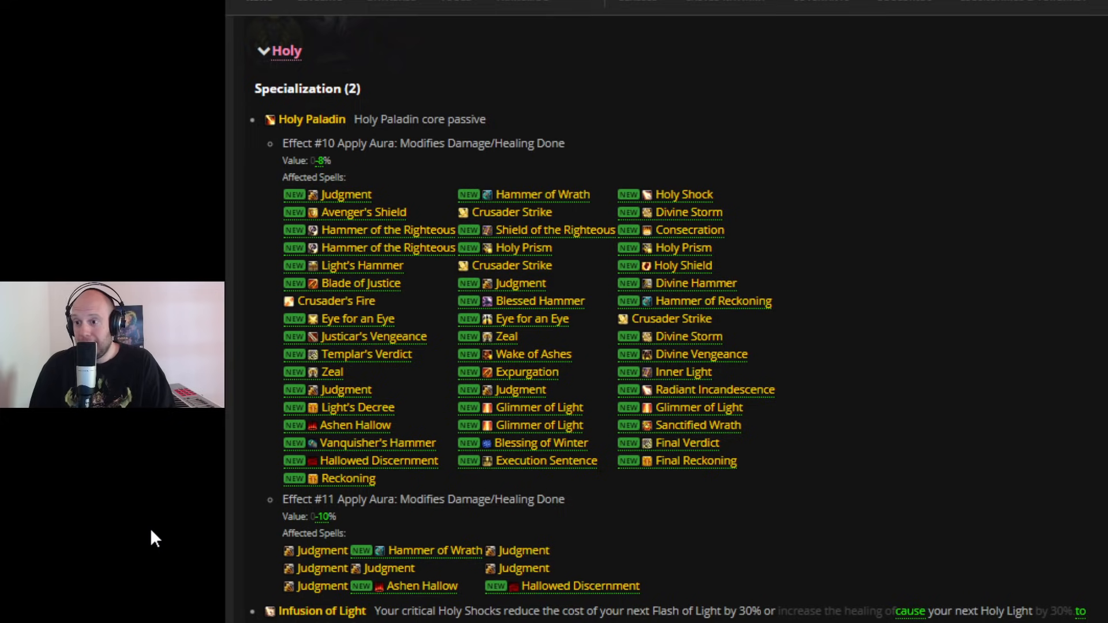
mouse_move(439, 479)
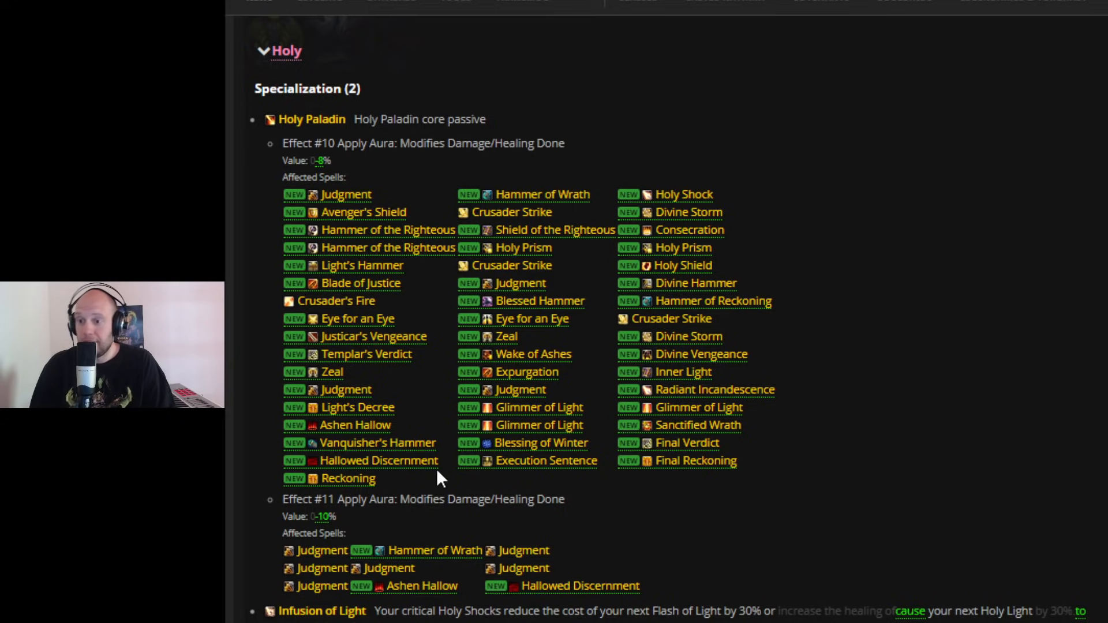
mouse_move(675, 520)
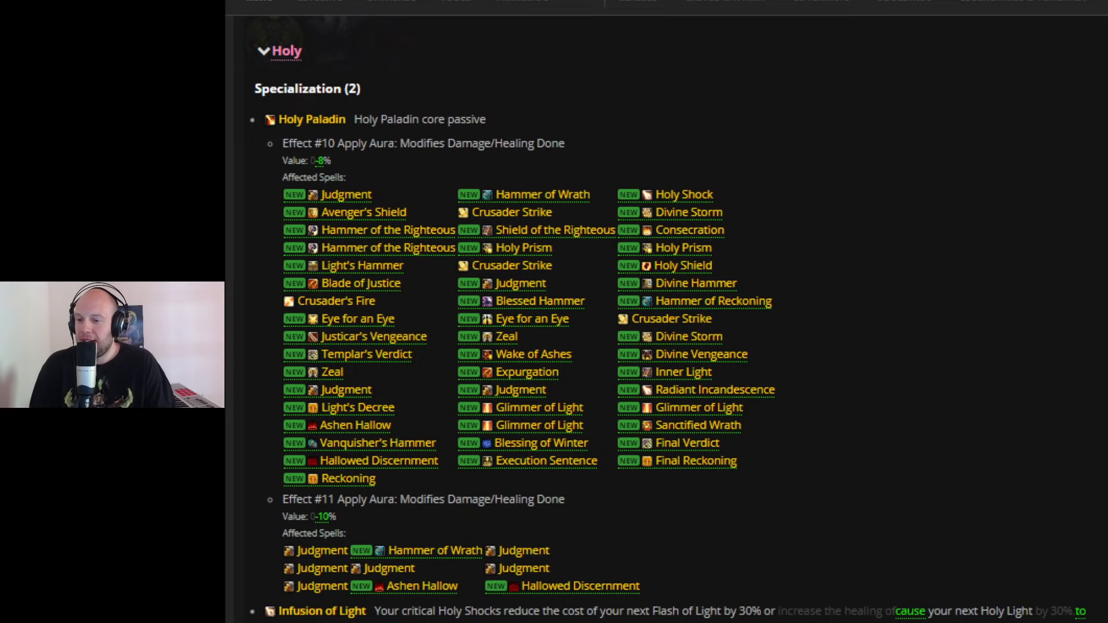
scroll(down, 3)
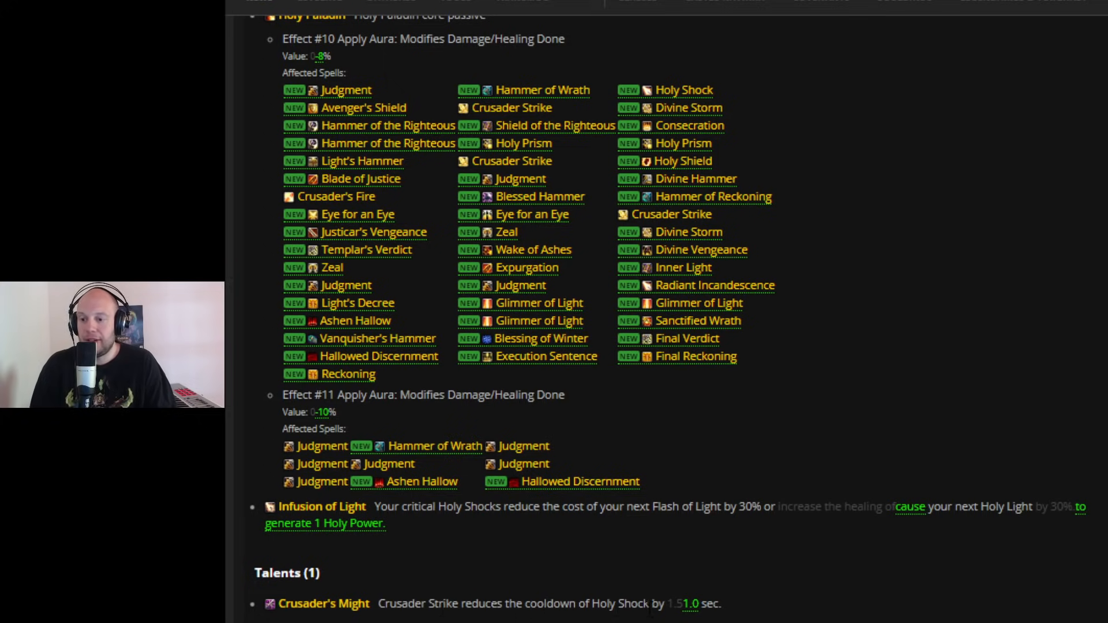
mouse_move(169, 609)
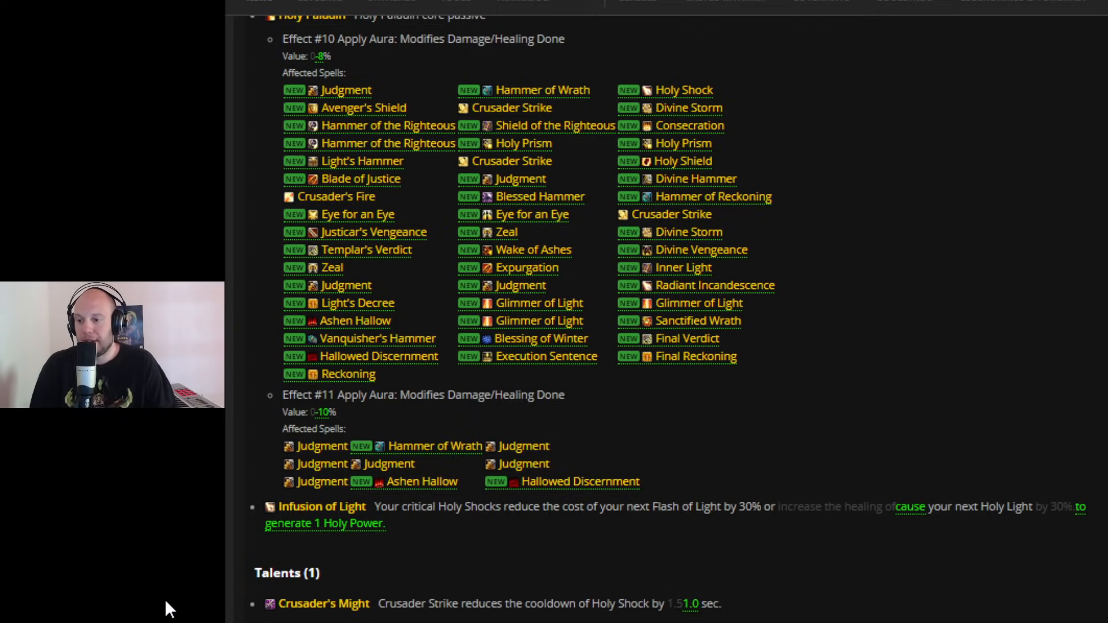
mouse_move(322, 603)
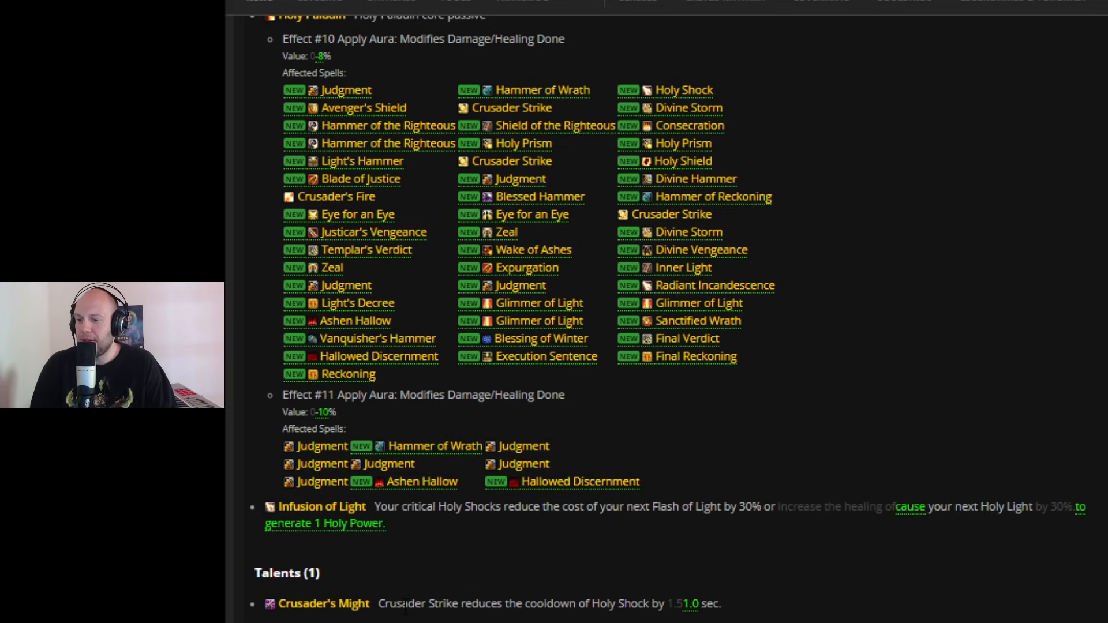
scroll(down, 3)
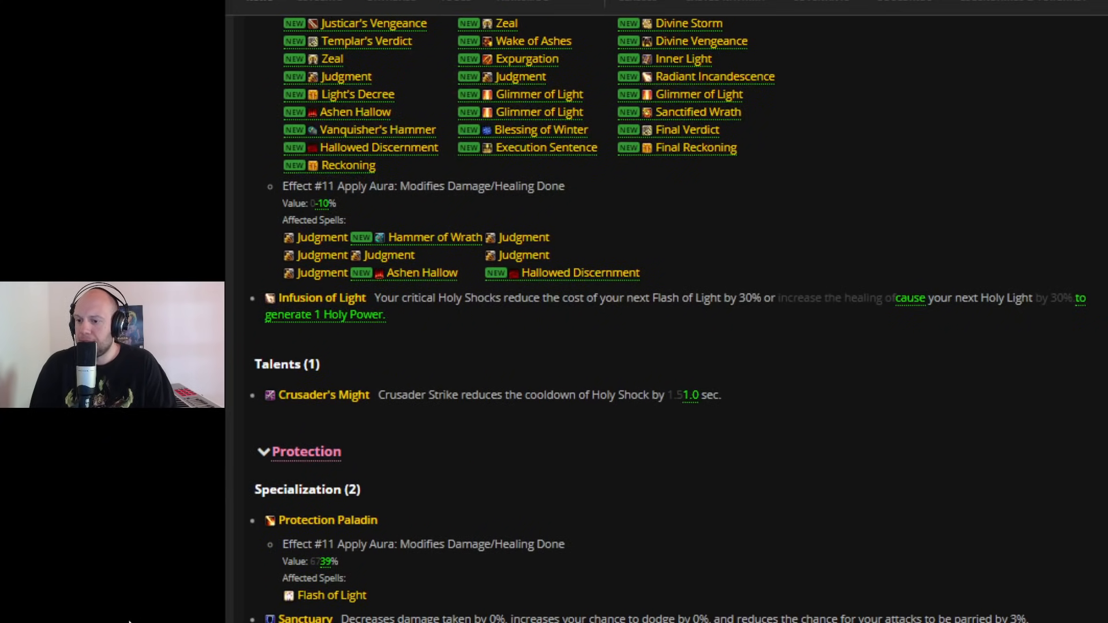
scroll(down, 3)
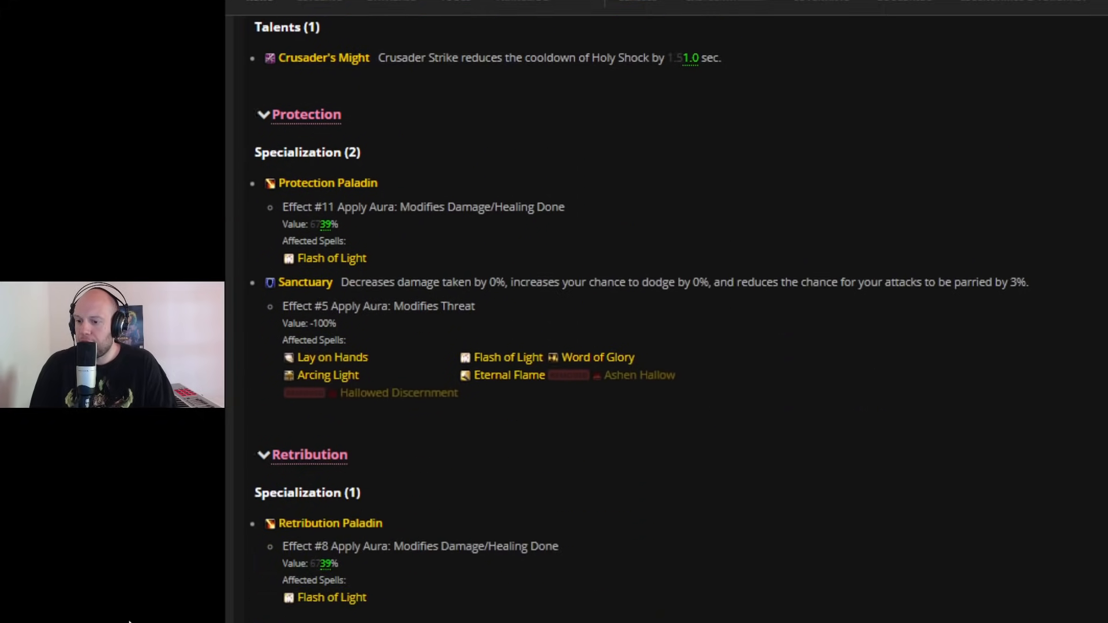
scroll(down, 3)
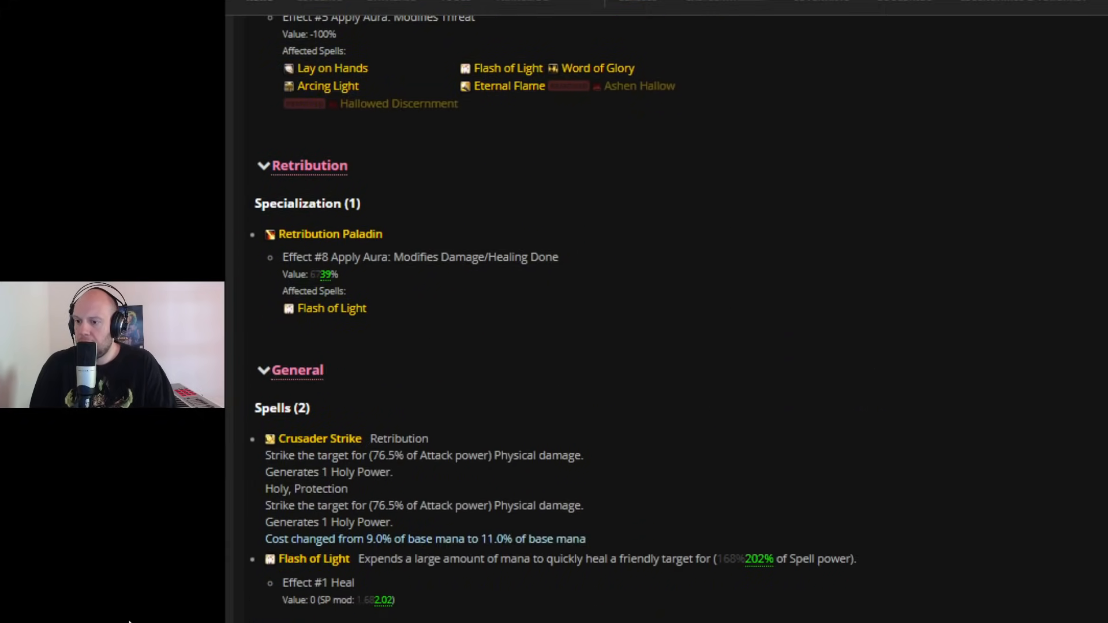
scroll(down, 3)
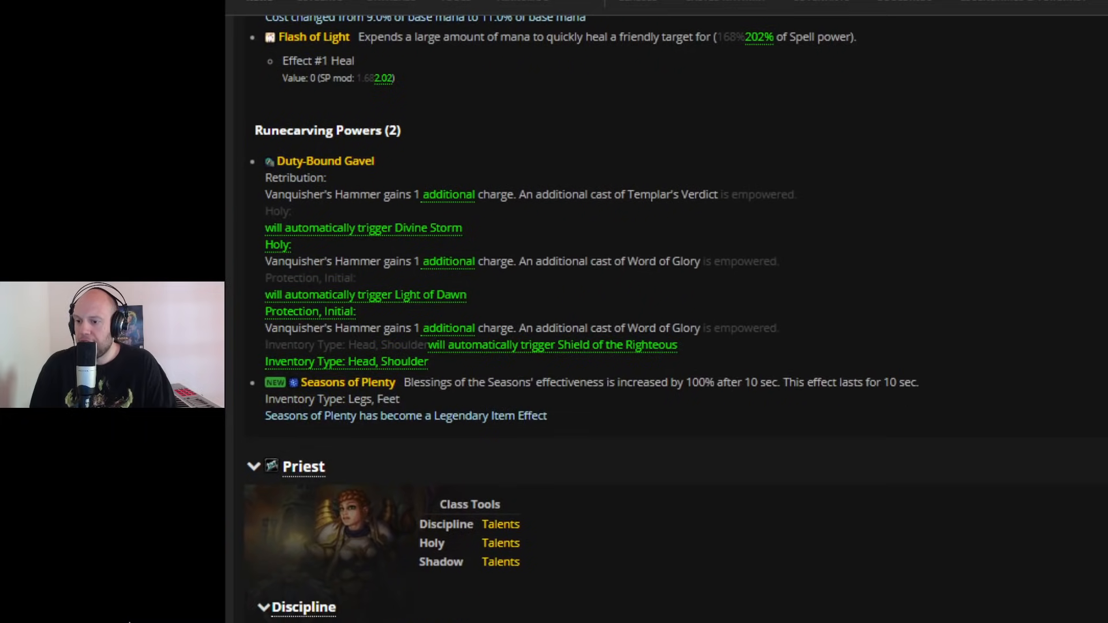
scroll(down, 3)
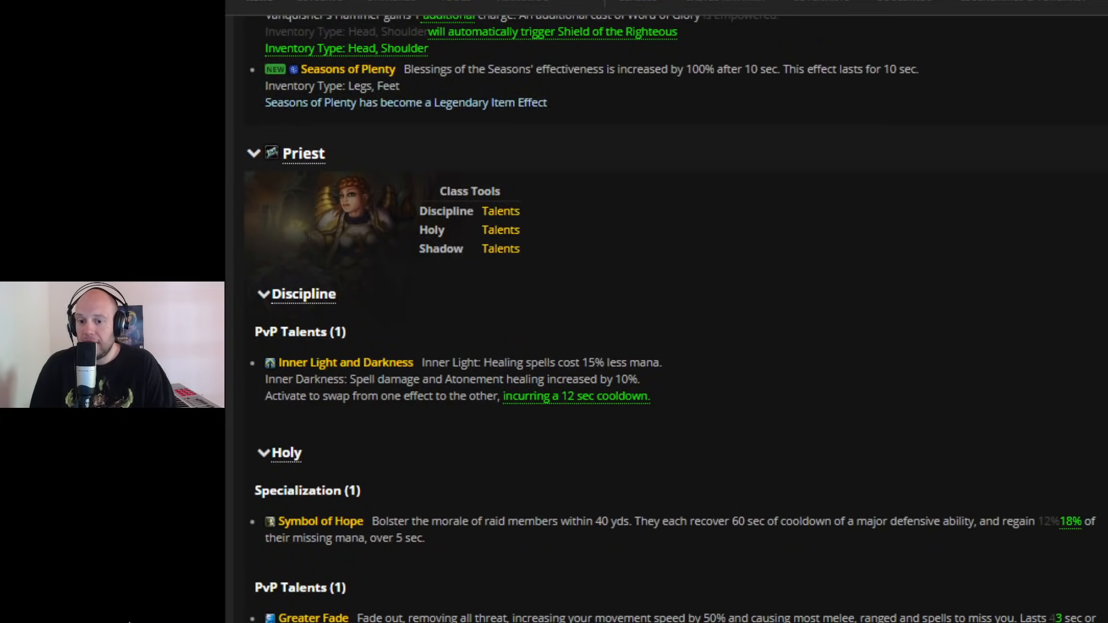
mouse_move(473, 561)
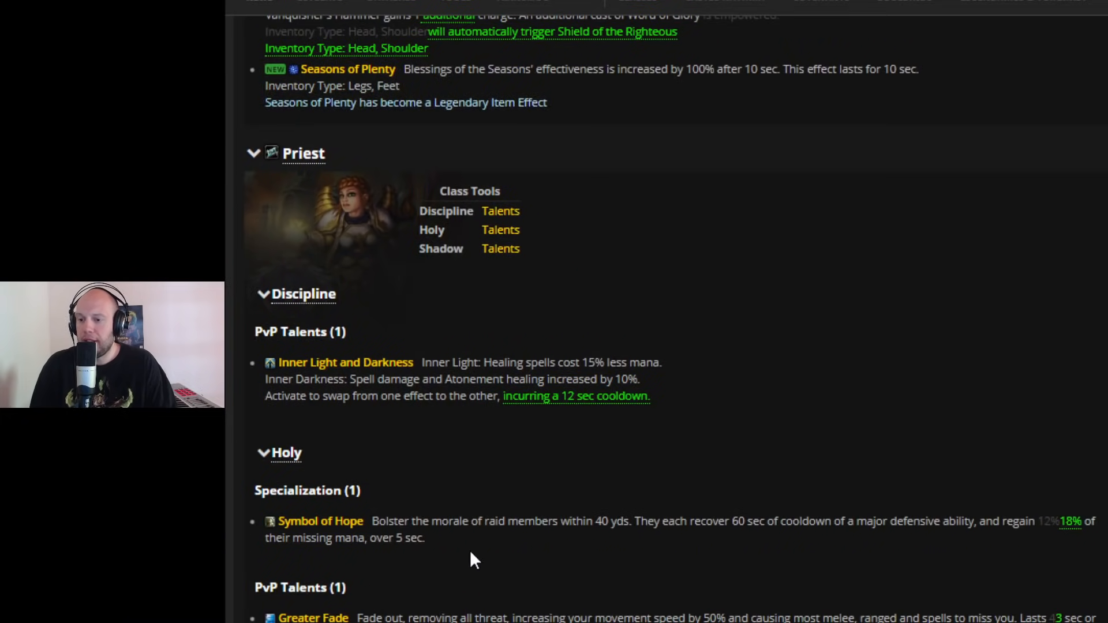
mouse_move(466, 540)
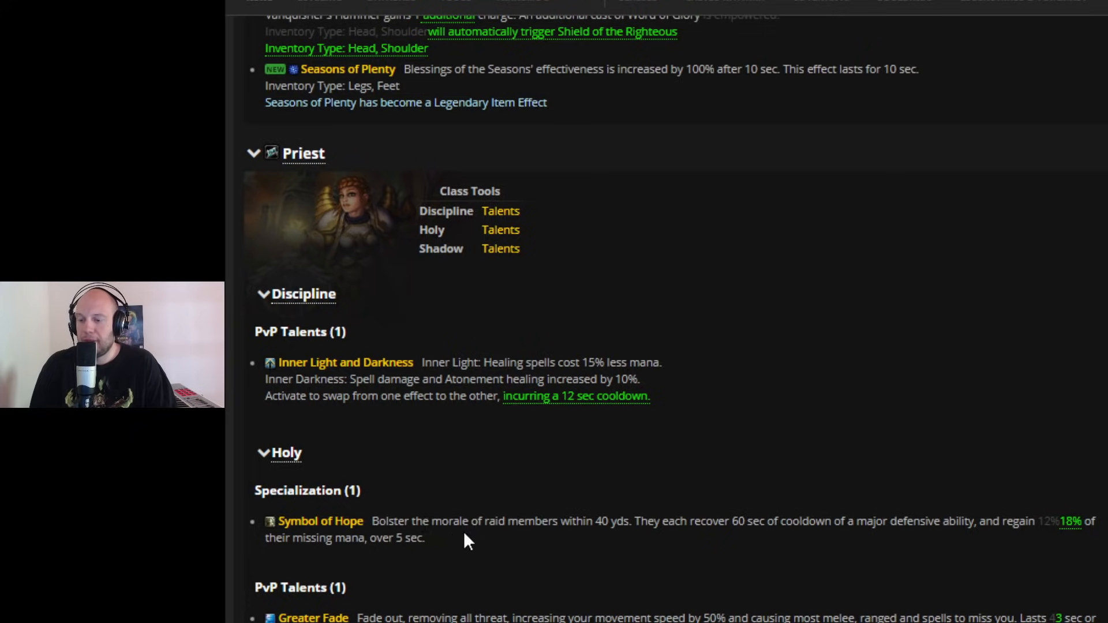
mouse_move(644, 548)
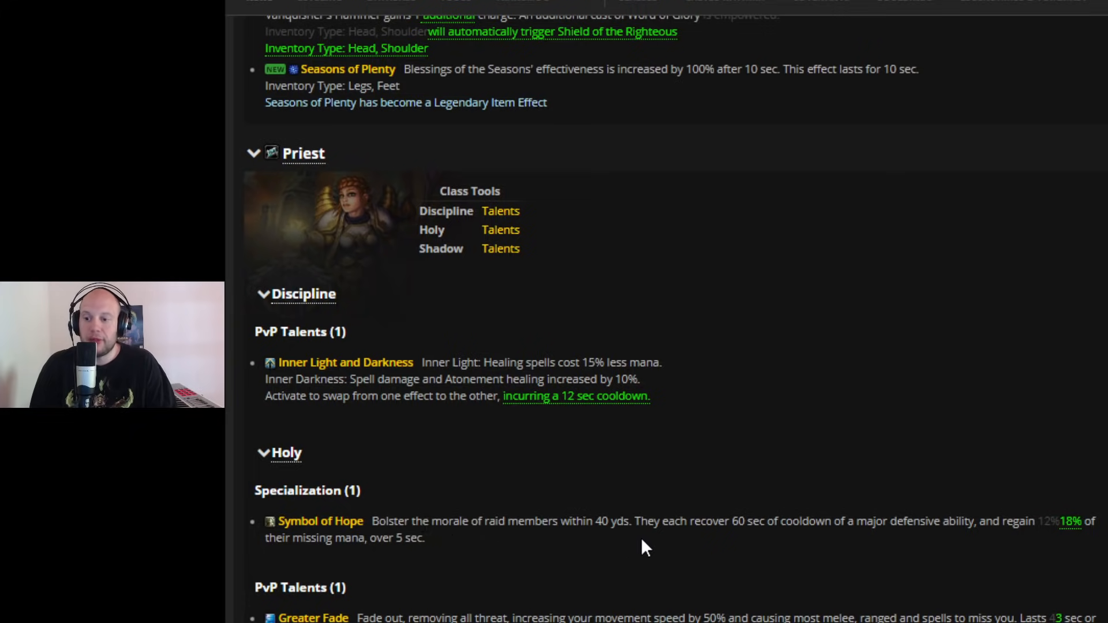
mouse_move(843, 547)
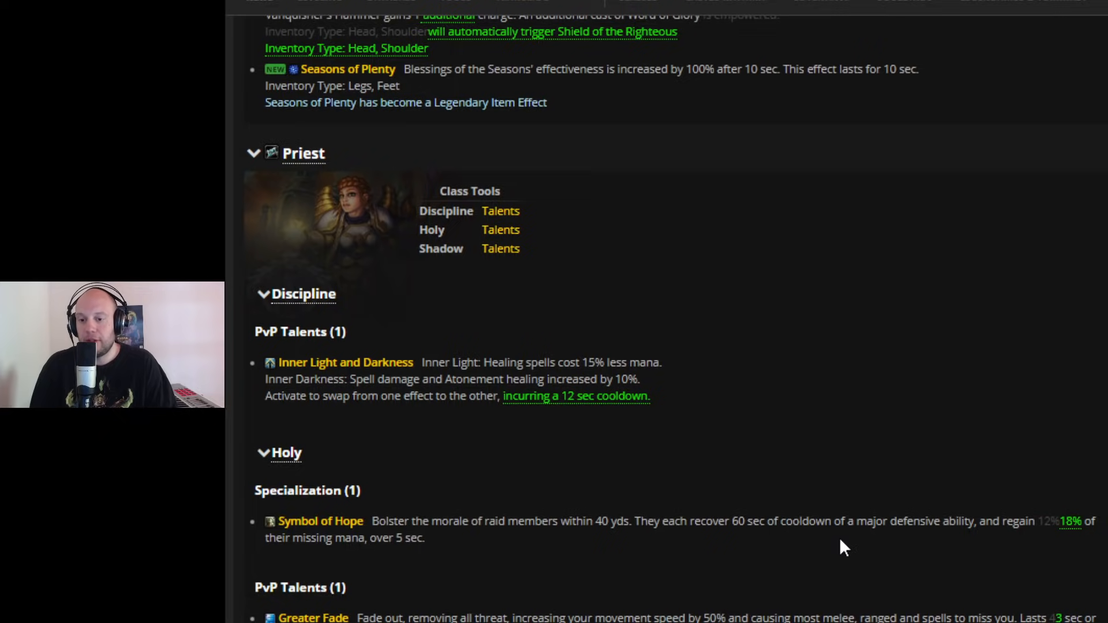
mouse_move(1019, 539)
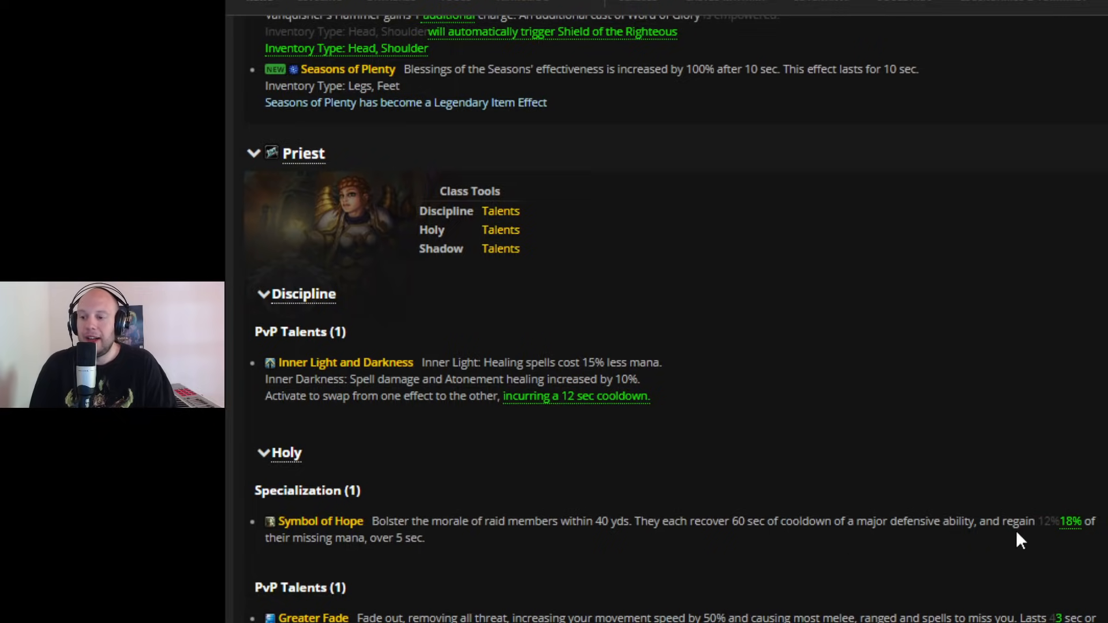
mouse_move(989, 543)
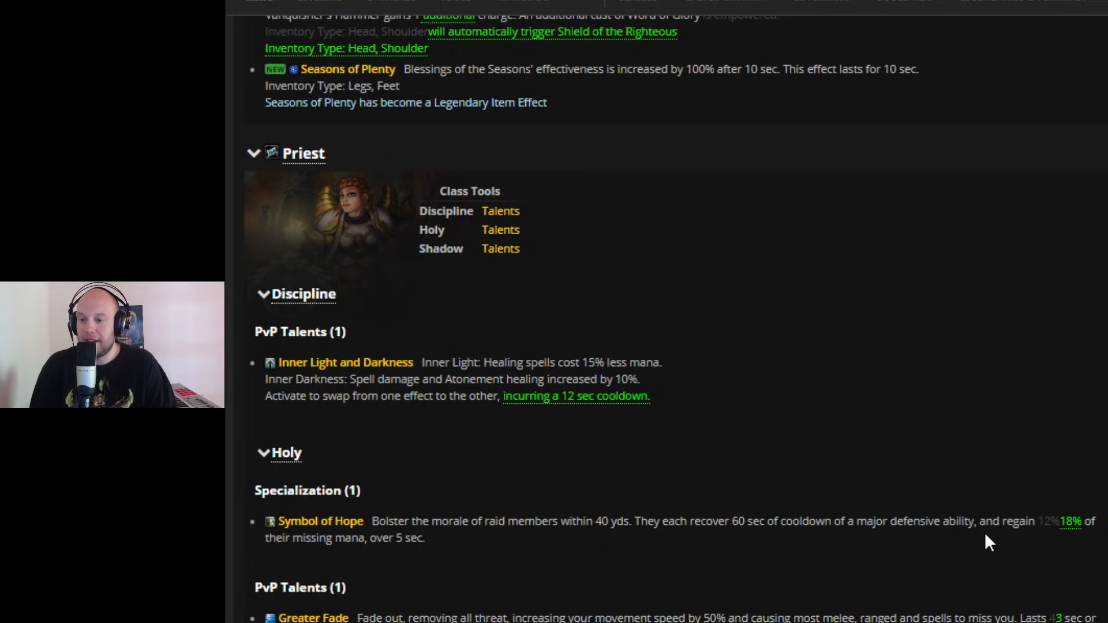
mouse_move(445, 565)
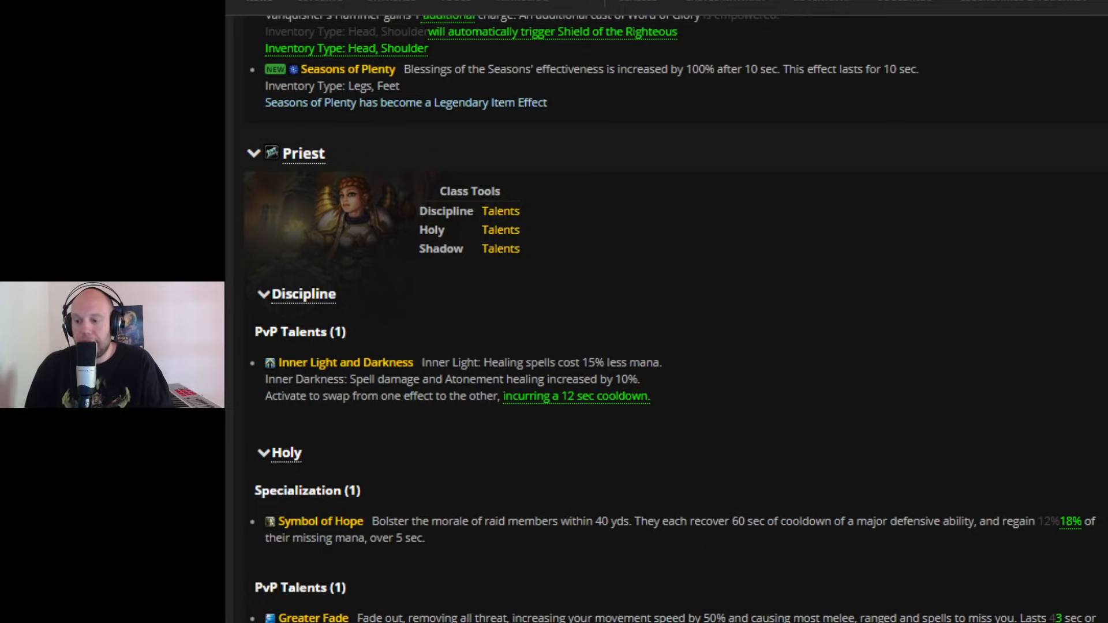
scroll(down, 3)
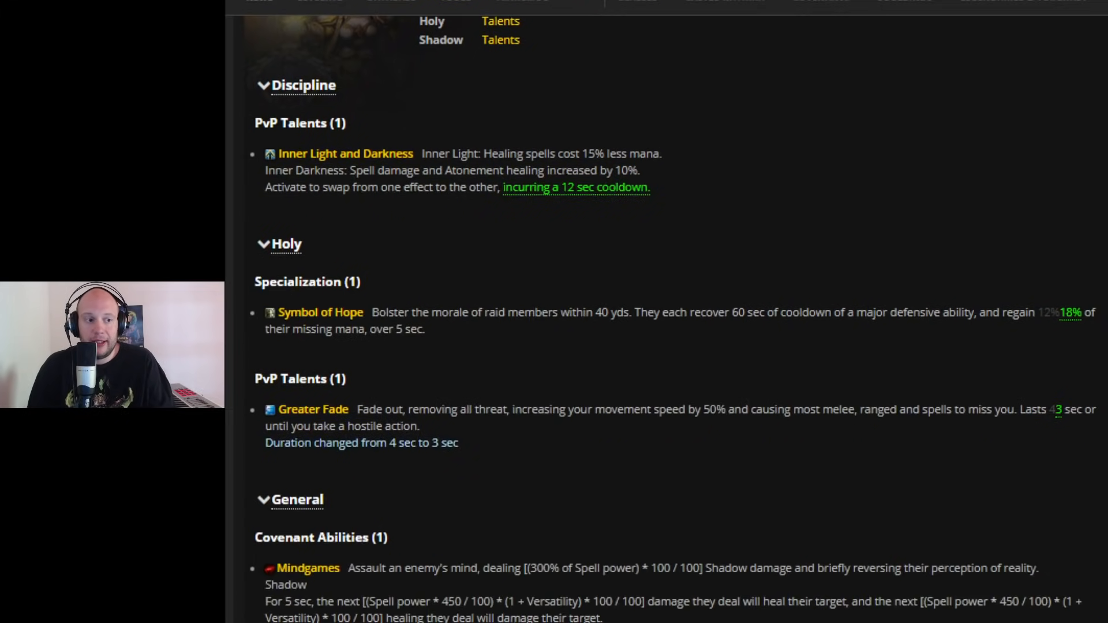
scroll(down, 3)
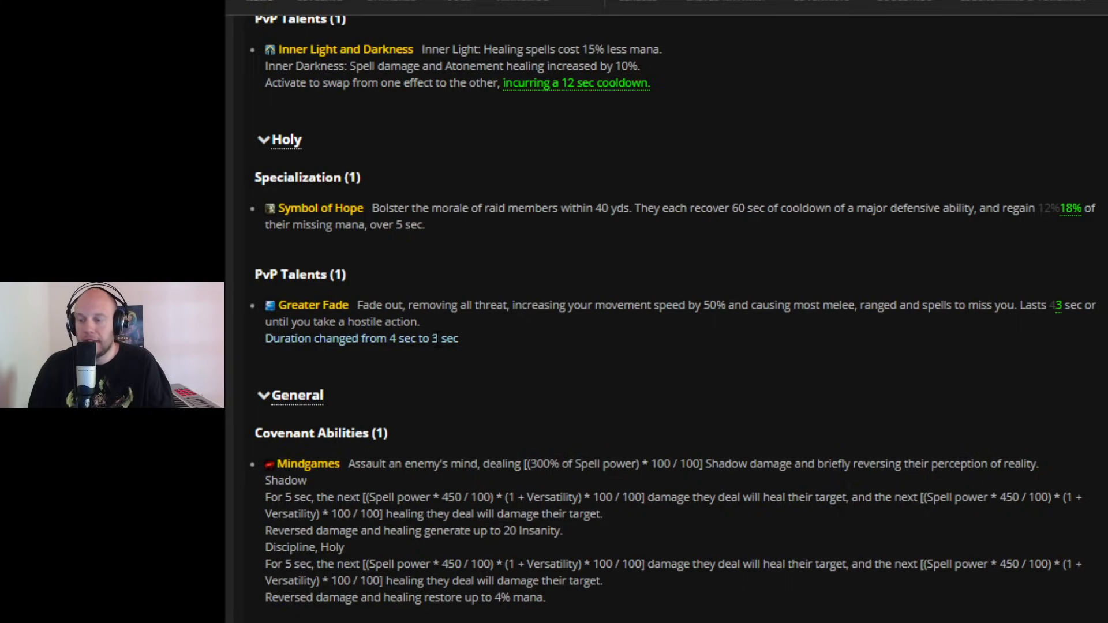
mouse_move(189, 528)
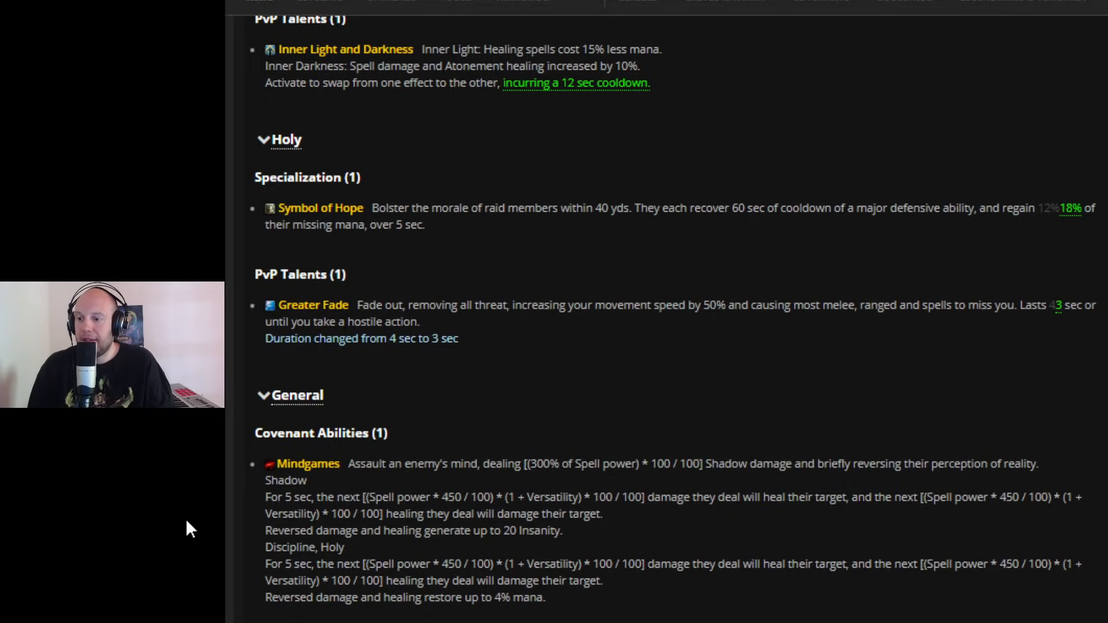
scroll(down, 3)
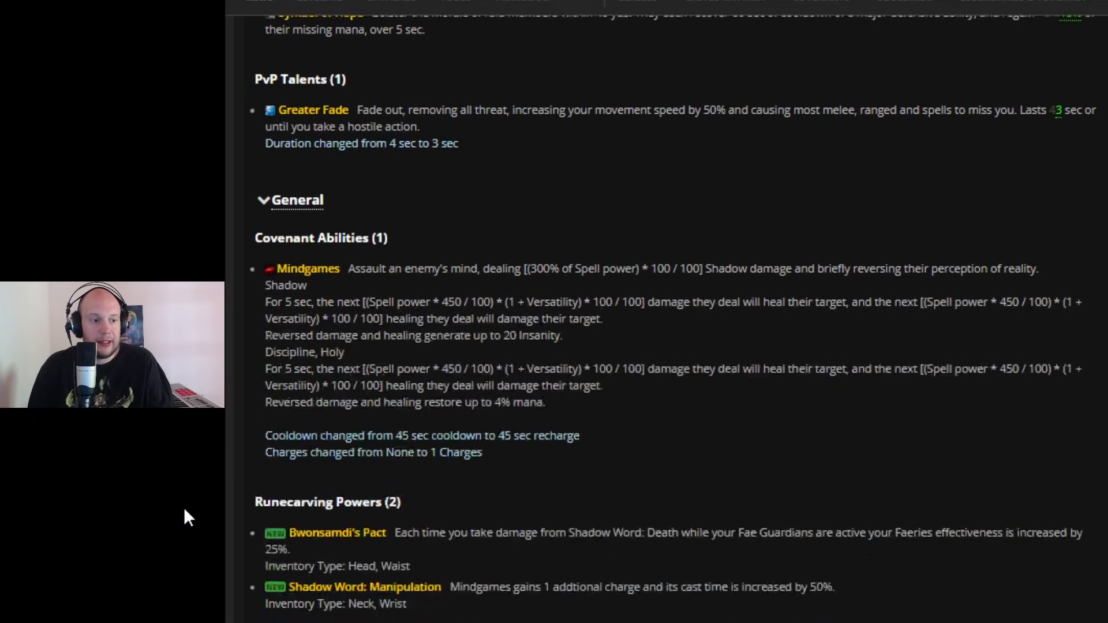
scroll(down, 3)
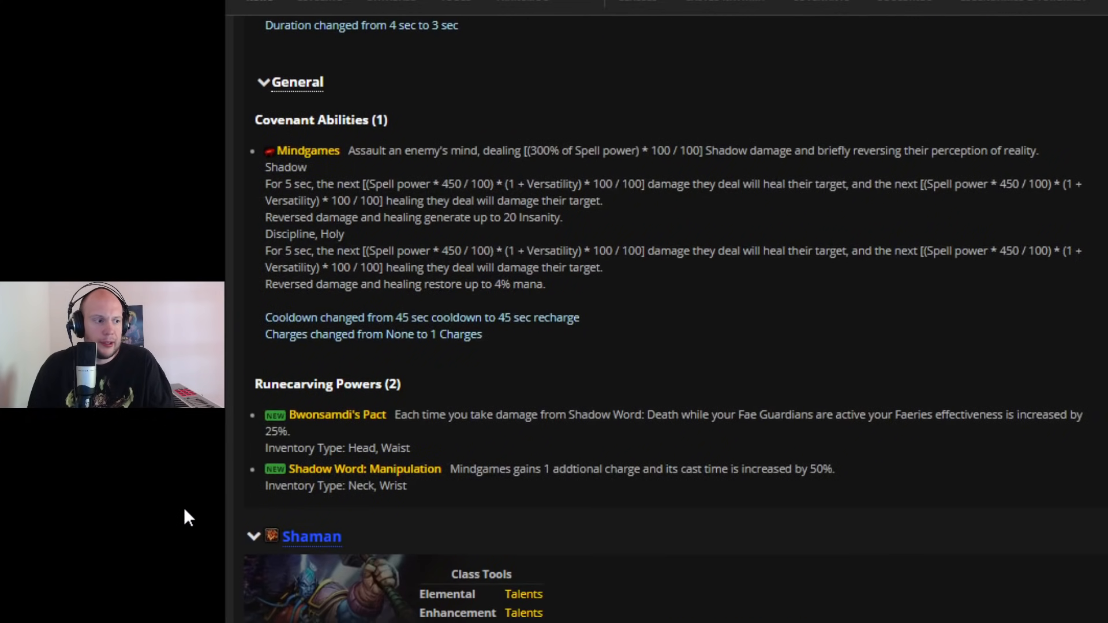
scroll(up, 3)
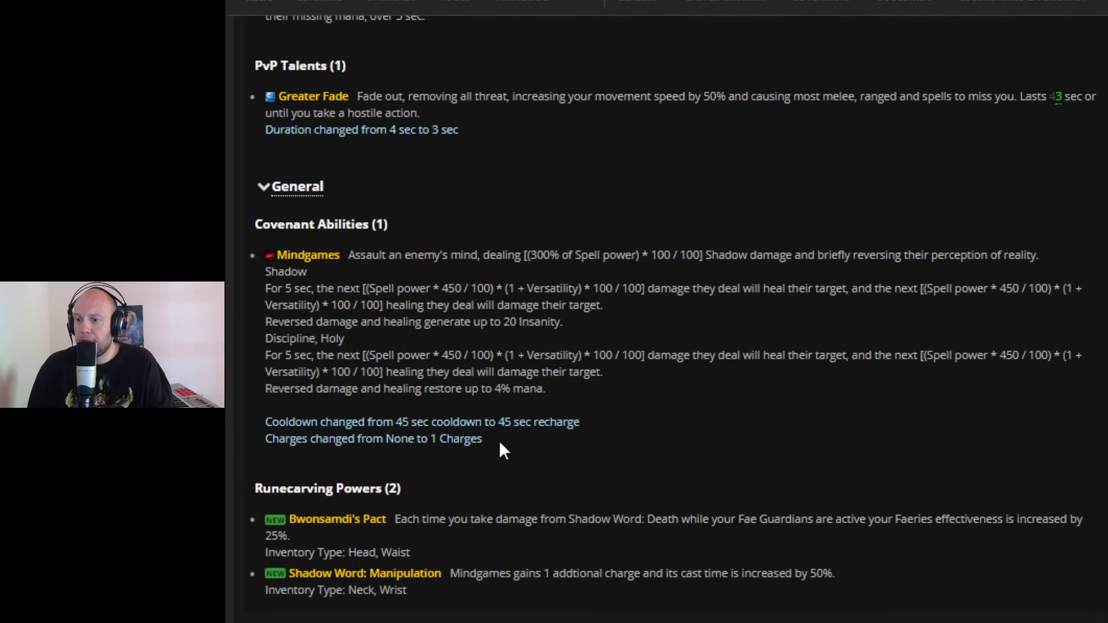
scroll(down, 3)
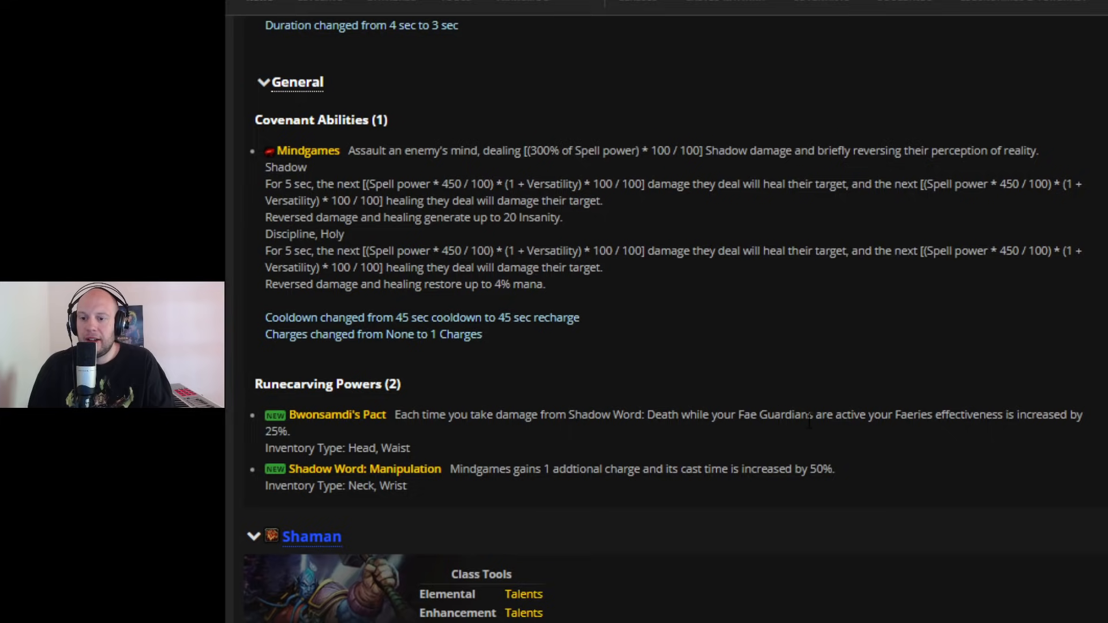
mouse_move(809, 444)
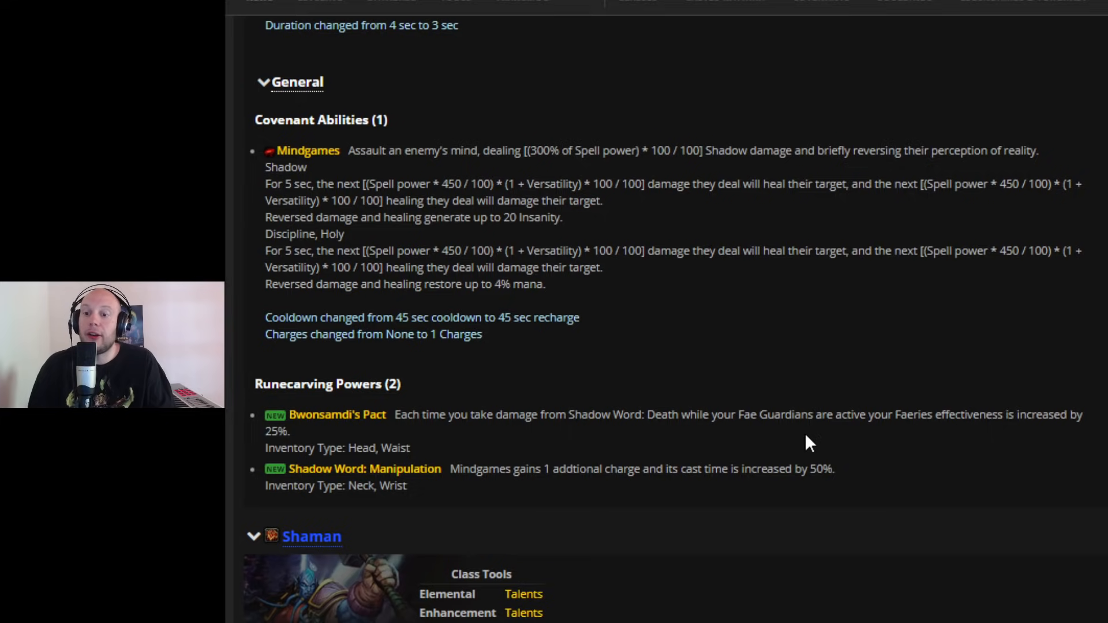
mouse_move(974, 436)
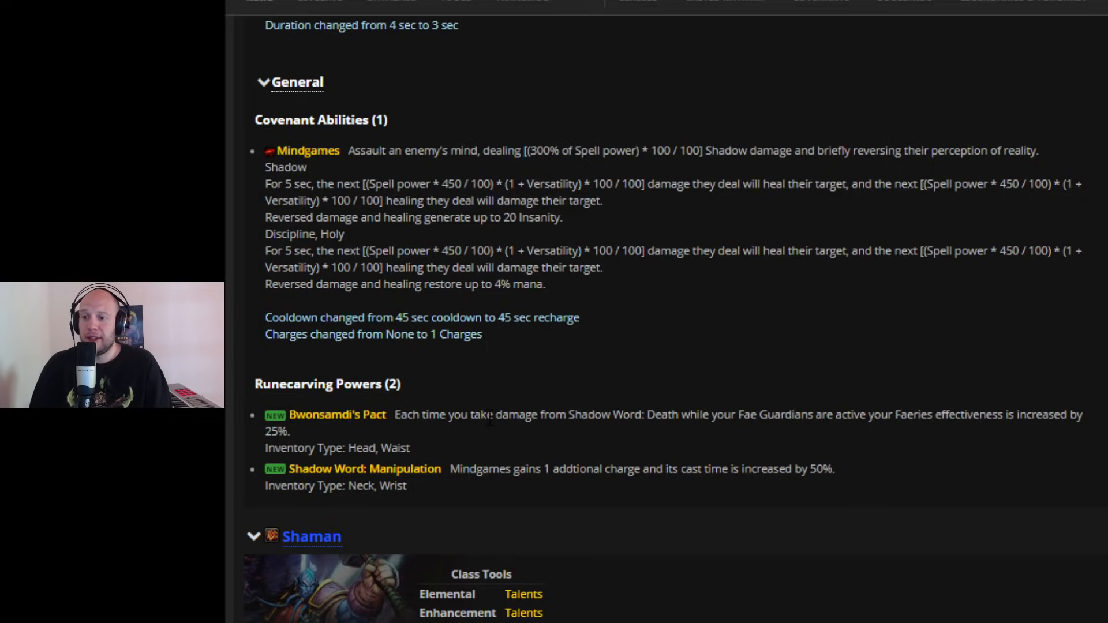
mouse_move(426, 490)
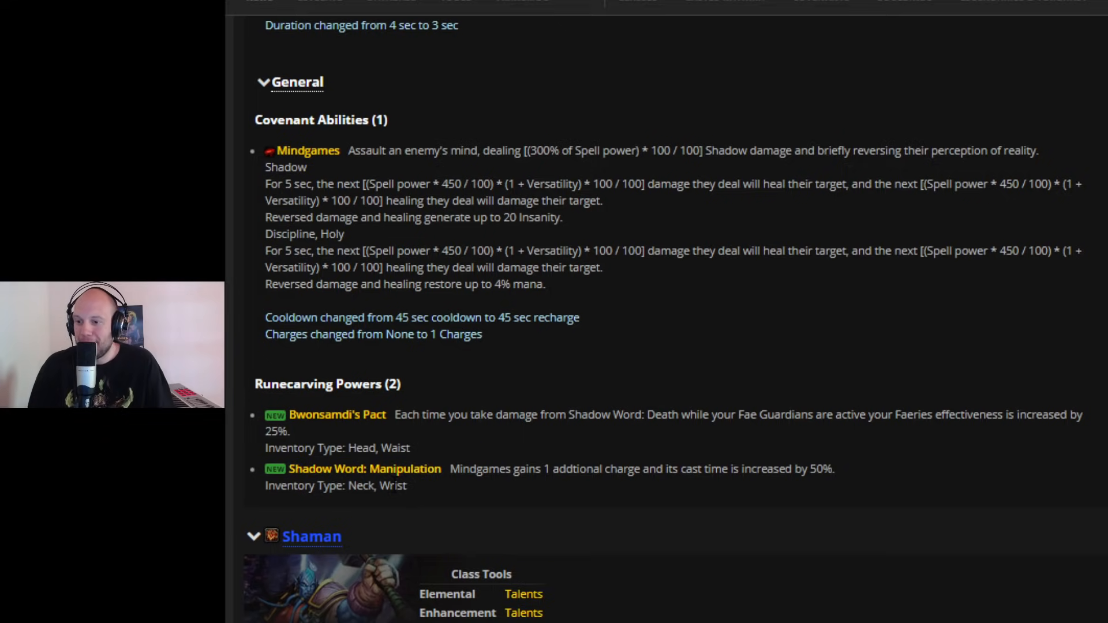
mouse_move(499, 493)
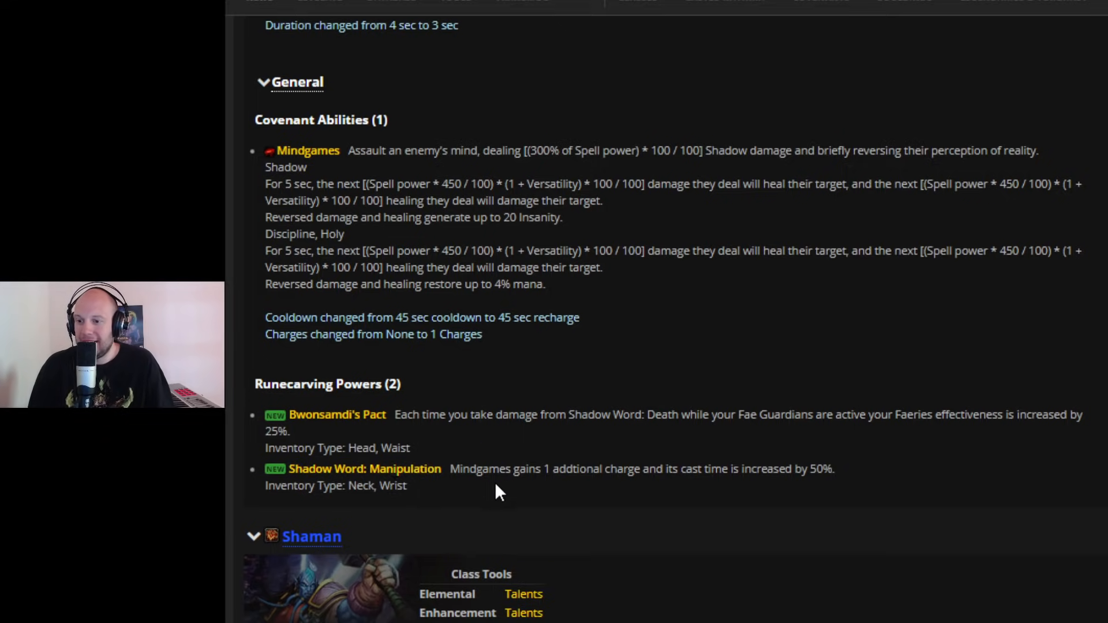
mouse_move(730, 491)
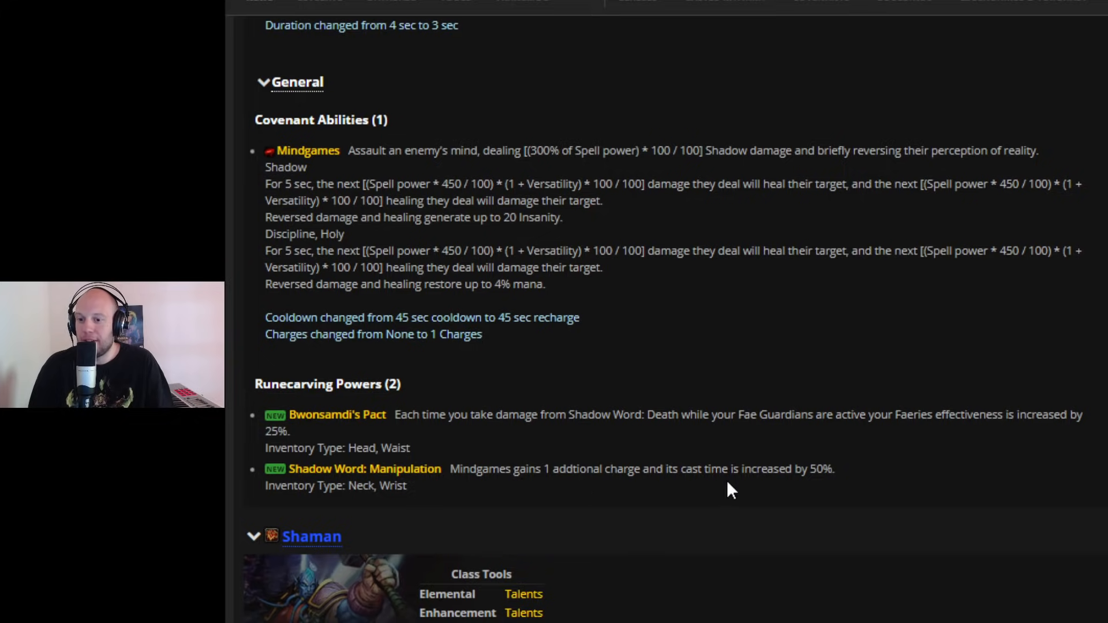
mouse_move(484, 495)
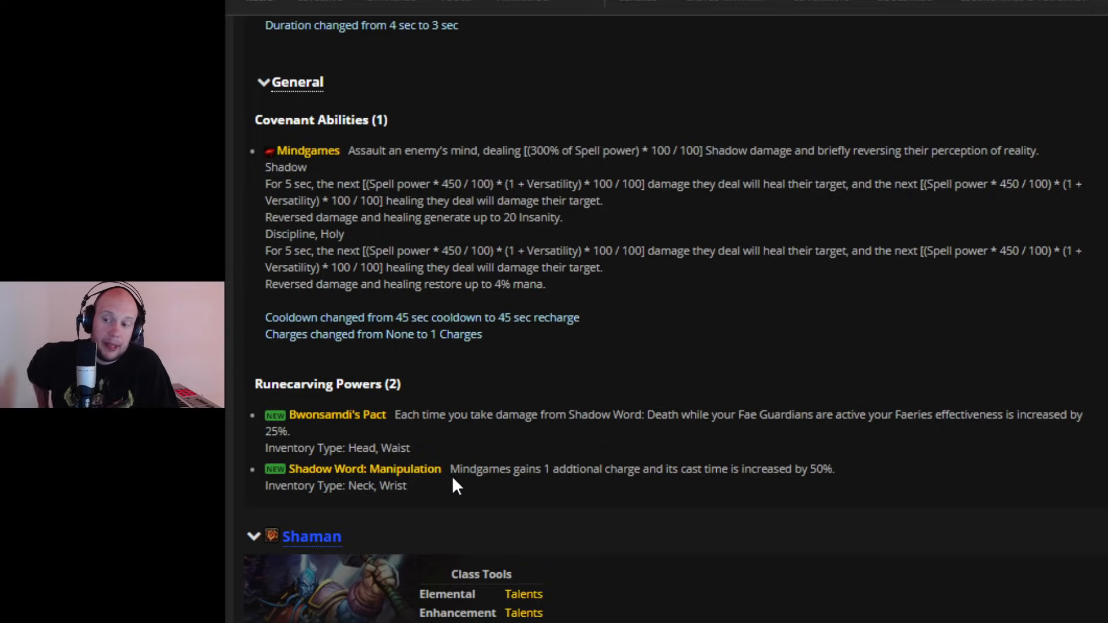
mouse_move(90, 480)
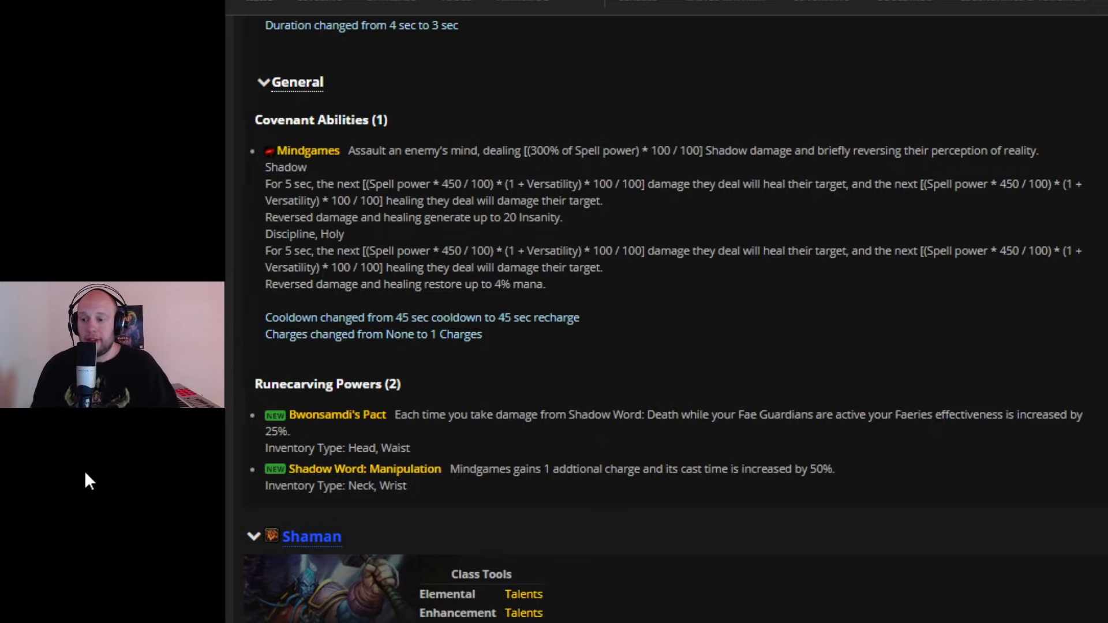
scroll(down, 3)
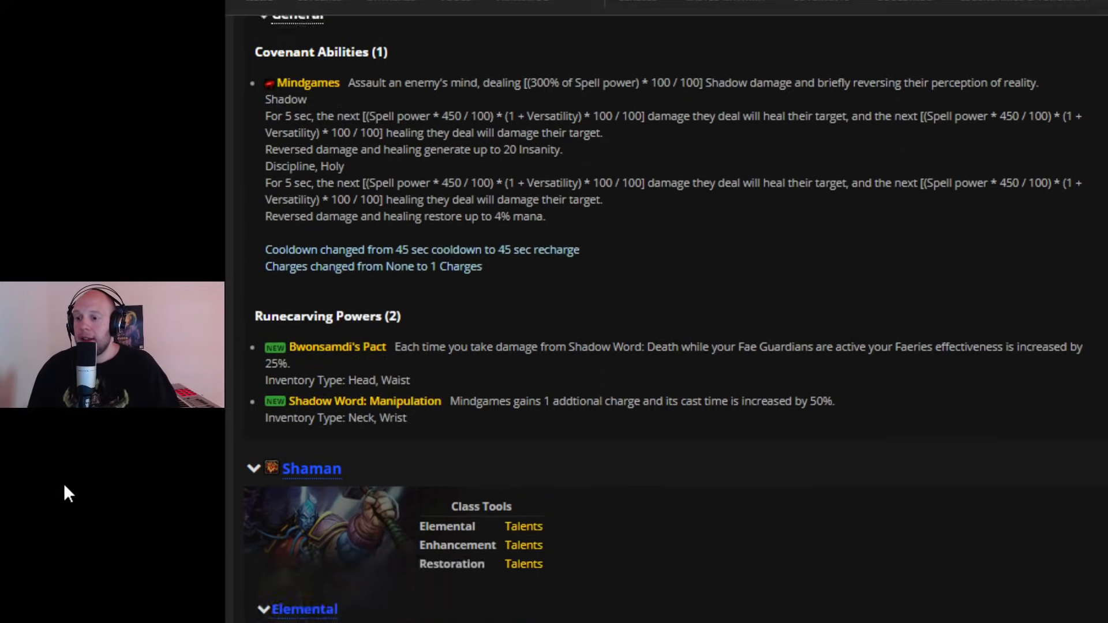
scroll(down, 3)
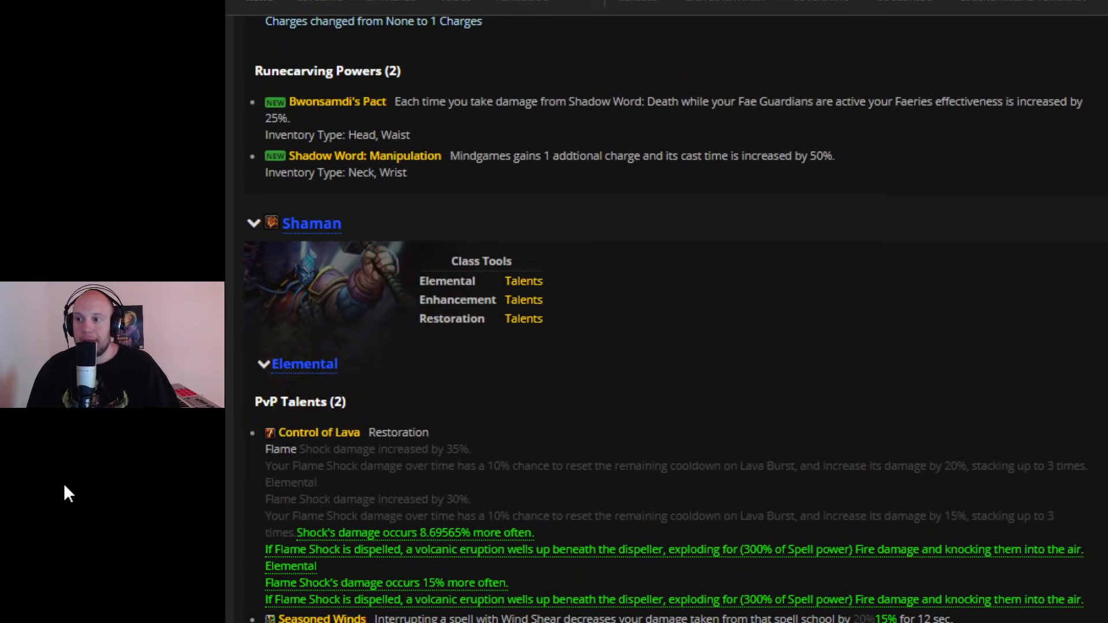
scroll(down, 3)
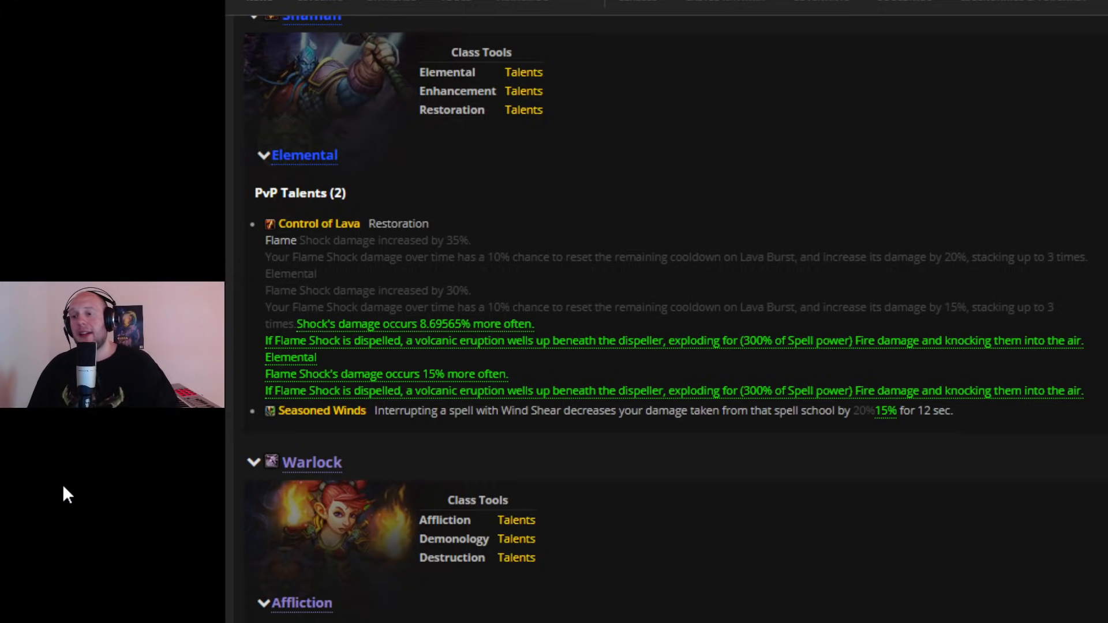
mouse_move(521, 388)
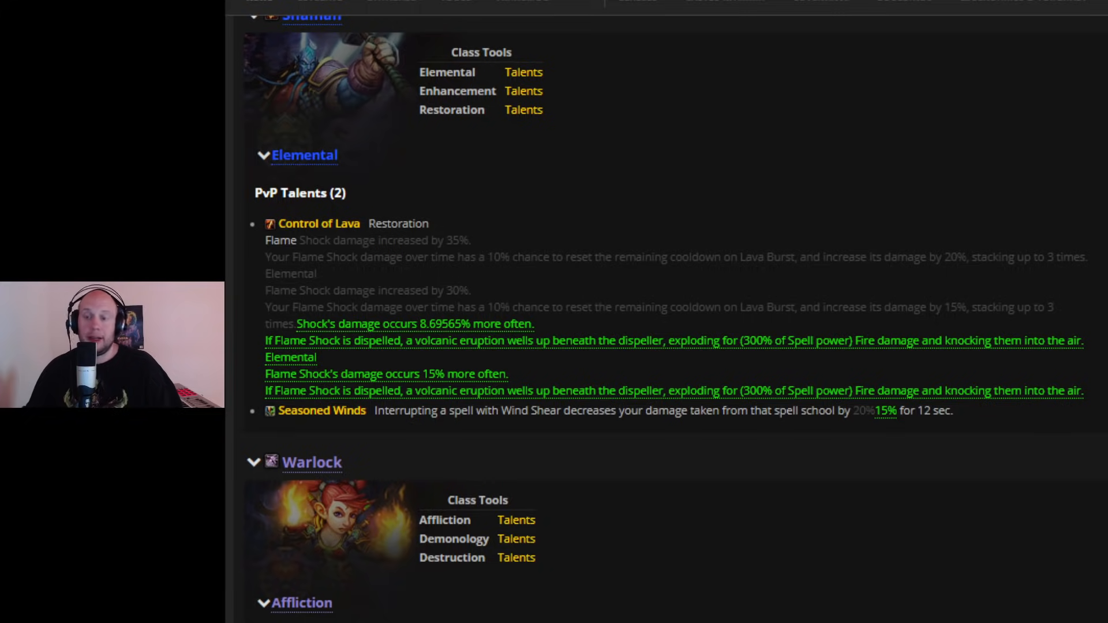
mouse_move(559, 388)
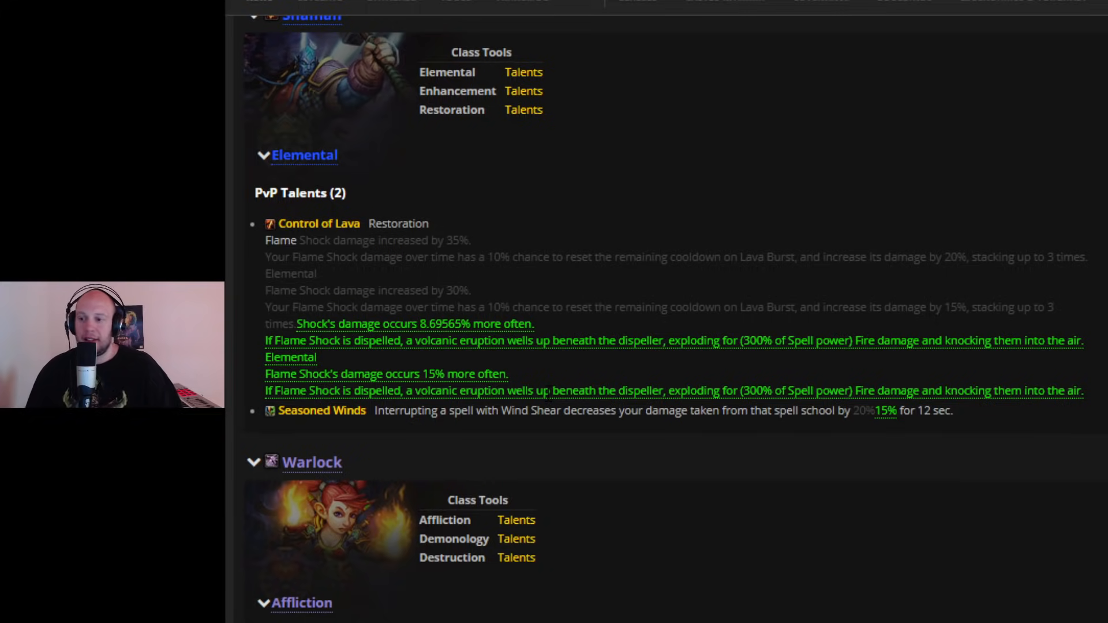
mouse_move(587, 450)
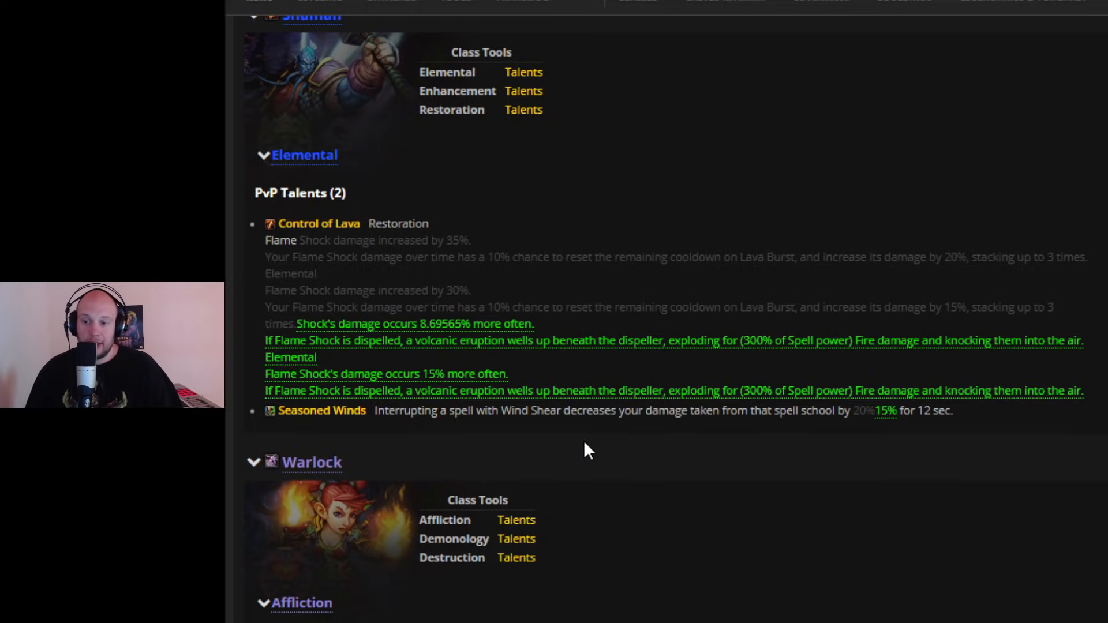
mouse_move(927, 437)
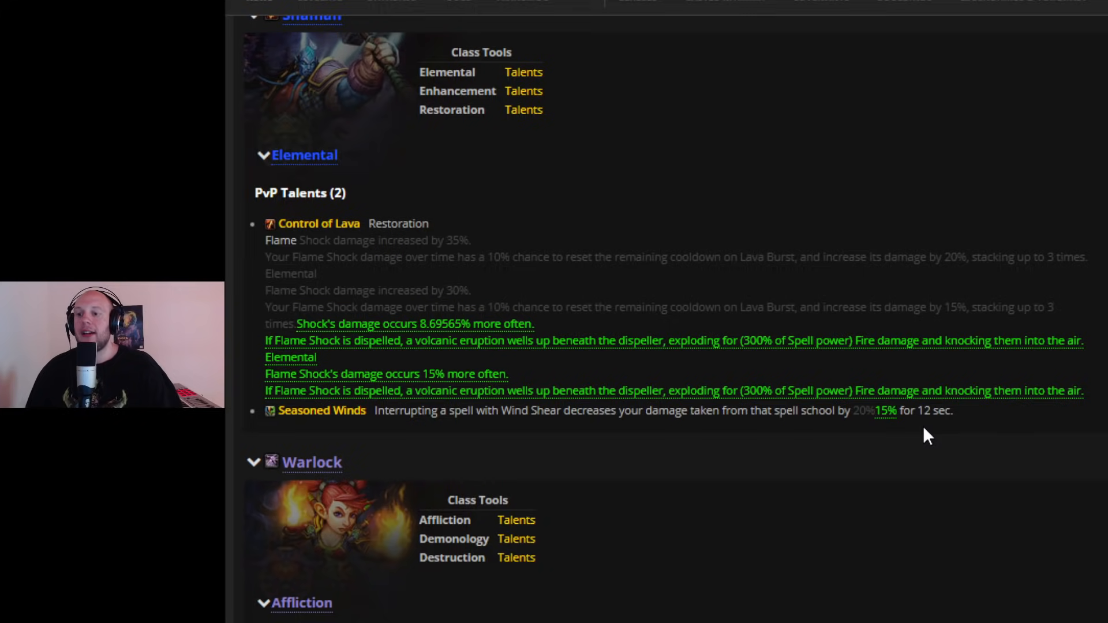
mouse_move(812, 436)
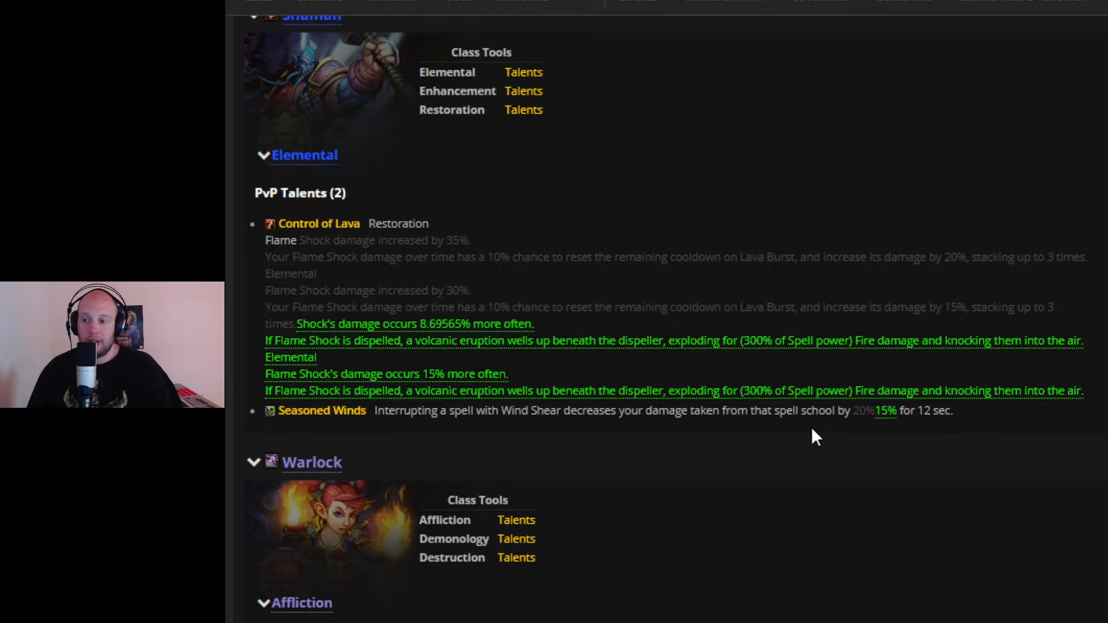
mouse_move(577, 432)
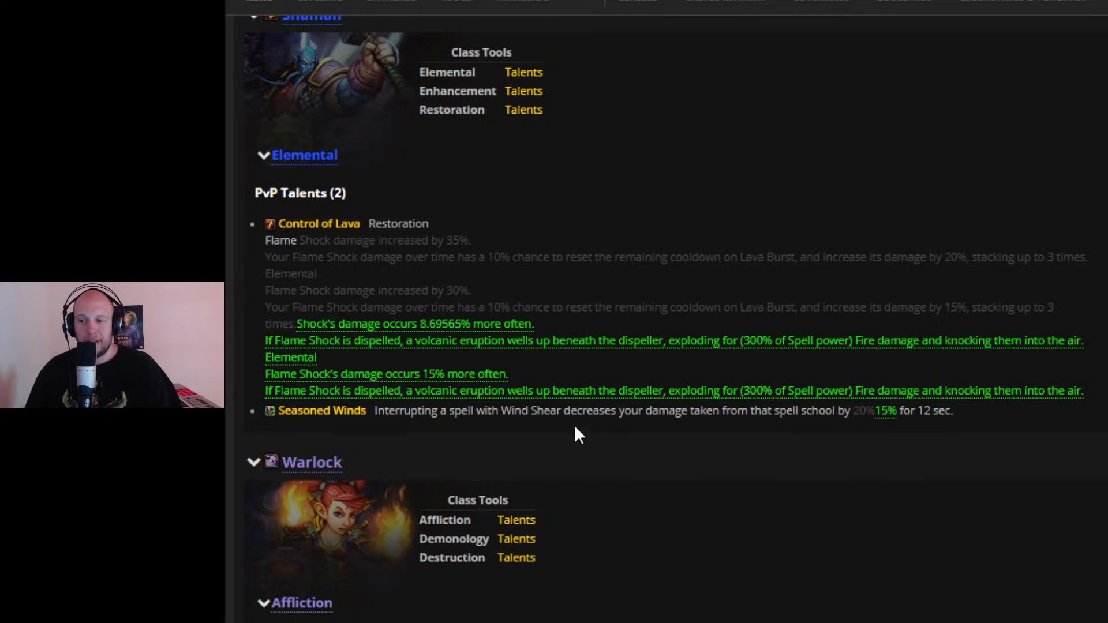
mouse_move(788, 436)
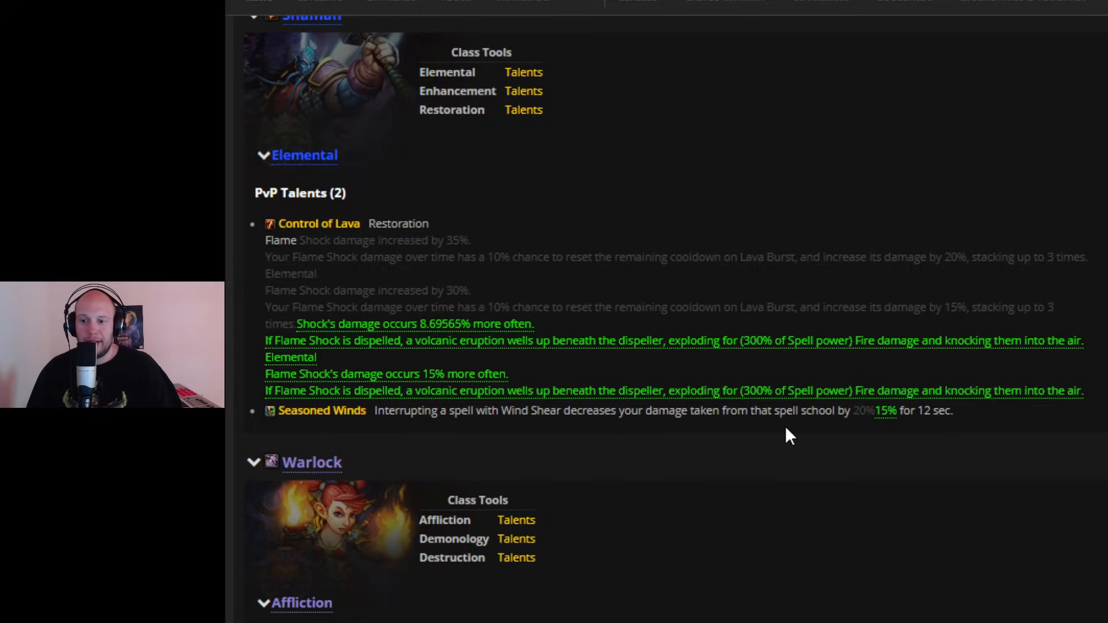
mouse_move(793, 429)
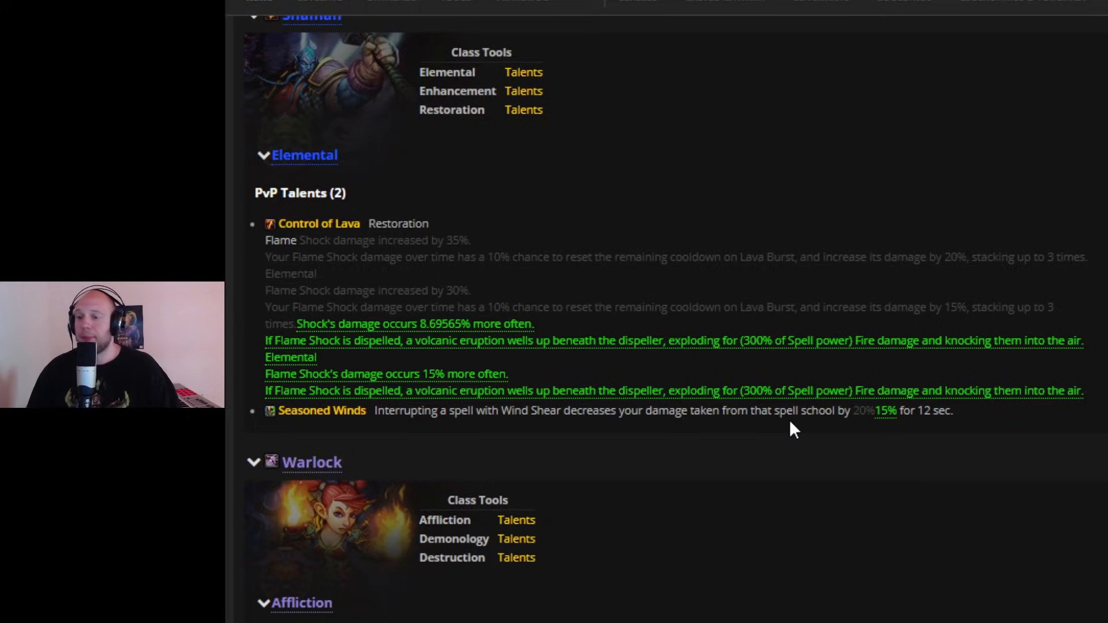
mouse_move(535, 447)
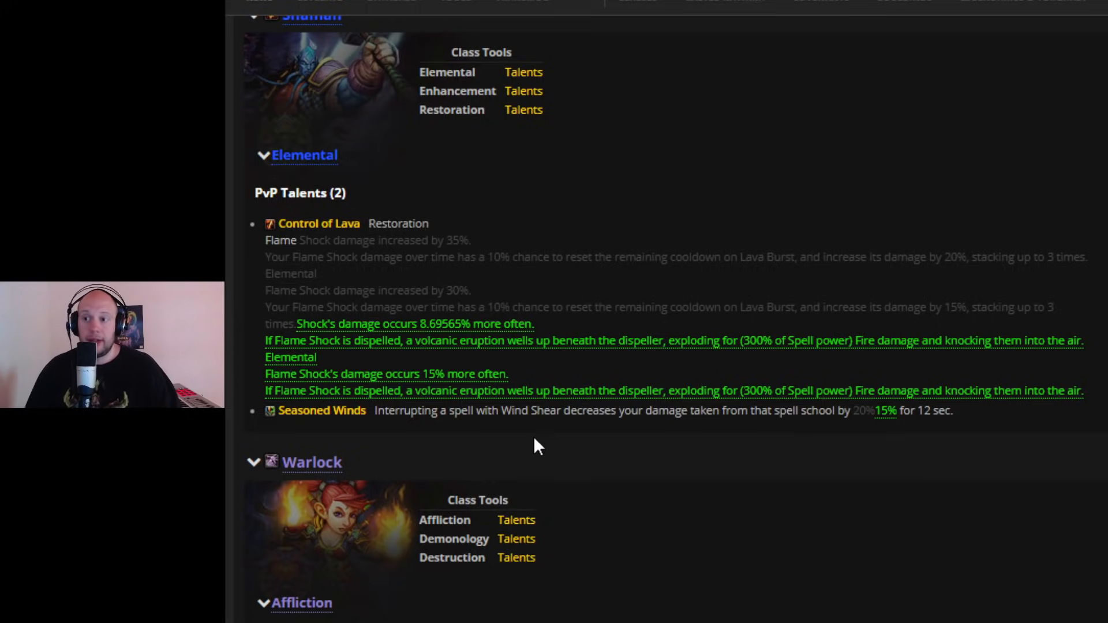
mouse_move(496, 453)
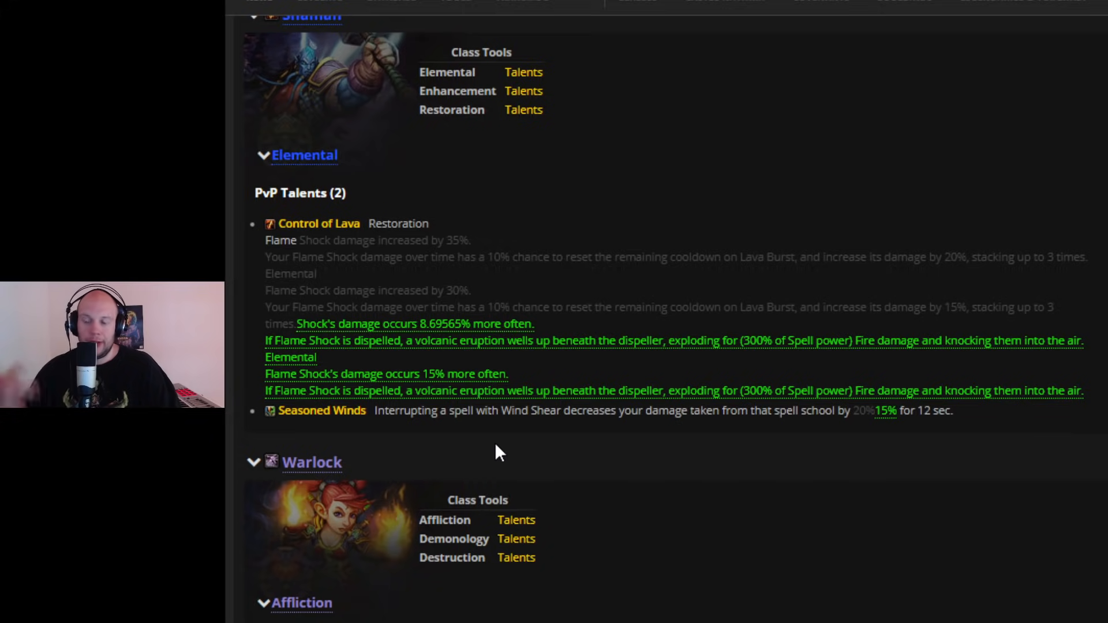
mouse_move(146, 413)
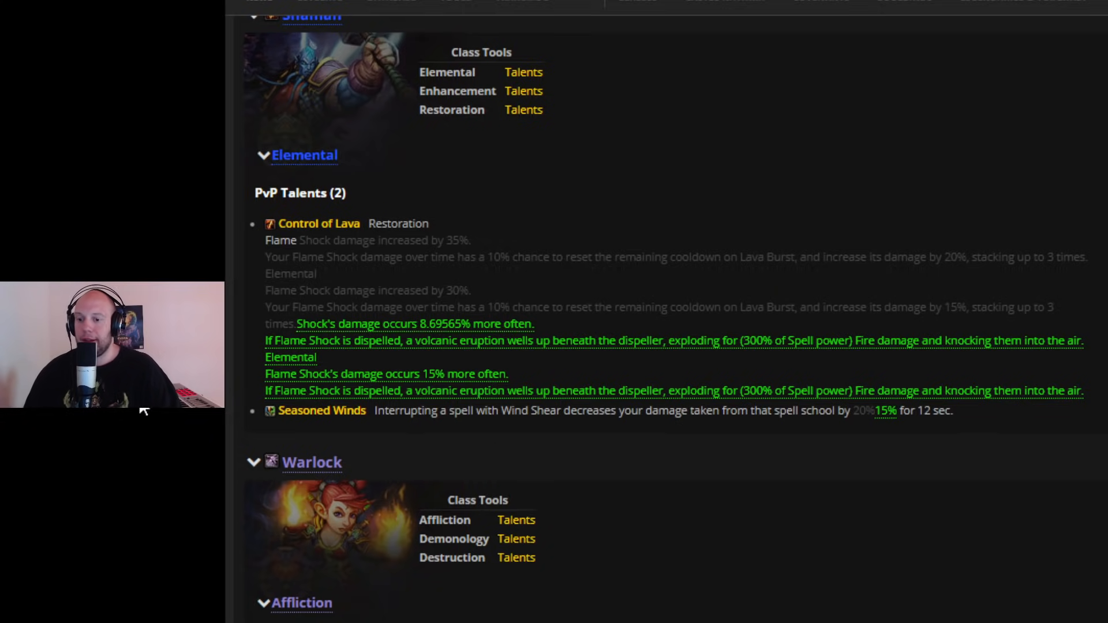
scroll(down, 3)
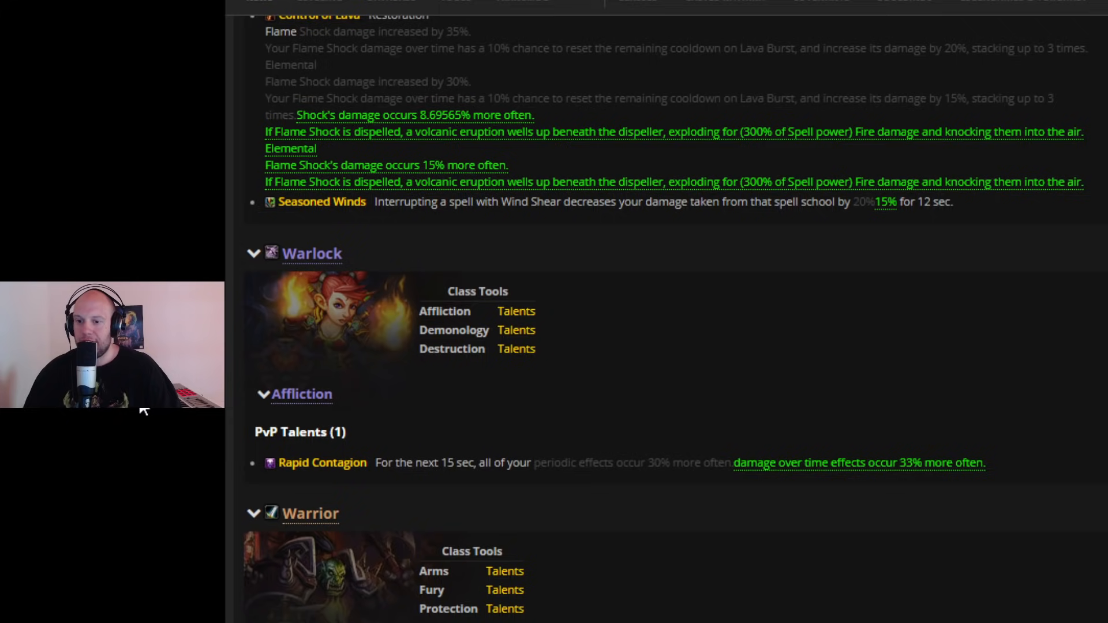
mouse_move(700, 499)
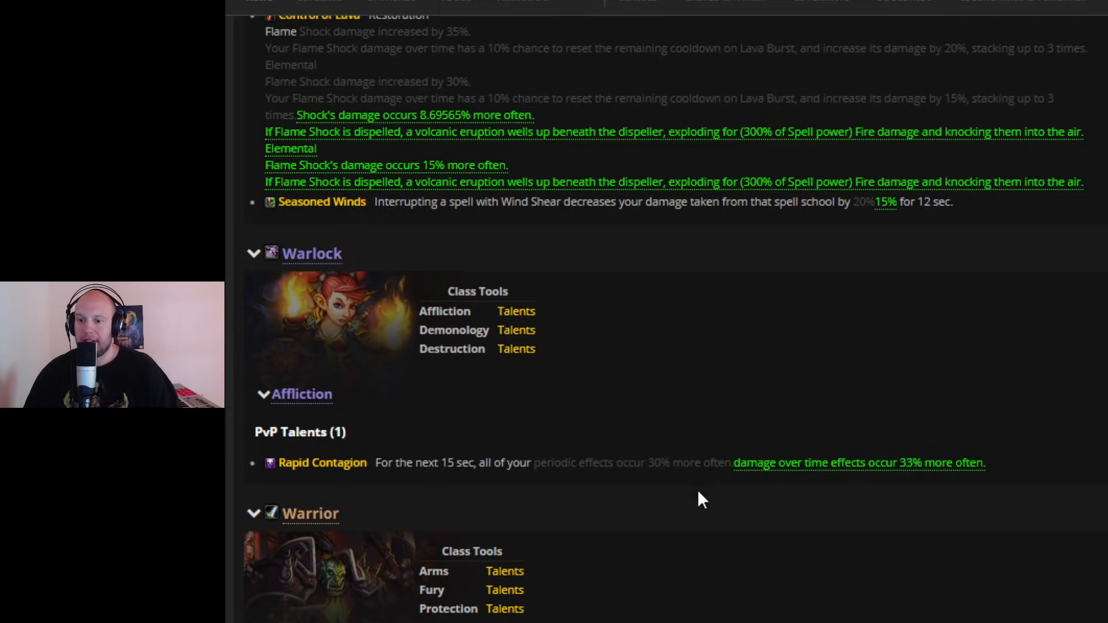
mouse_move(855, 480)
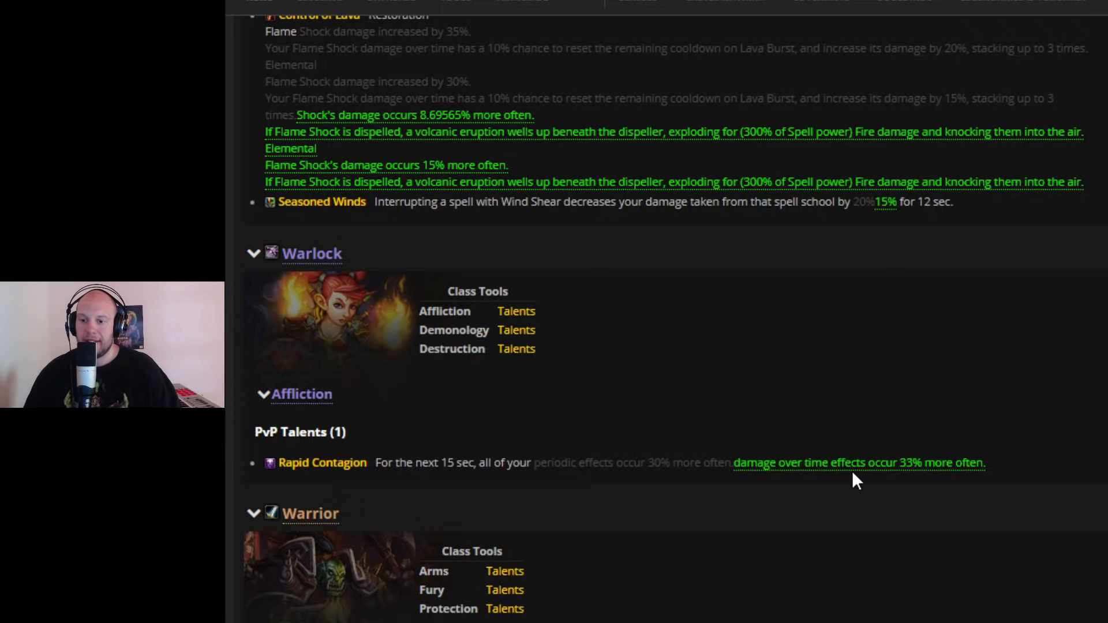
mouse_move(931, 483)
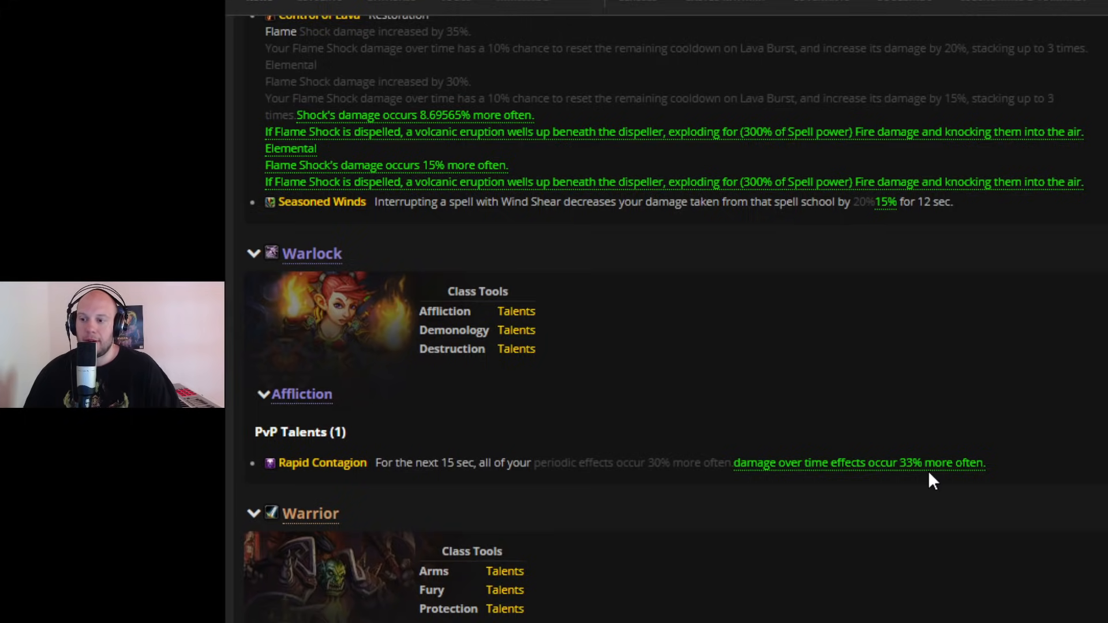
mouse_move(158, 472)
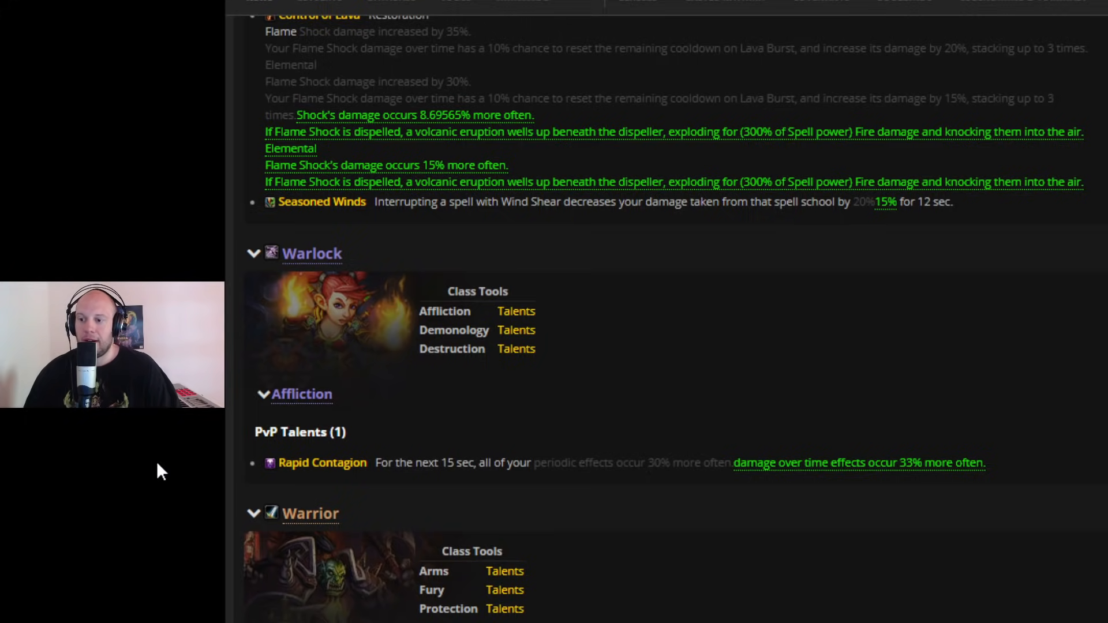
scroll(down, 3)
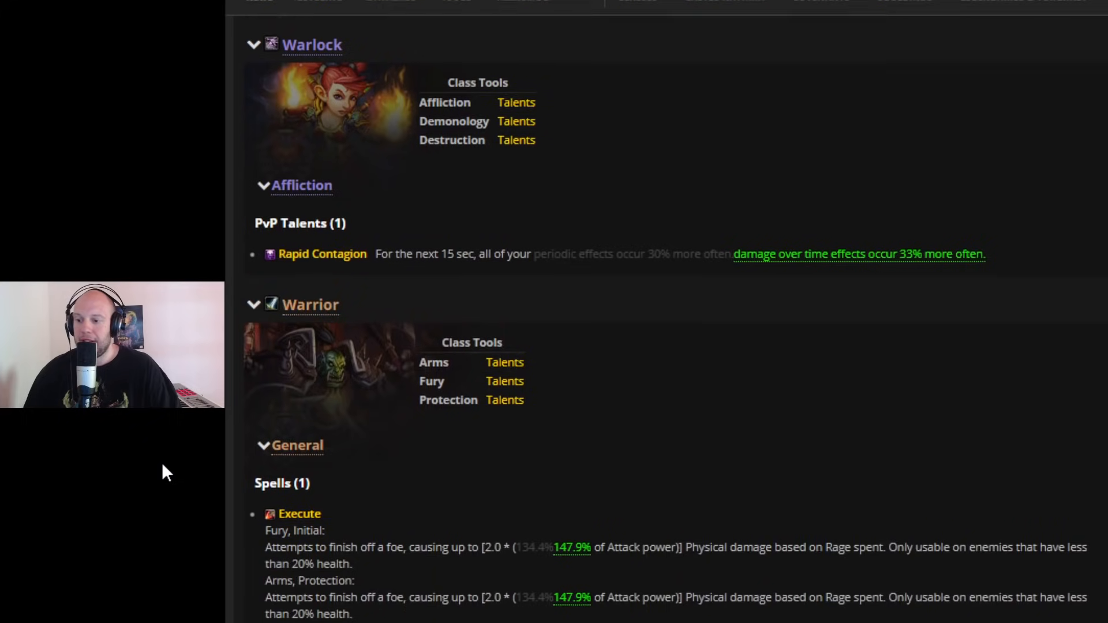
scroll(down, 3)
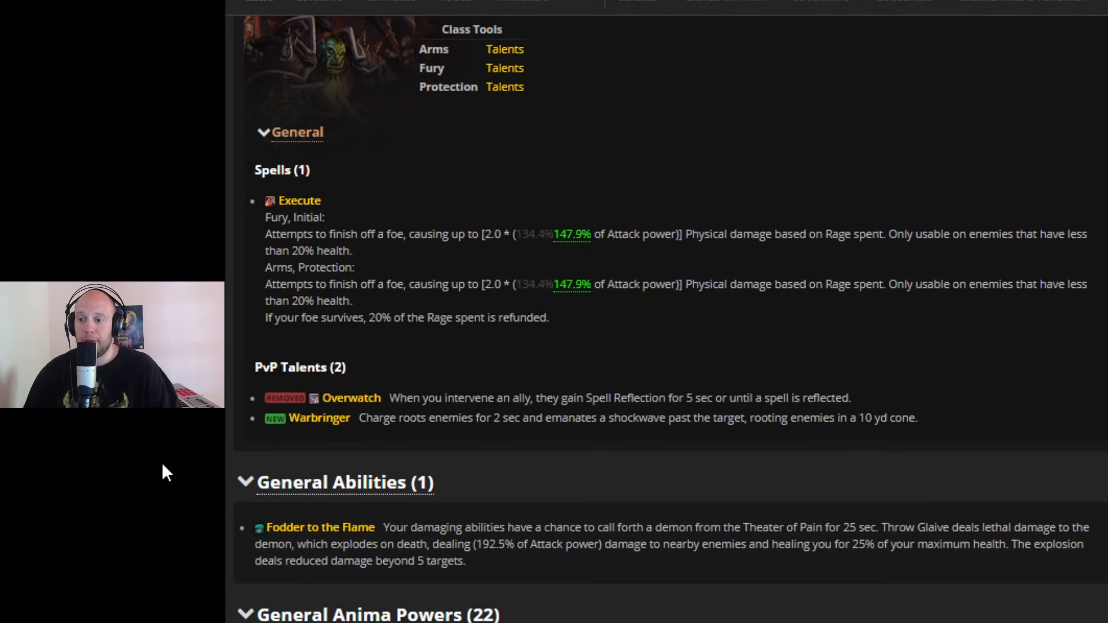
mouse_move(633, 393)
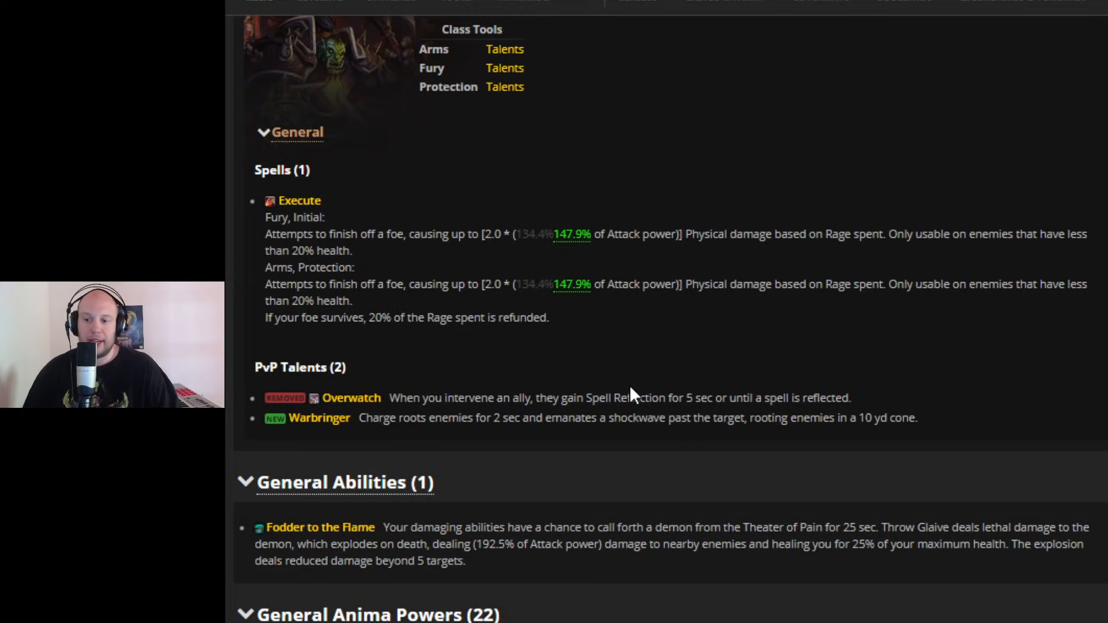
mouse_move(218, 456)
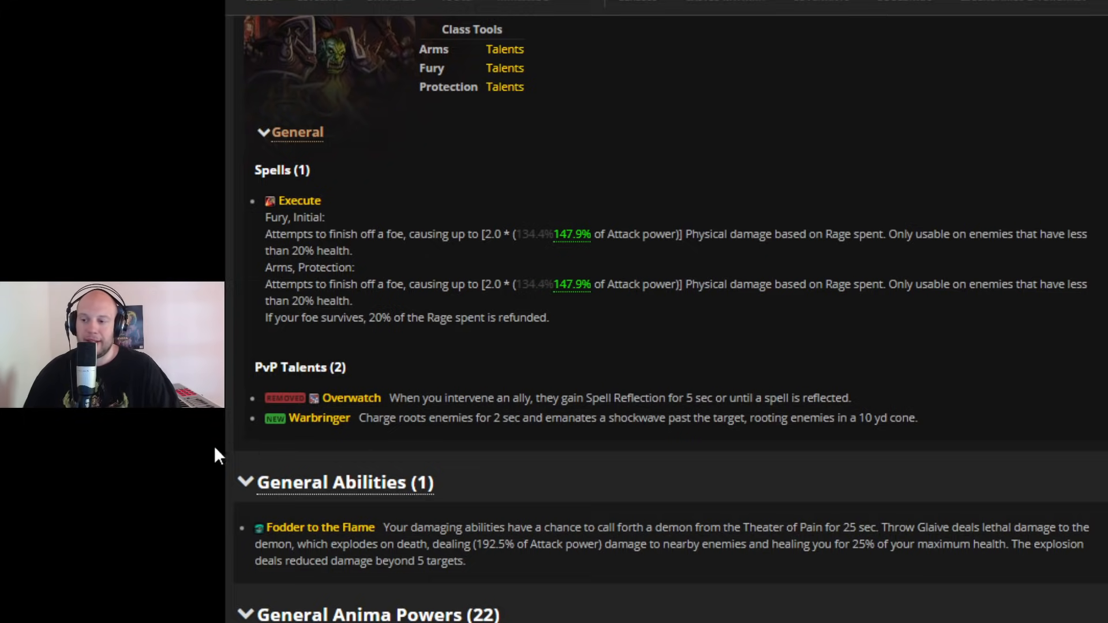
mouse_move(183, 465)
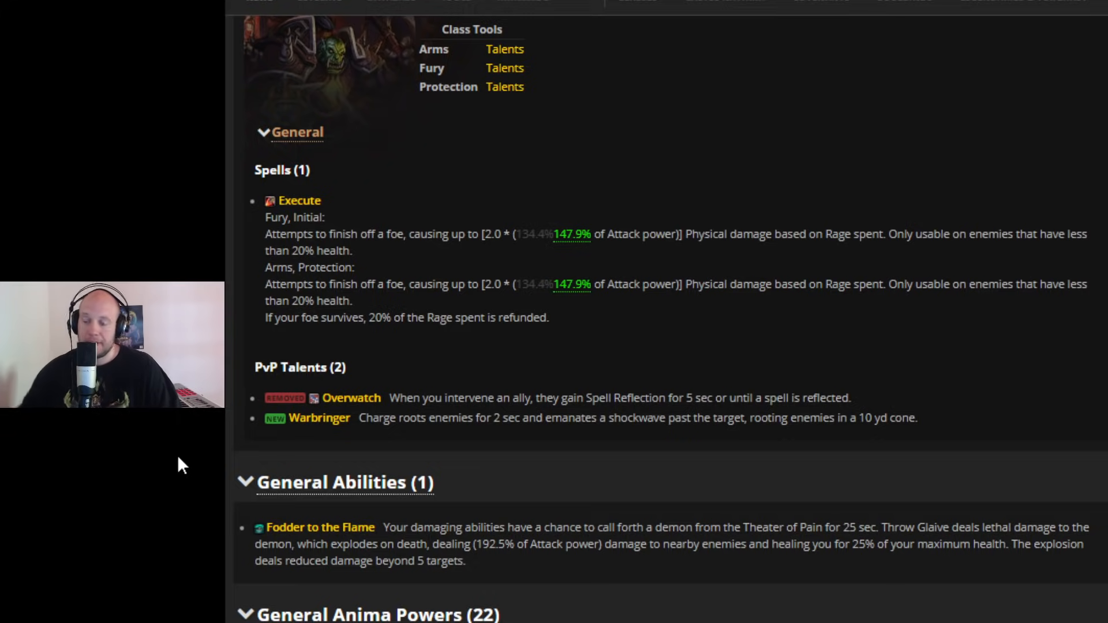
mouse_move(302, 442)
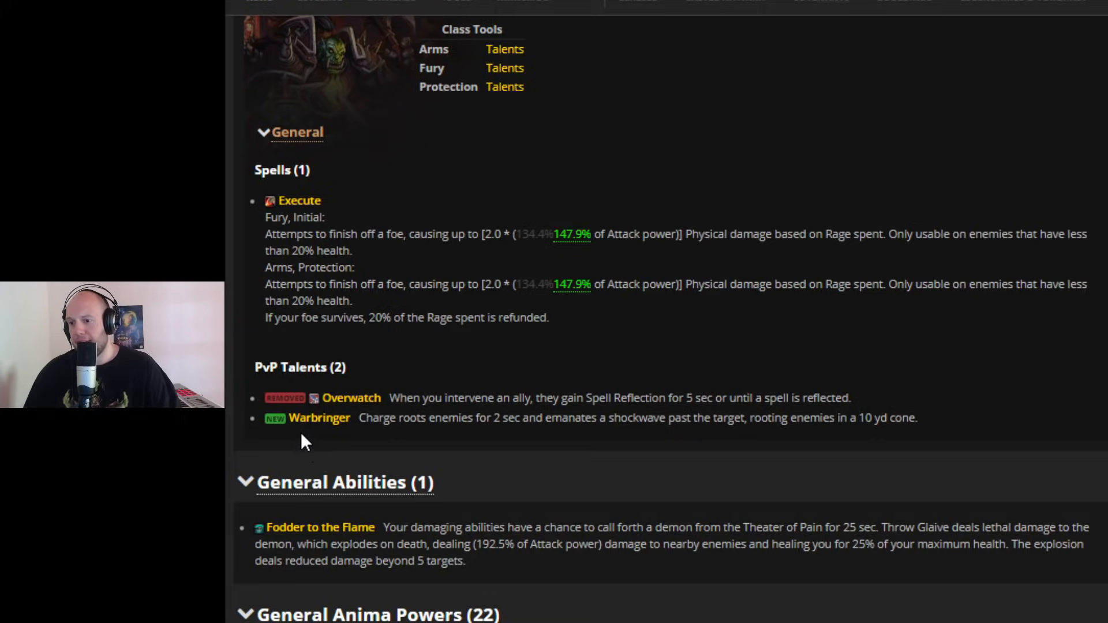
mouse_move(412, 456)
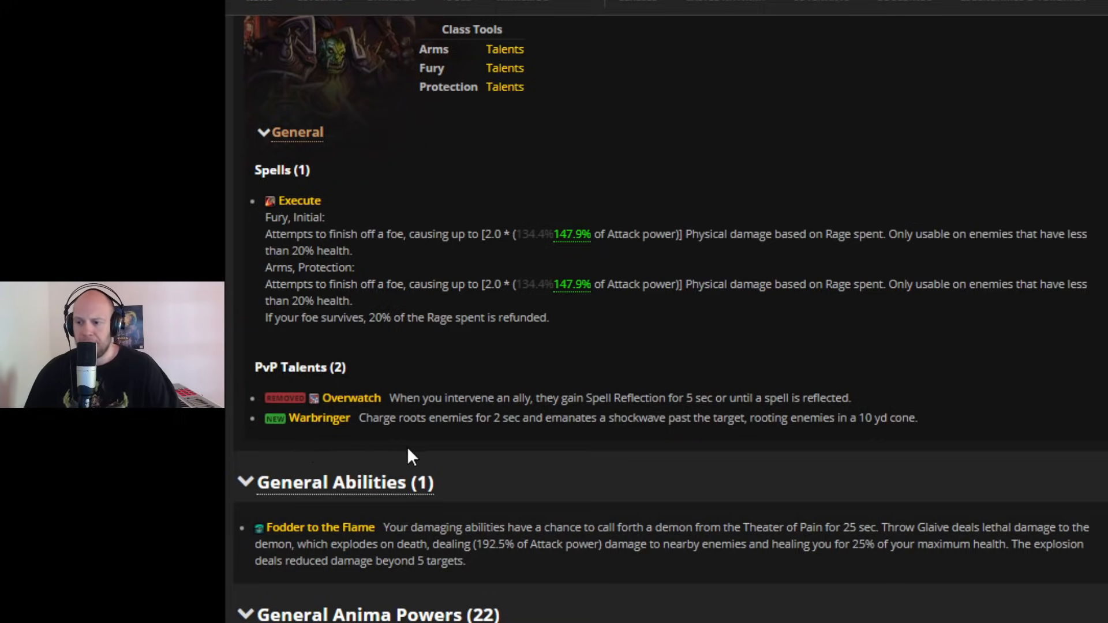
mouse_move(352, 451)
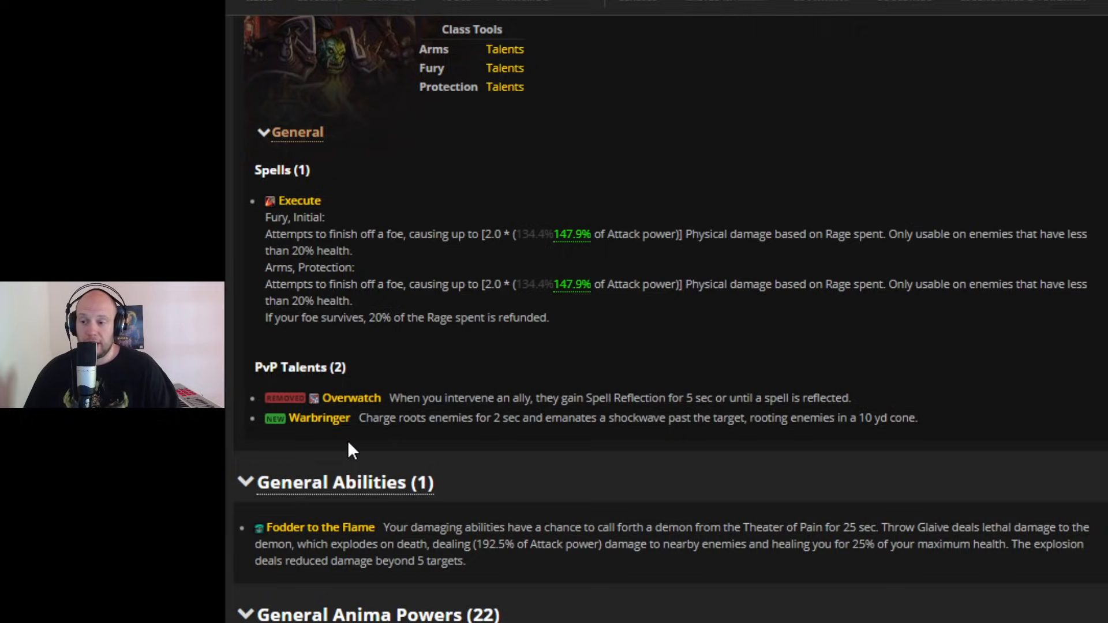
mouse_move(382, 445)
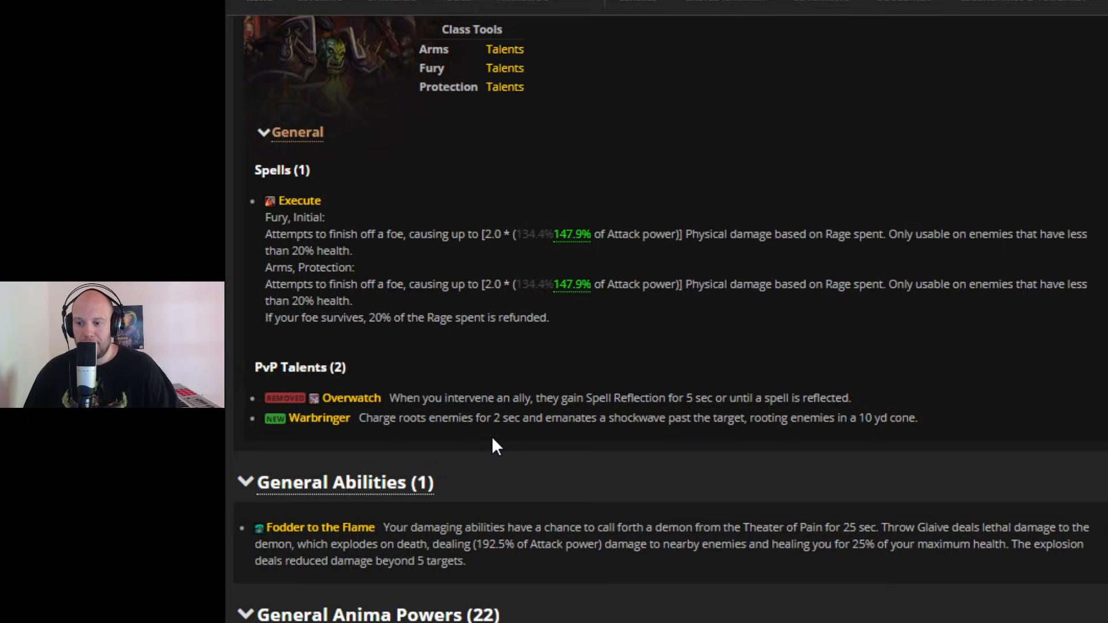
mouse_move(700, 448)
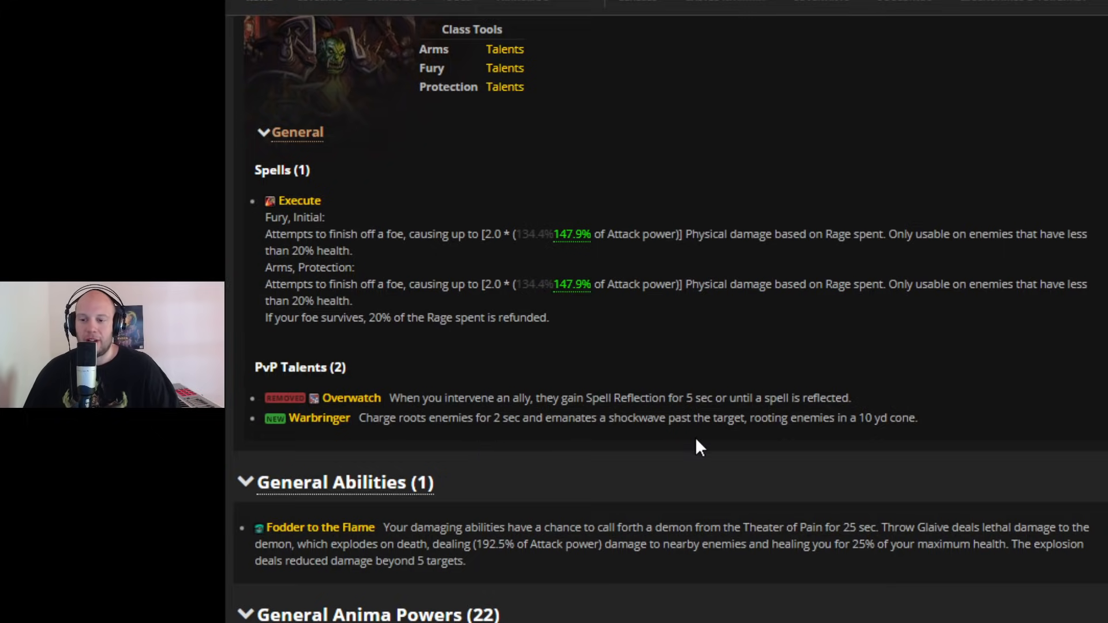
mouse_move(282, 440)
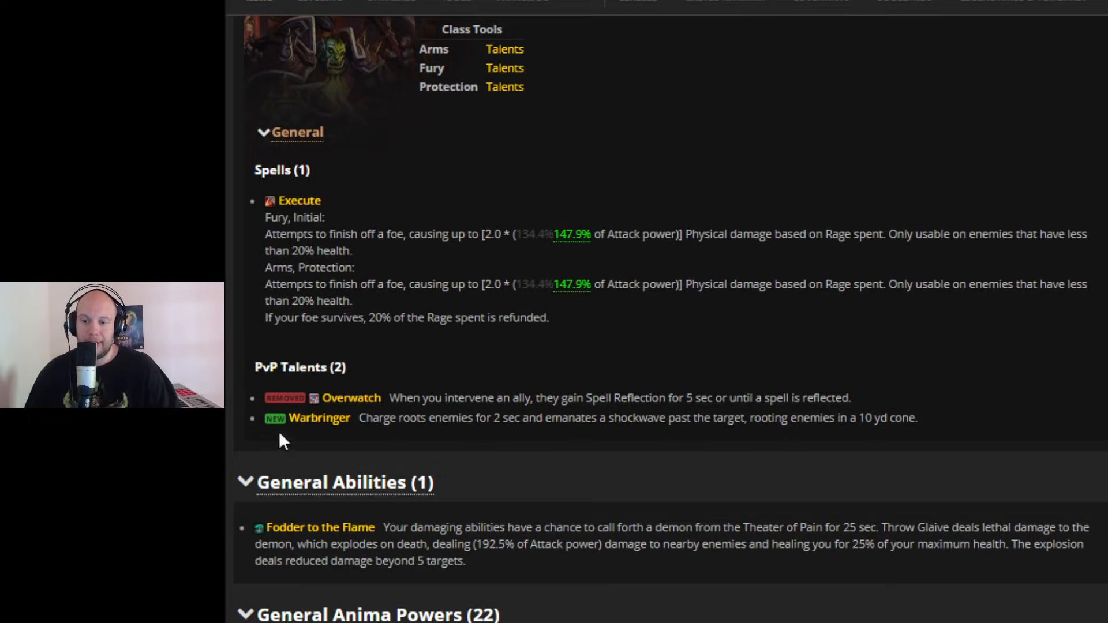